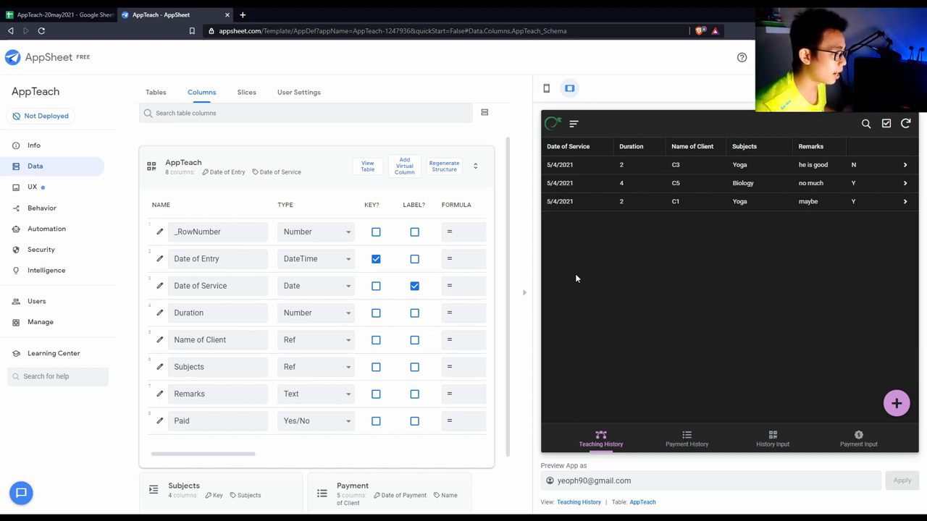
mouse_move(664, 261)
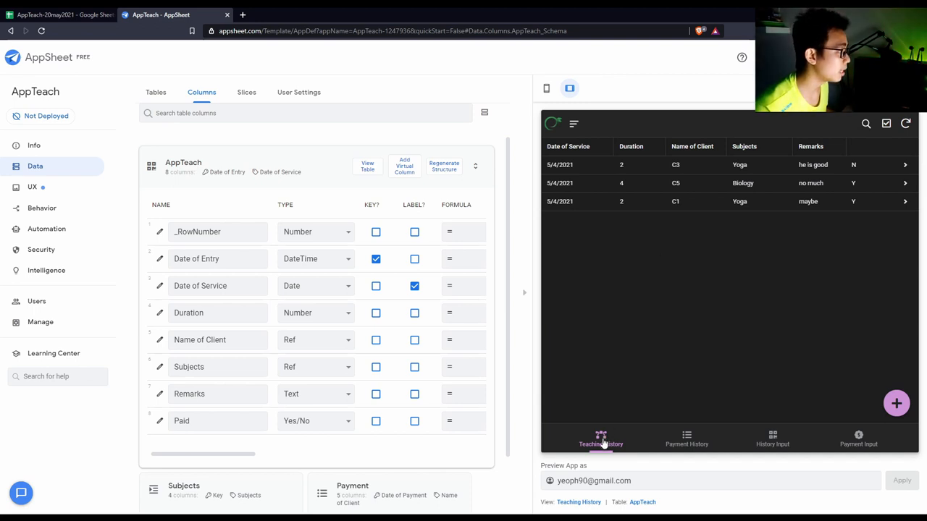
mouse_move(717, 208)
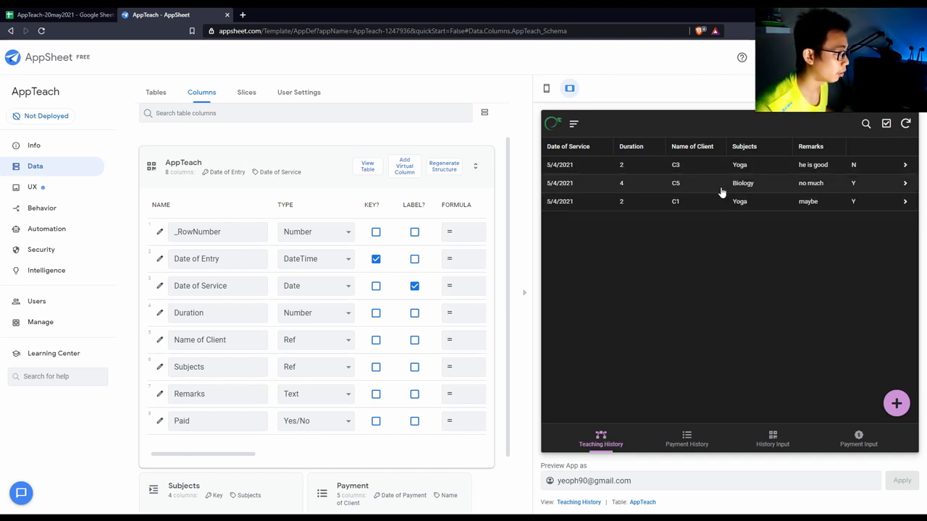
mouse_move(712, 296)
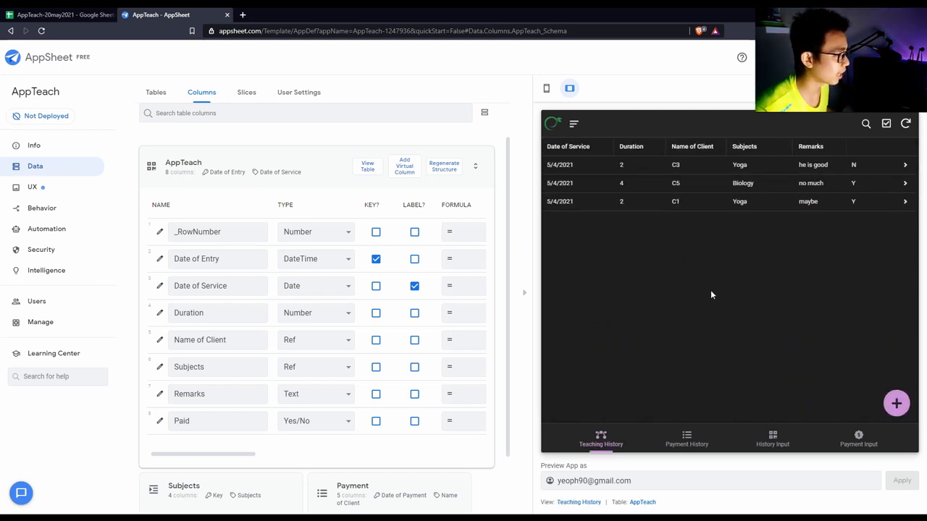
mouse_move(685, 252)
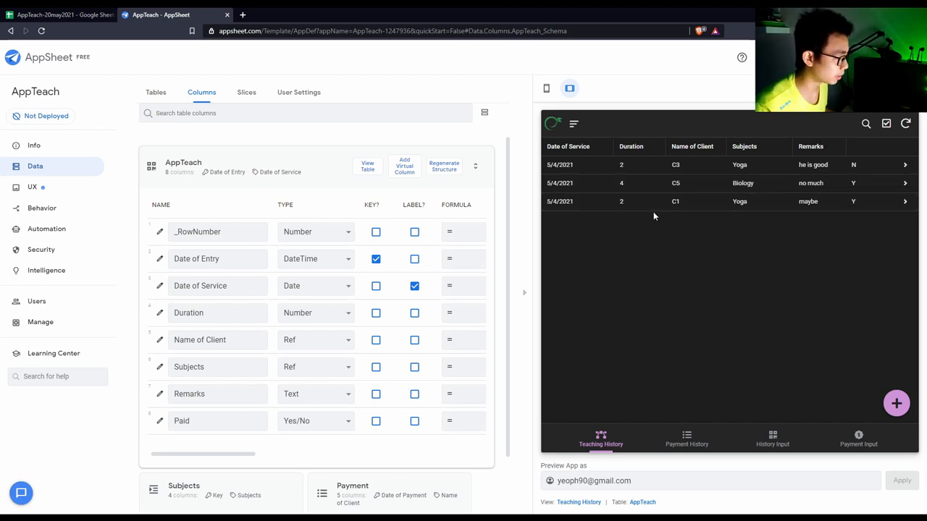
Step: Start a History Input entry in the preview, then cancel and discard it
left_click(685, 438)
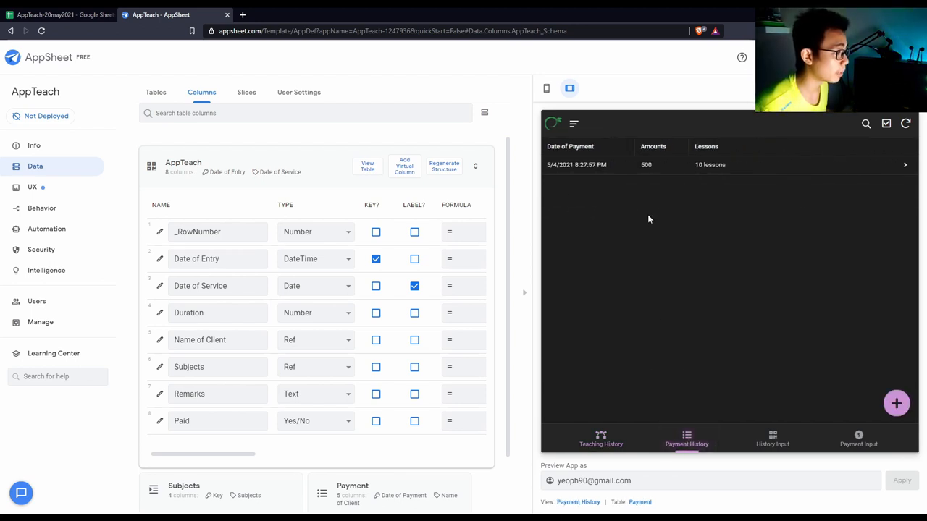
left_click(717, 165)
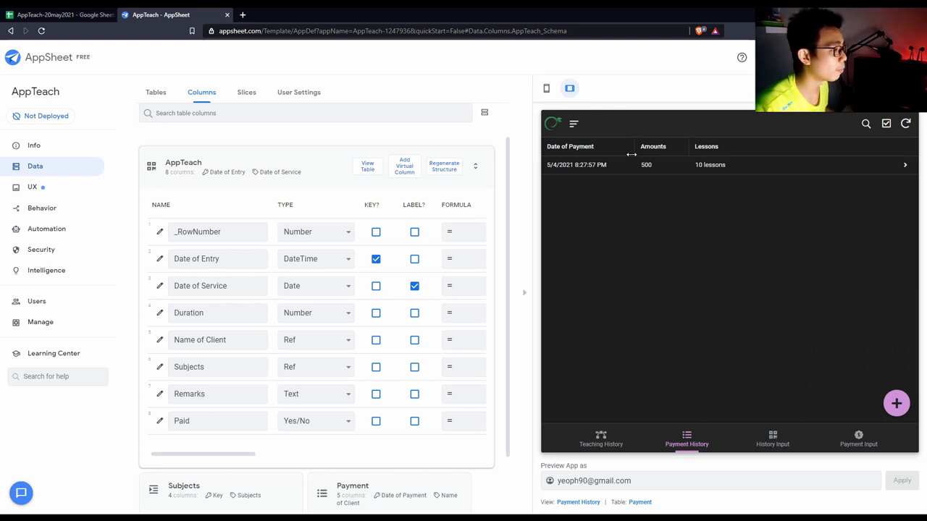
mouse_move(661, 262)
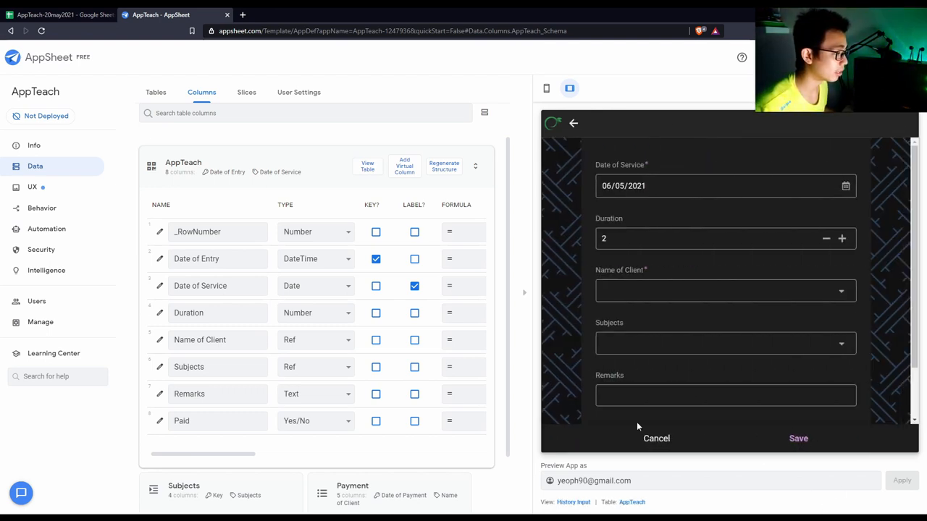
left_click(726, 291)
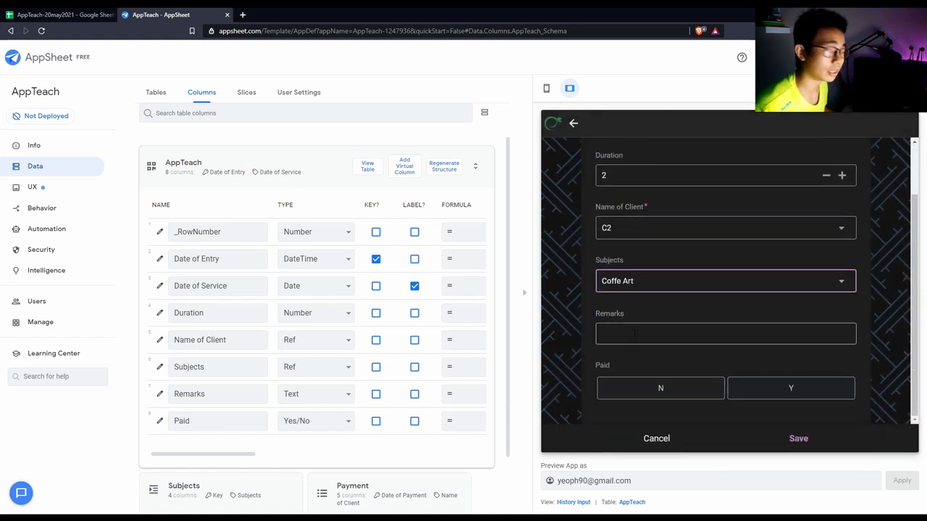
left_click(656, 439)
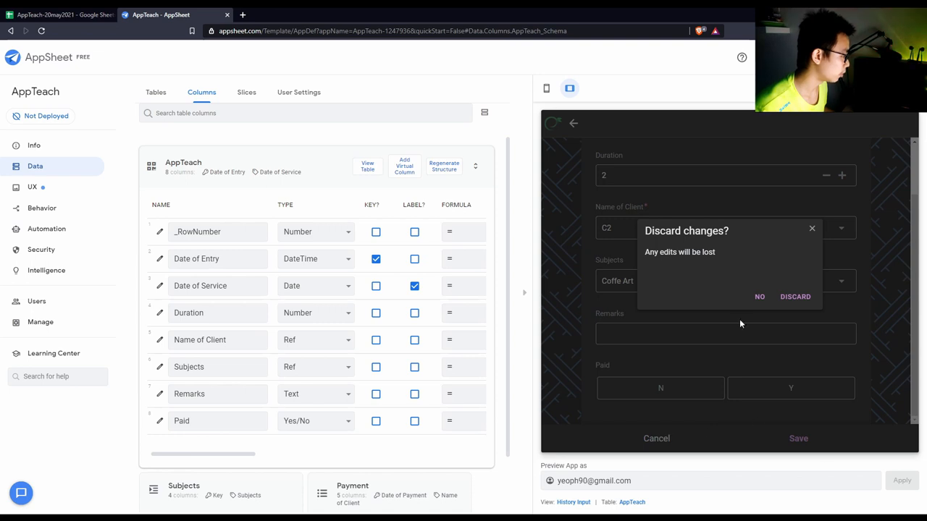
left_click(794, 297)
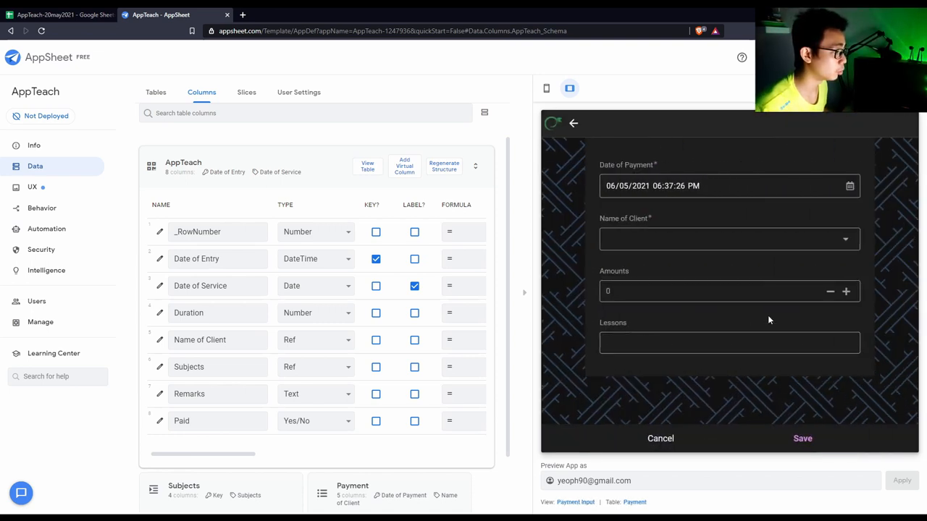
mouse_move(640, 236)
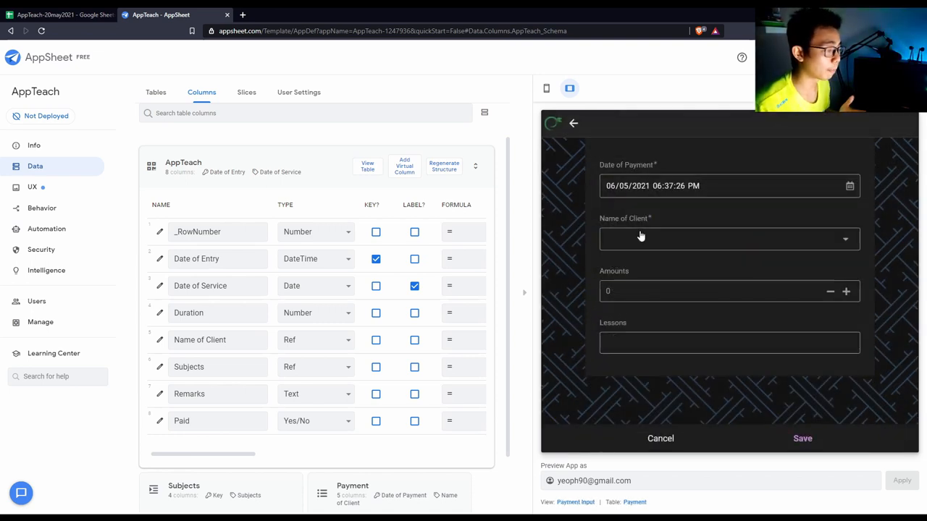
Step: Begin a Payment Input entry with client C5 chosen under Name of Client
left_click(727, 239)
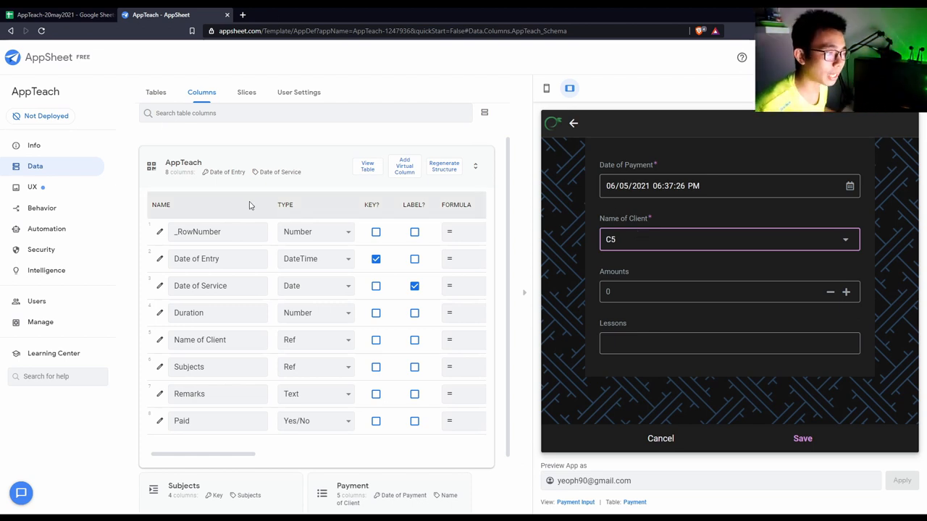
Step: Review the three teaching records in Sheet1 of the source spreadsheet, comparing with the app editor
left_click(61, 12)
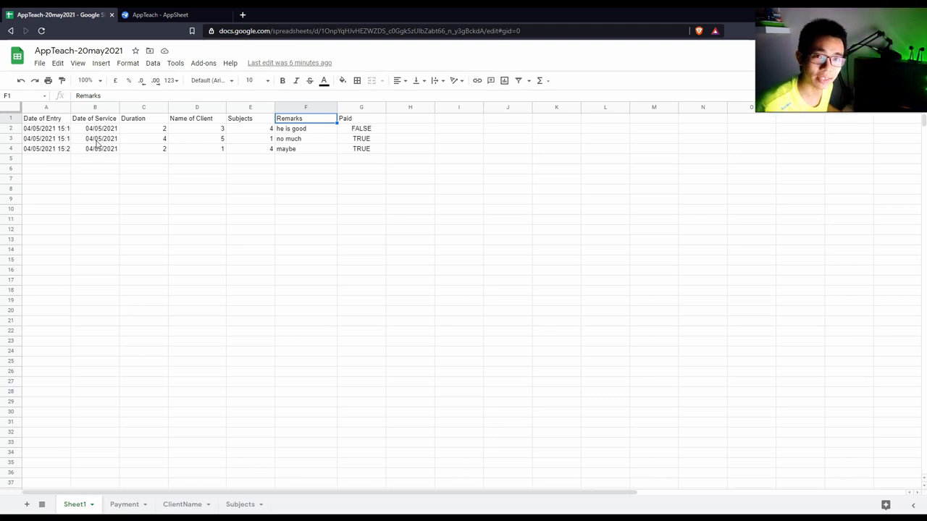
left_click(144, 128)
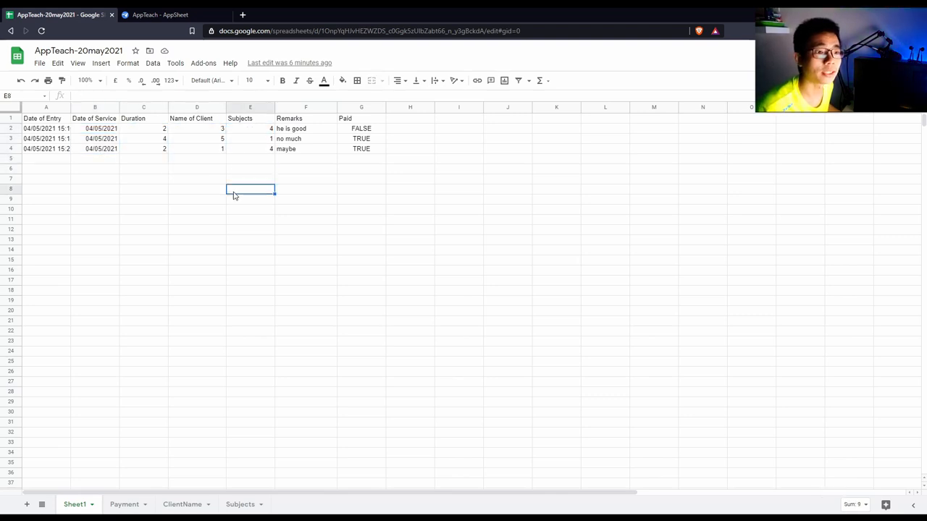
left_click(176, 15)
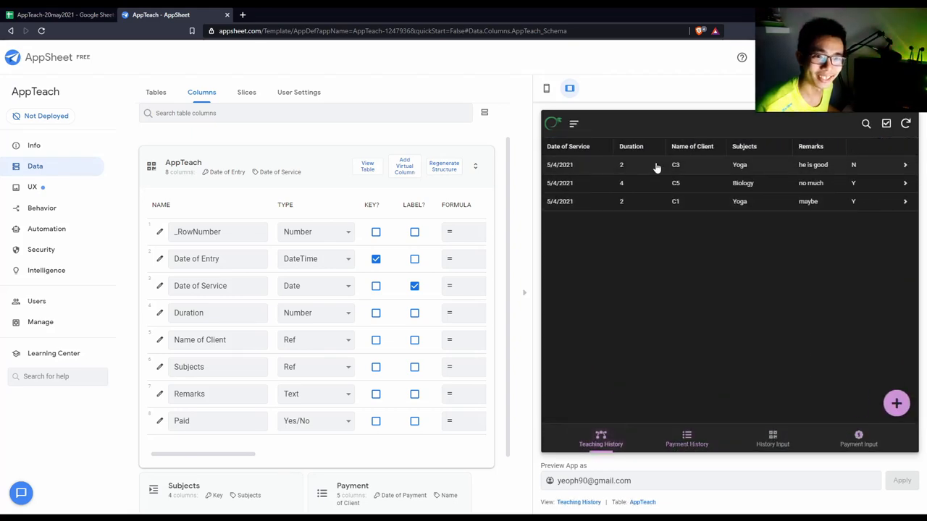
left_click(61, 14)
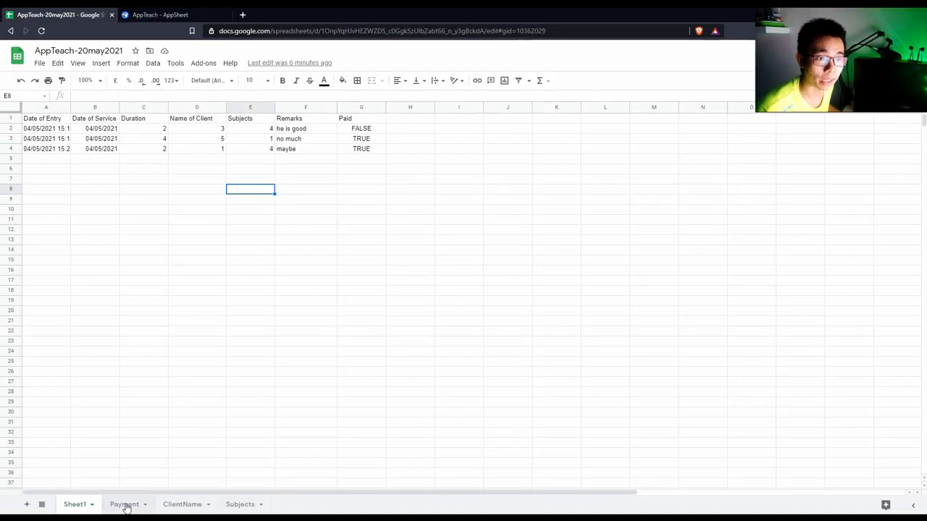
Step: View the Payment sheet's single record of 500 for 10 lessons
left_click(124, 504)
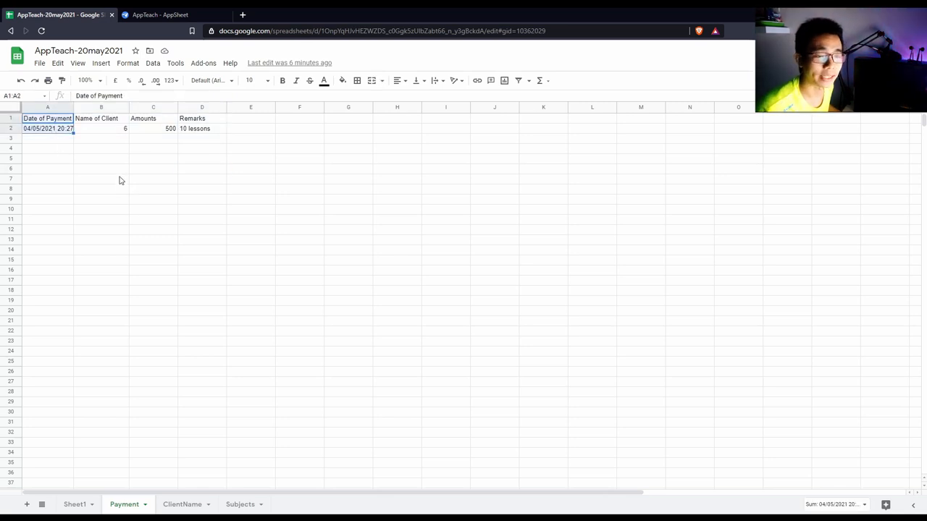
left_click(153, 158)
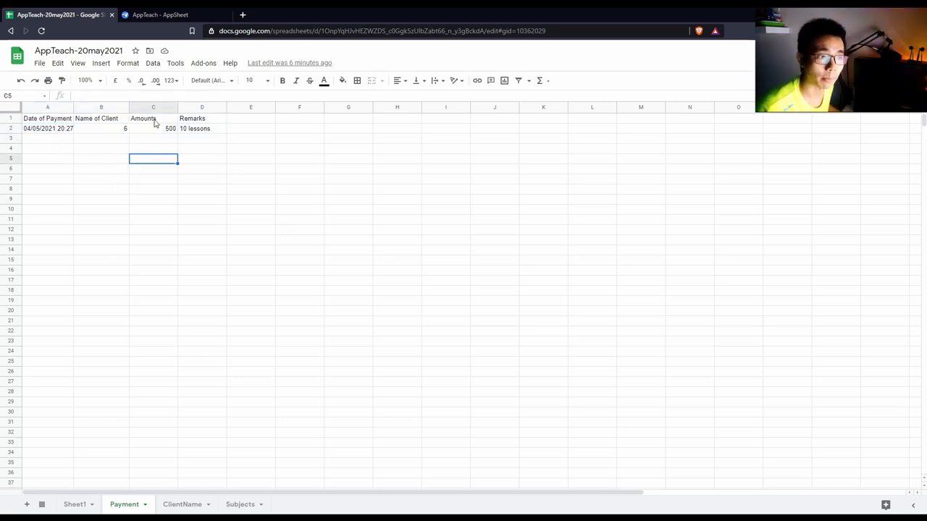
left_click(203, 127)
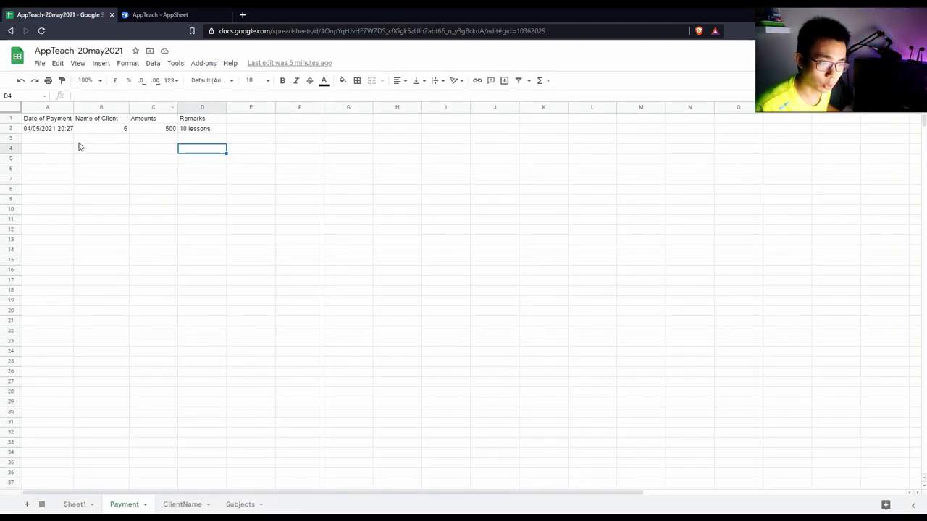
Step: Review the ClientName sheet's nine clients and move to the Subjects sheet
left_click(181, 504)
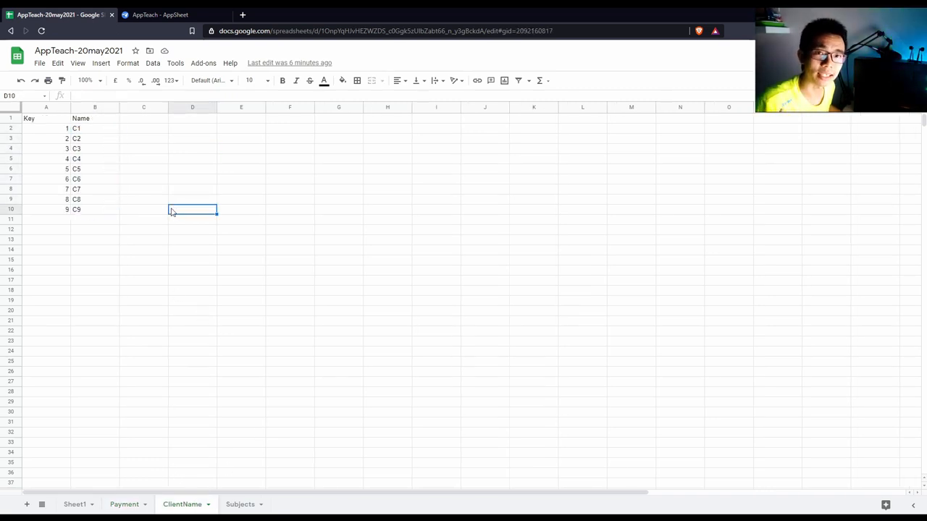
mouse_move(96, 211)
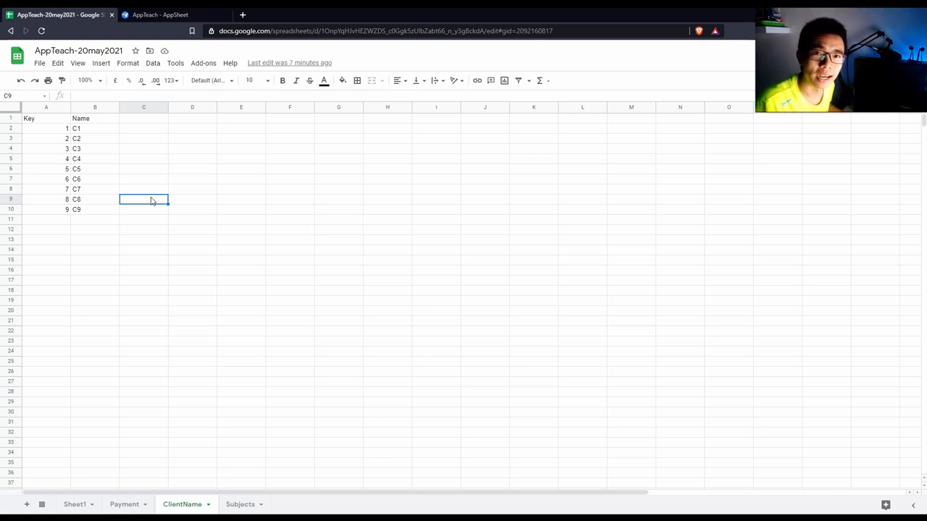
mouse_move(144, 195)
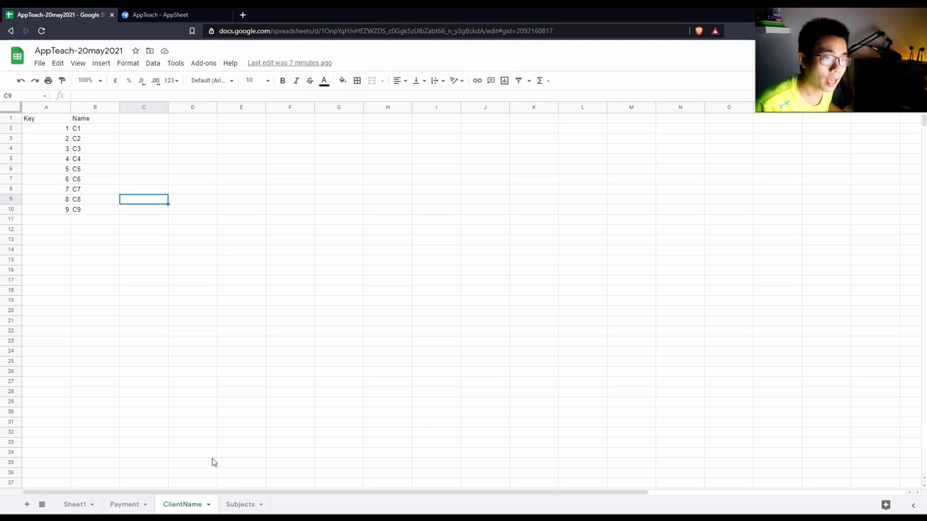
left_click(241, 504)
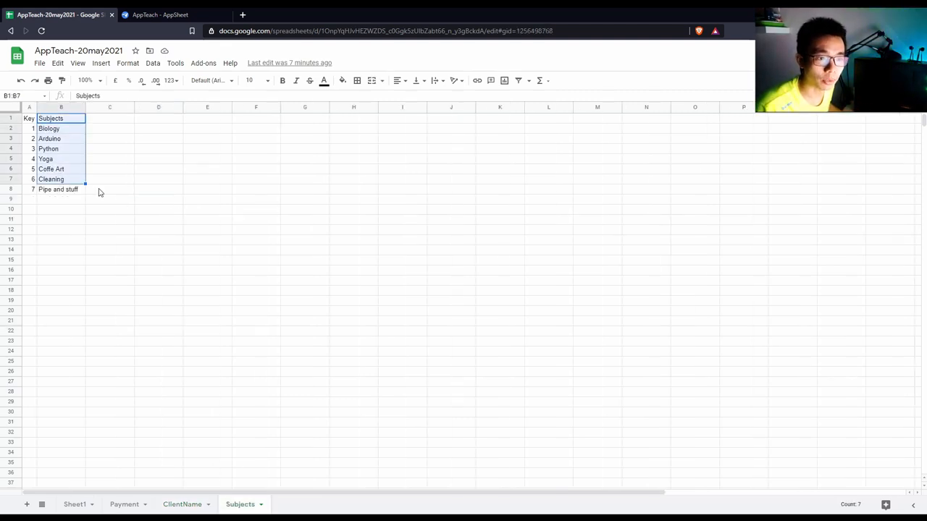
Step: Inspect the Python, Coffe Art and Cleaning subject cells, then return to AppSheet
left_click(61, 148)
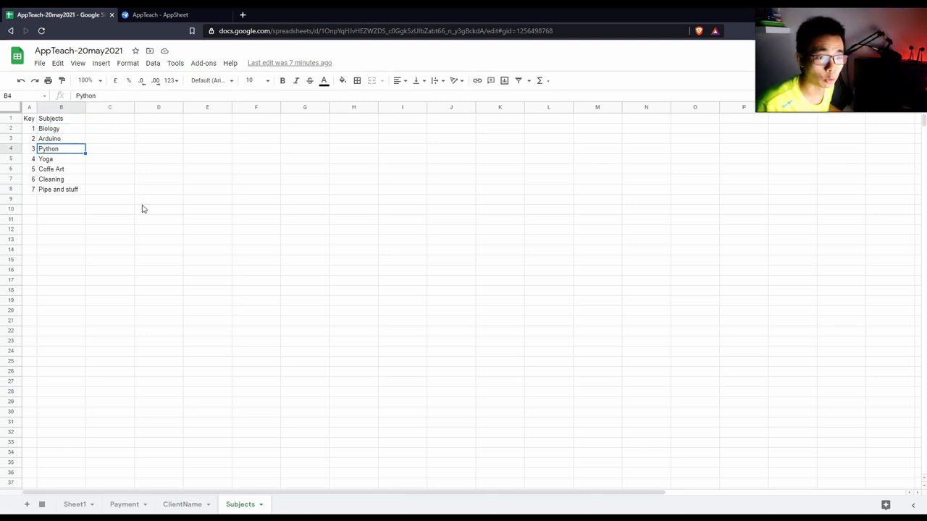
left_click(60, 168)
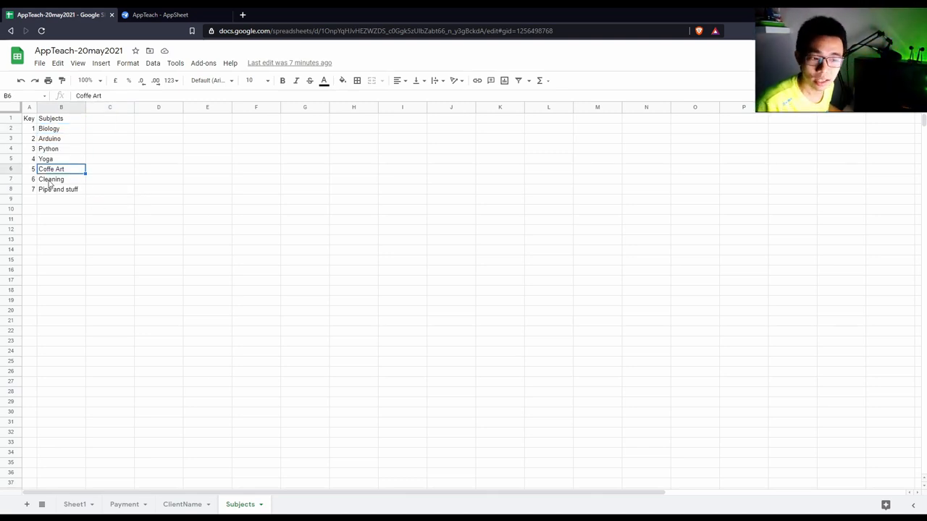
left_click(61, 179)
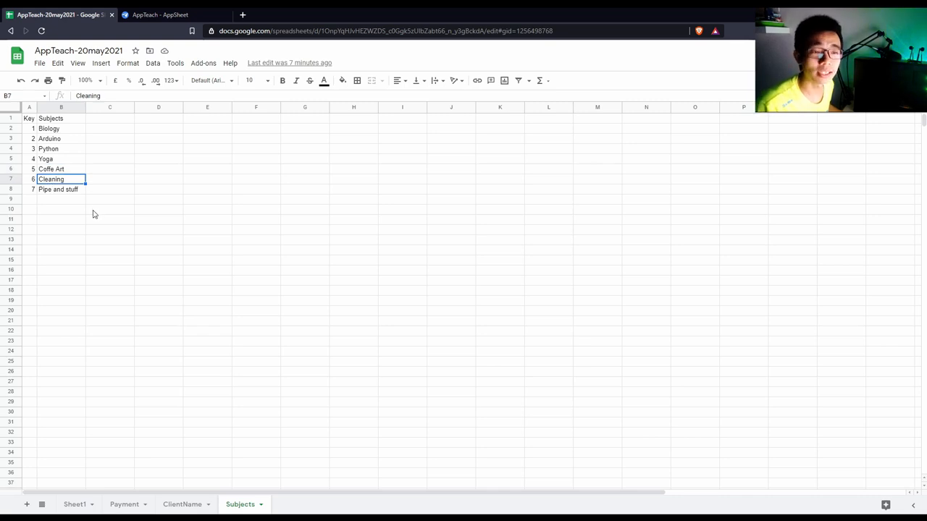
mouse_move(137, 255)
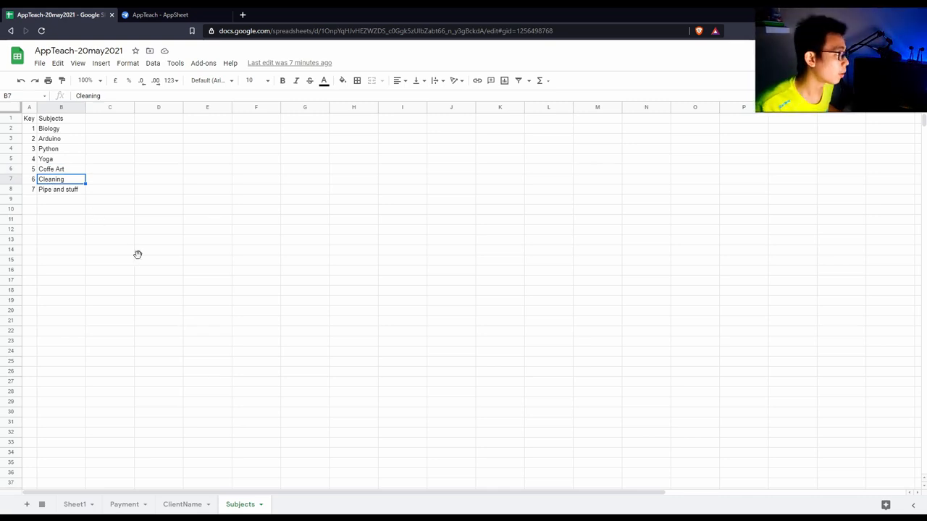
left_click(167, 13)
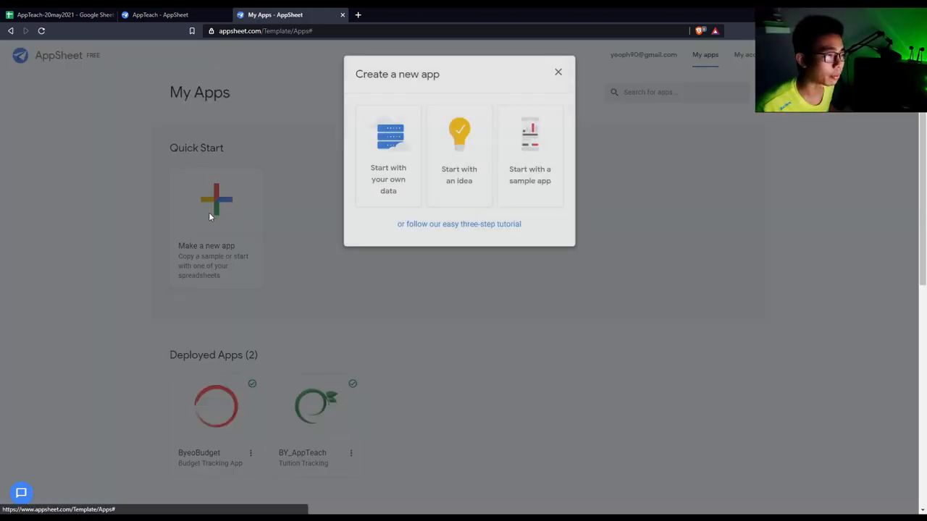
Step: Peek at the new app's Category list, then abandon it for the AppTeach editor
left_click(388, 145)
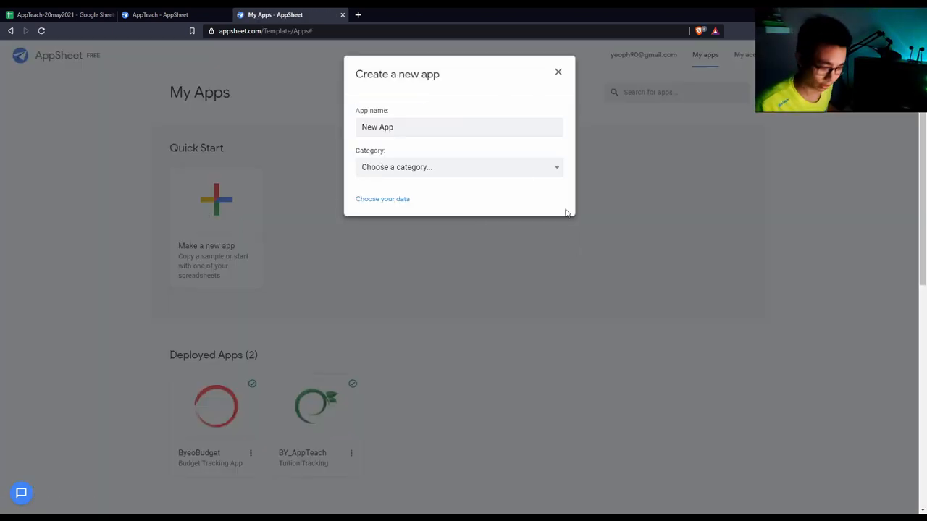
left_click(459, 167)
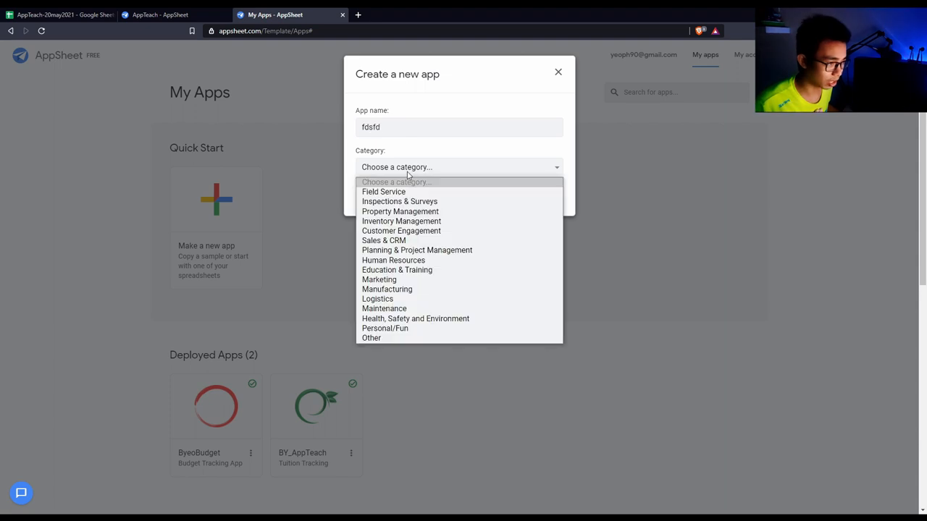
left_click(558, 72)
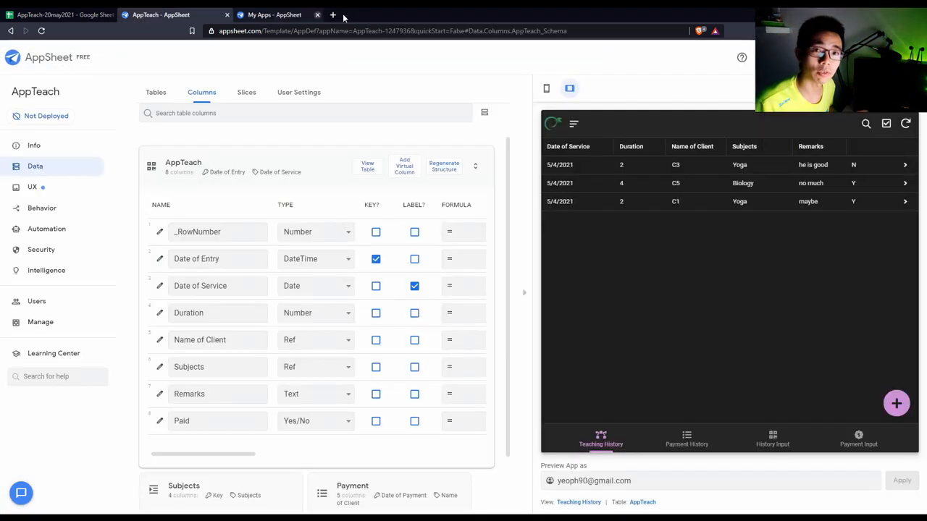
Step: View the app's spec graph and data tables, checking the Subjects source sheet
left_click(313, 14)
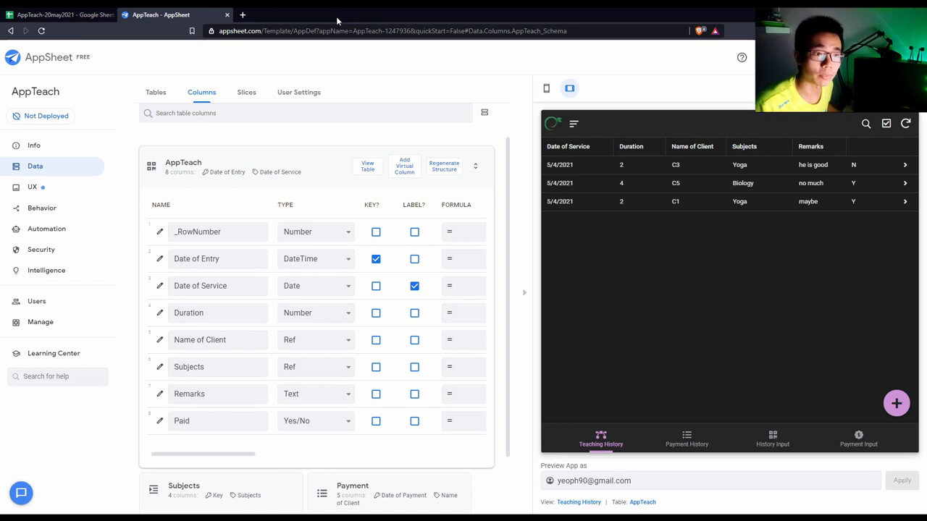
left_click(35, 145)
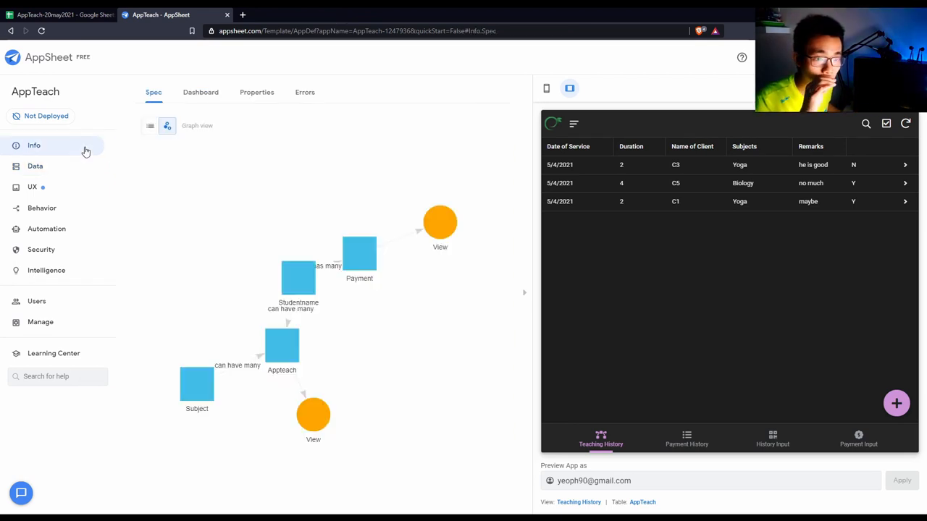
left_click(35, 165)
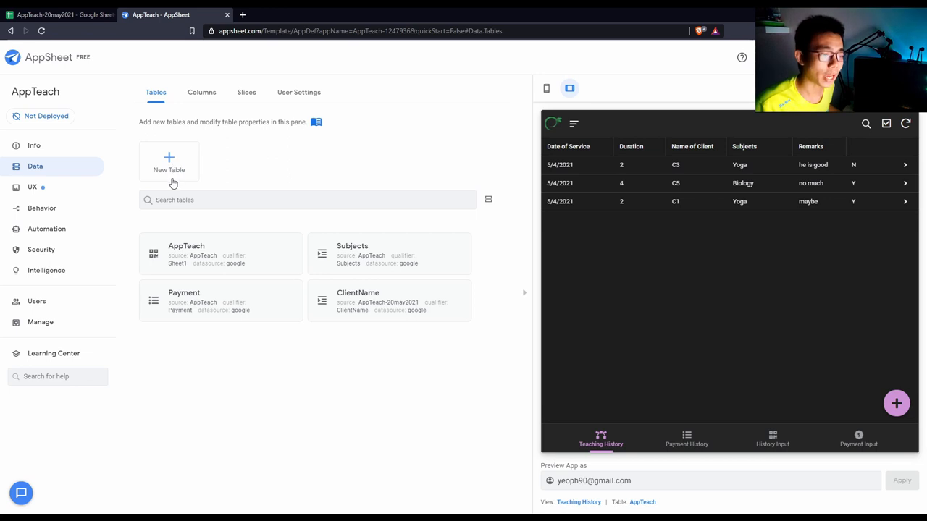
mouse_move(230, 295)
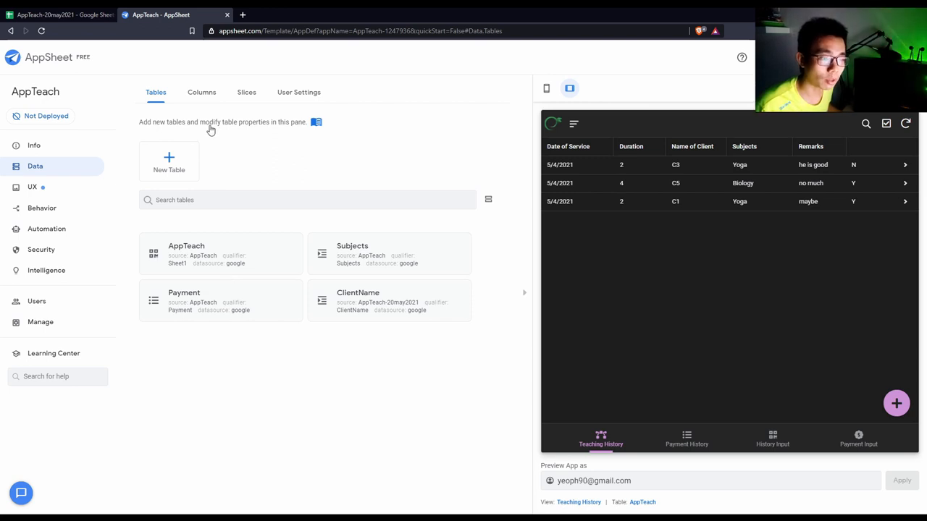
mouse_move(191, 259)
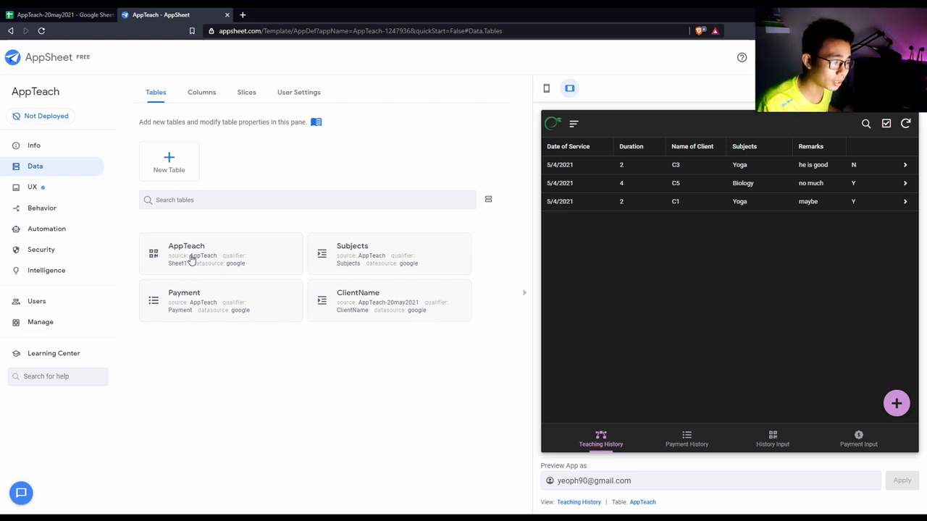
mouse_move(371, 264)
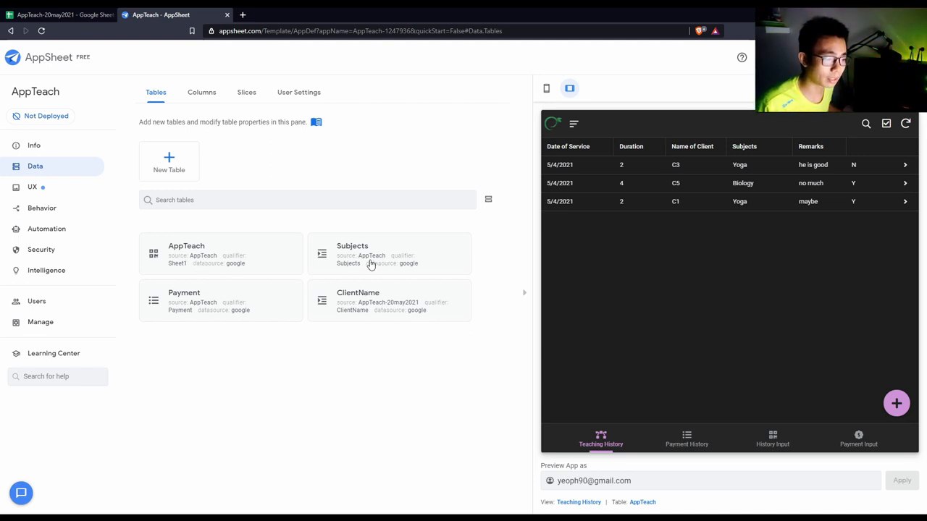
mouse_move(417, 278)
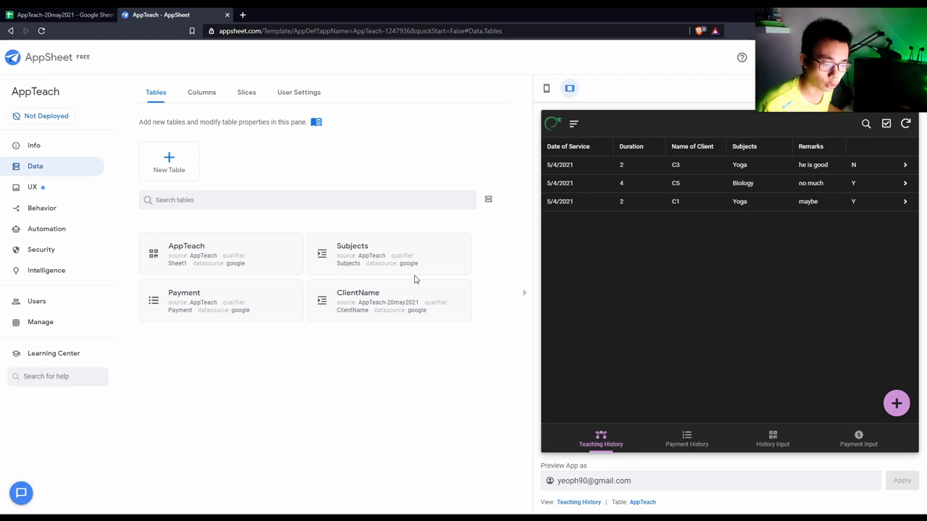
left_click(65, 14)
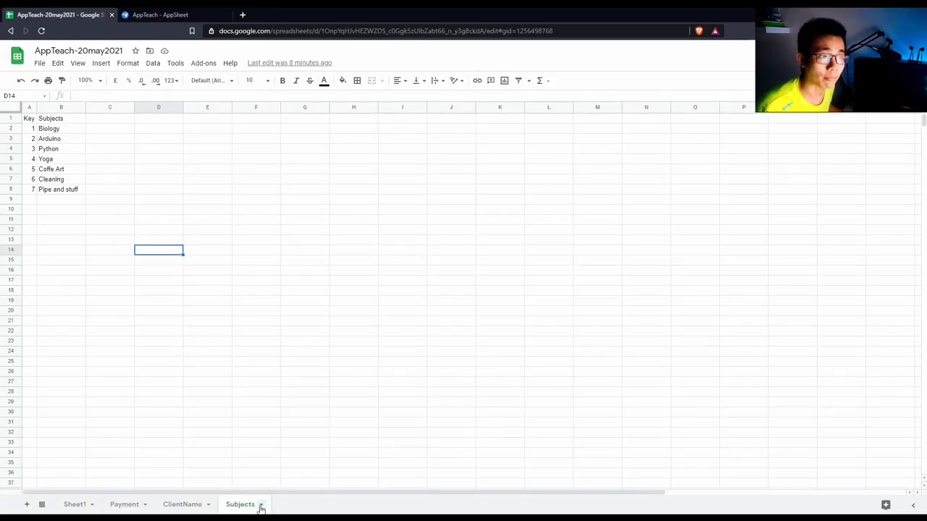
left_click(167, 15)
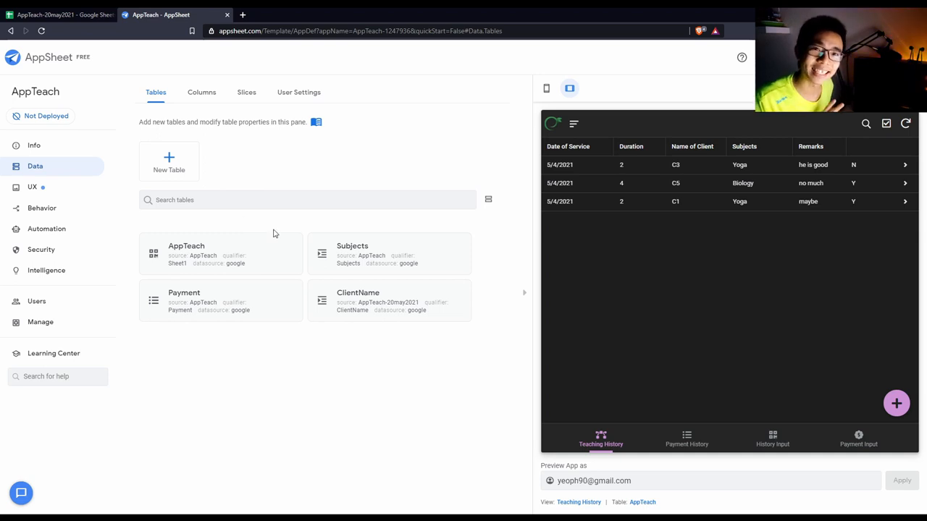
mouse_move(370, 255)
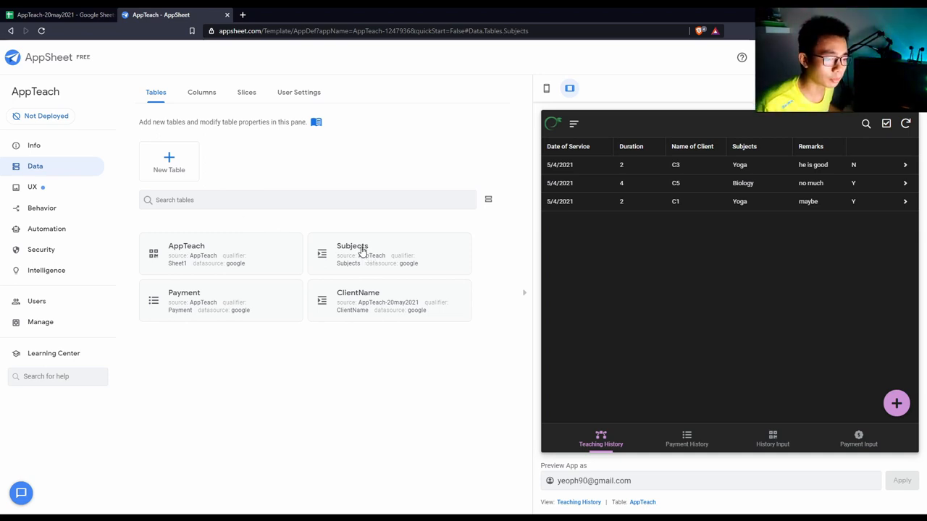
Step: Expand the Subjects table card and view its columns
left_click(352, 250)
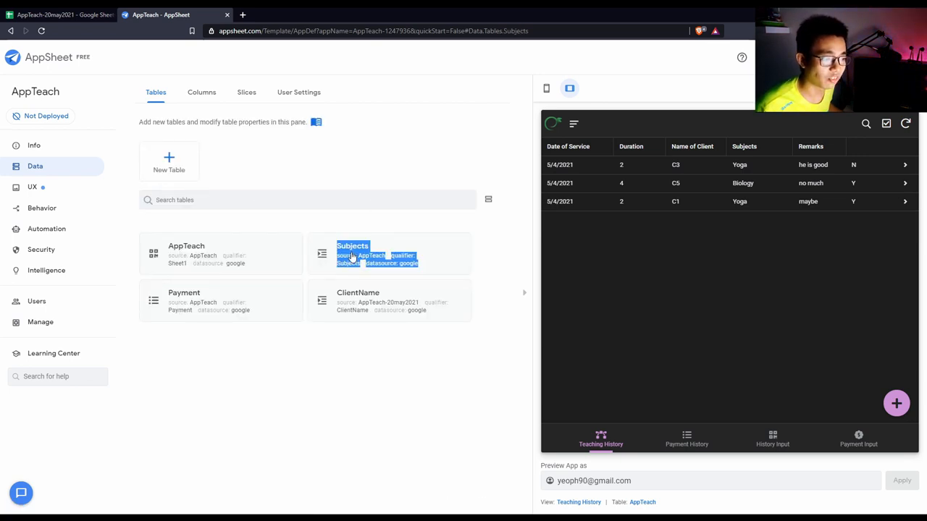
left_click(353, 253)
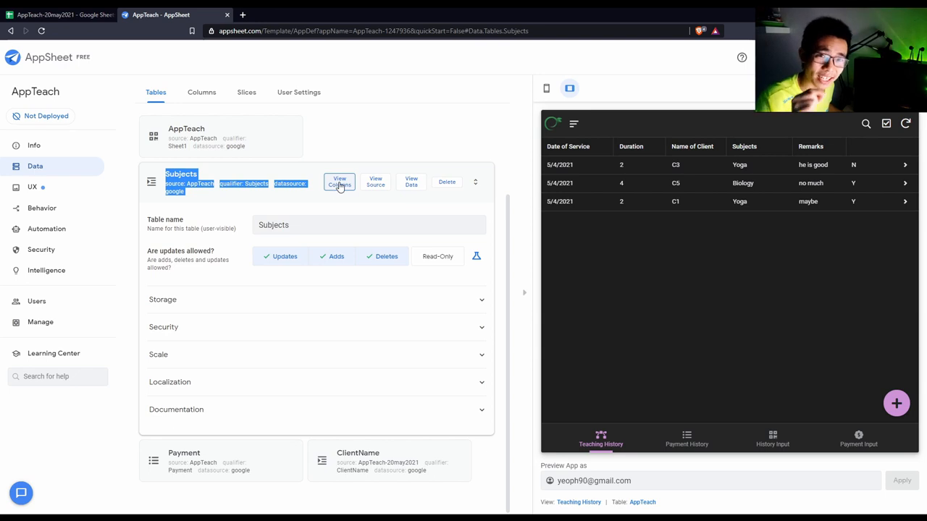
left_click(339, 182)
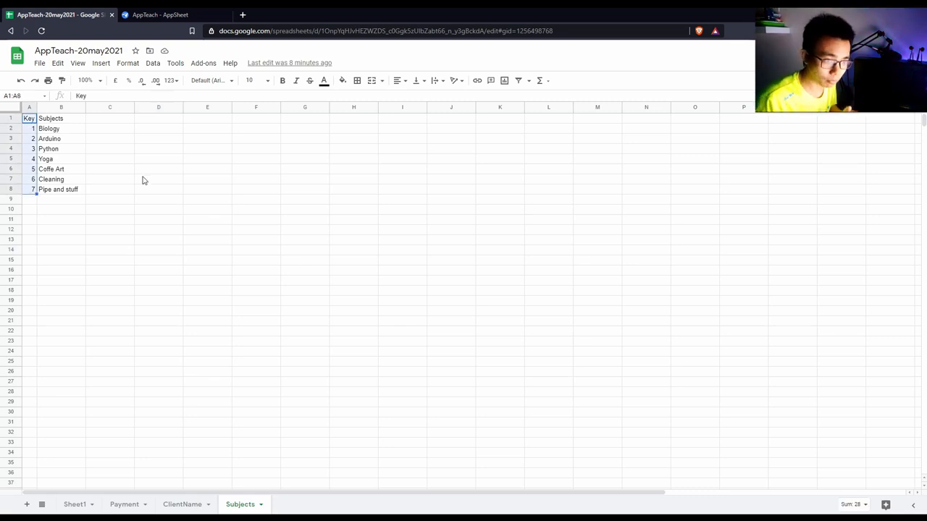
mouse_move(90, 171)
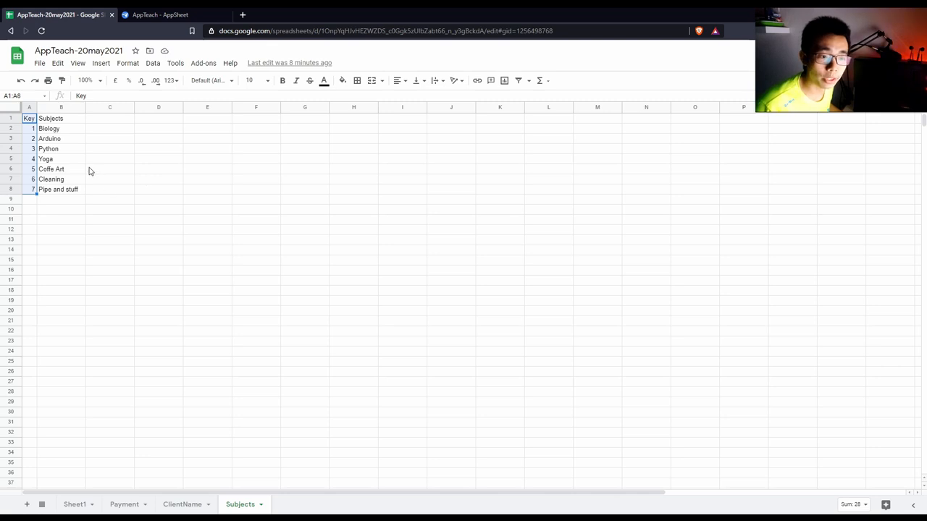
left_click(29, 148)
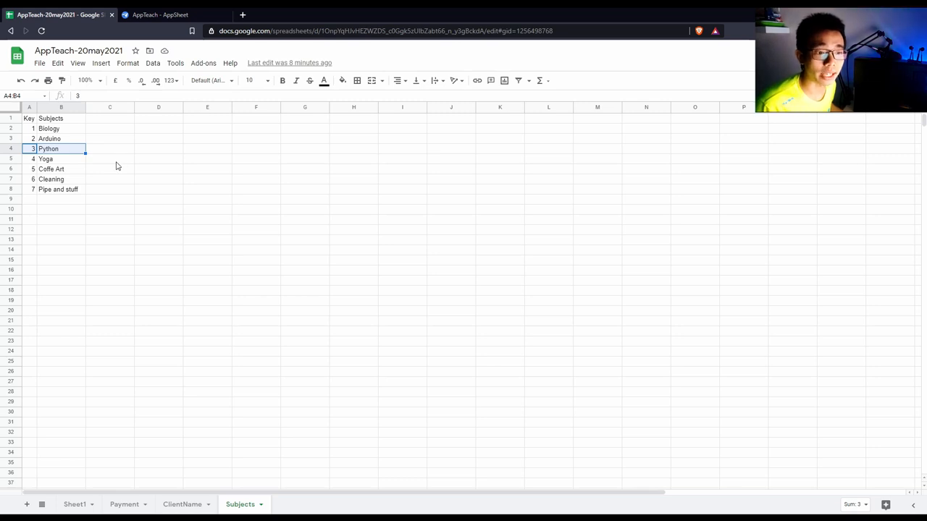
left_click(61, 158)
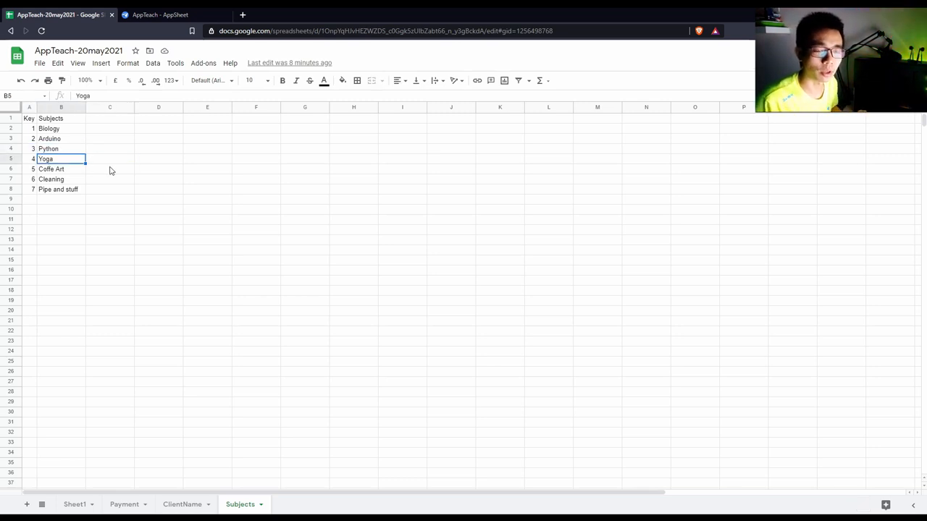
mouse_move(81, 142)
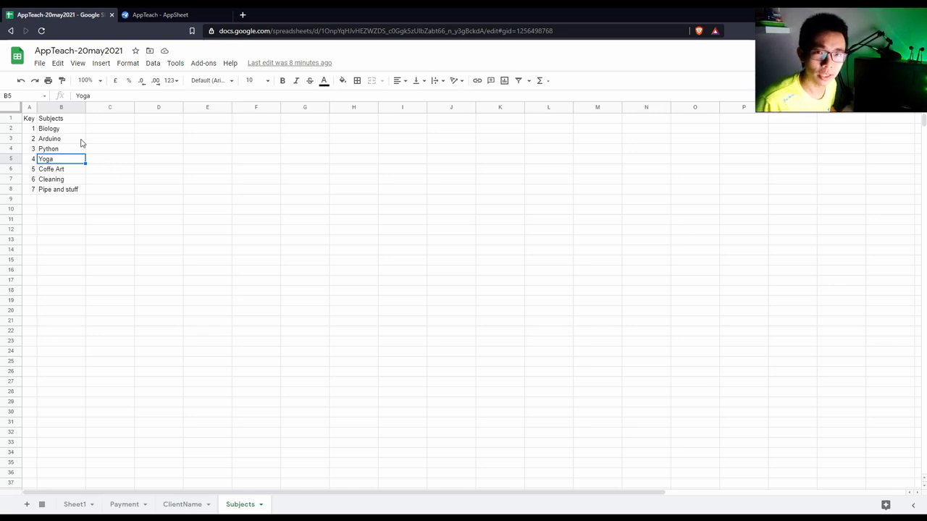
left_click(61, 127)
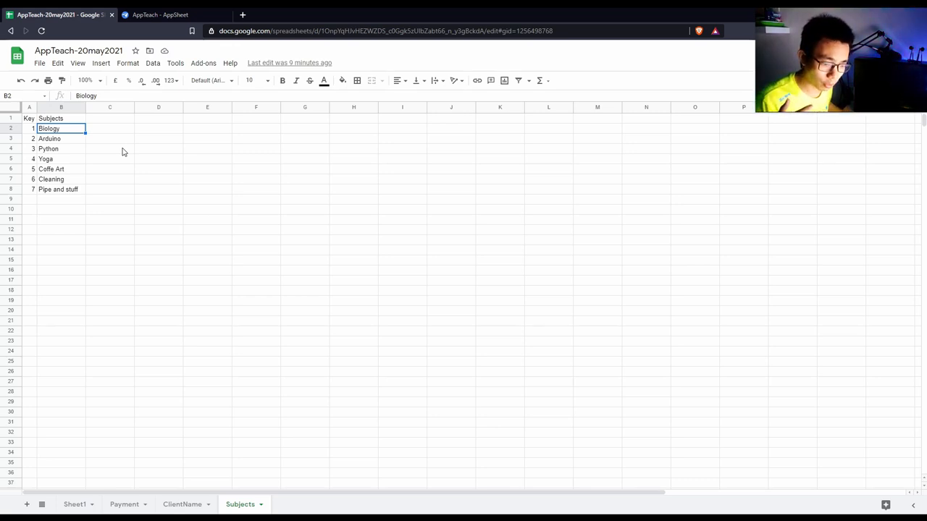
mouse_move(125, 174)
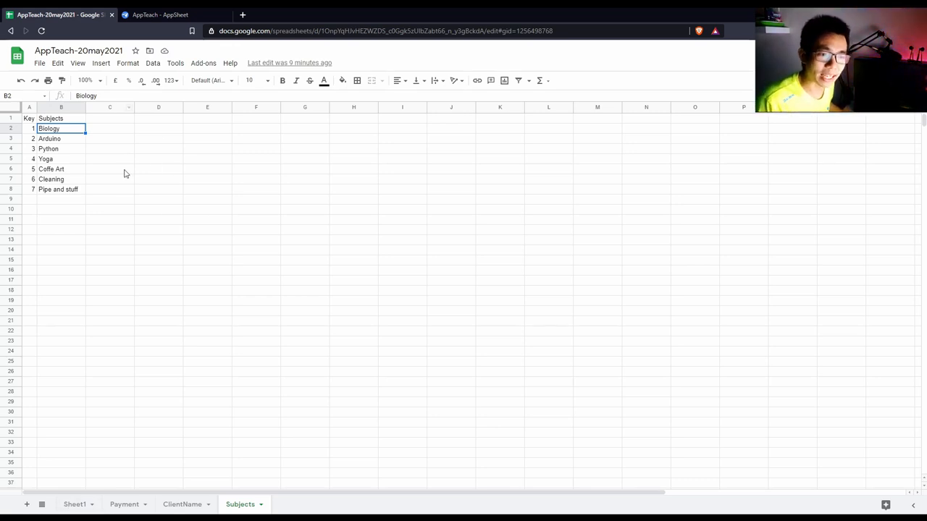
mouse_move(100, 231)
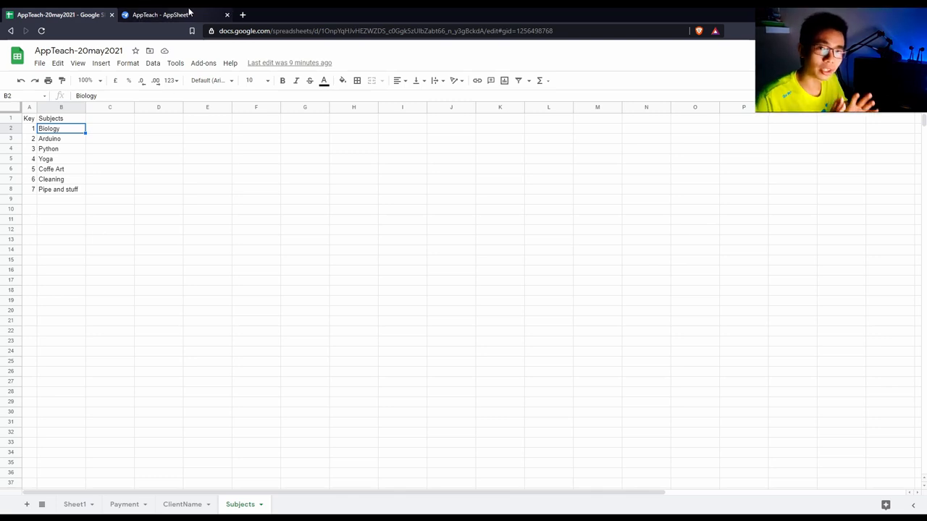
Step: Return to the AppTeach editor and collapse the Subjects table in the column overview
left_click(174, 14)
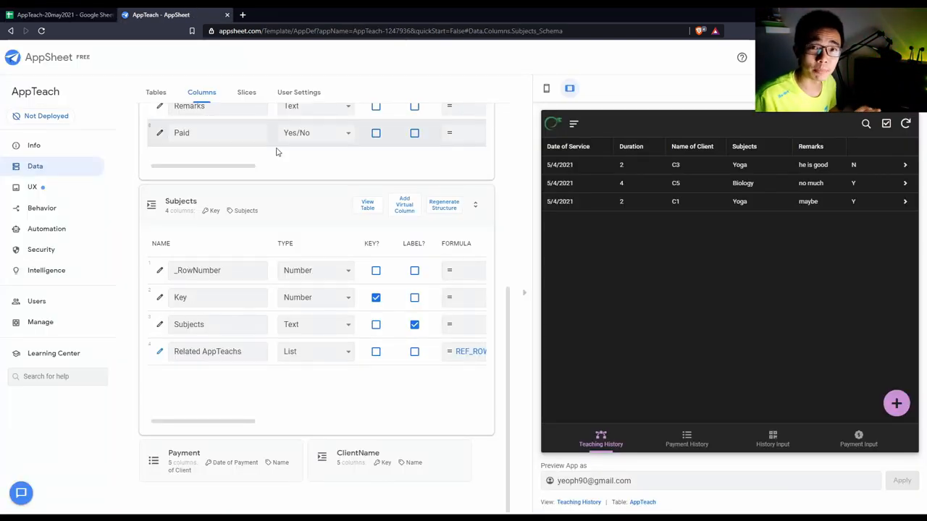
mouse_move(356, 194)
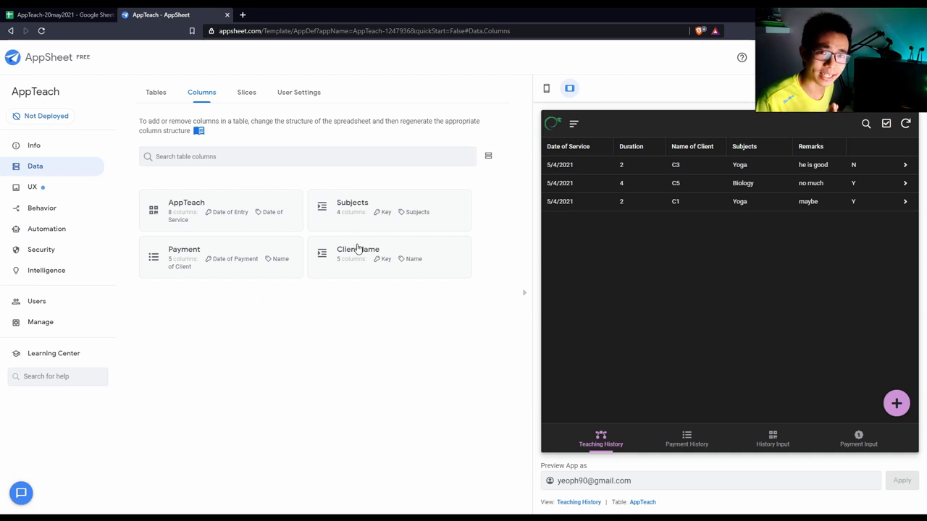
left_click(358, 249)
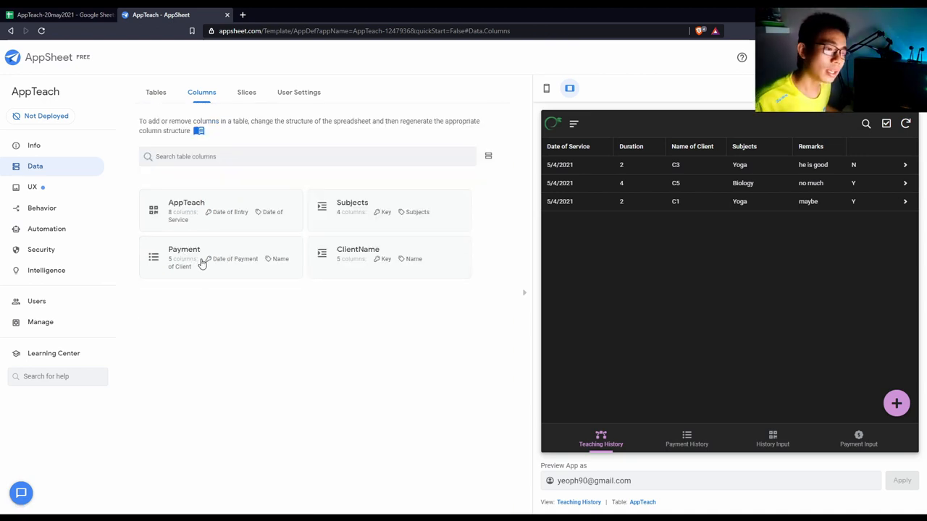
mouse_move(240, 341)
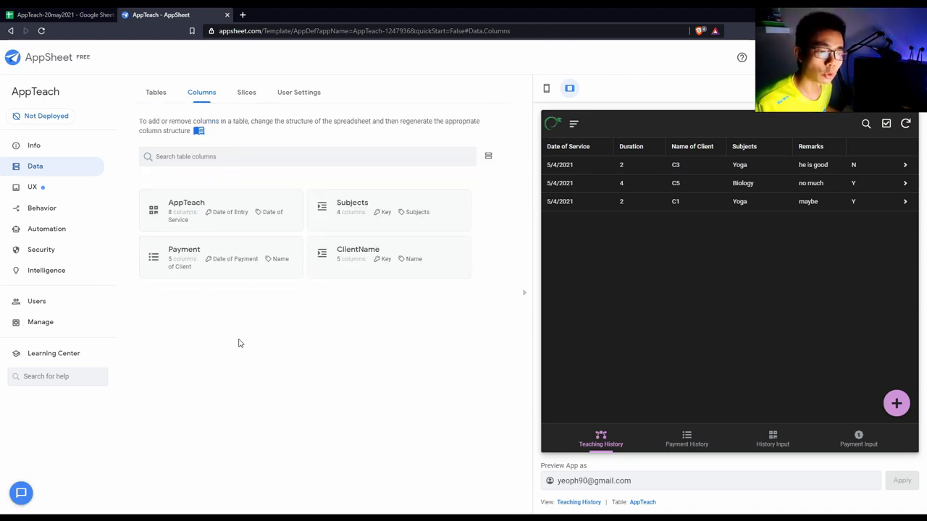
mouse_move(179, 252)
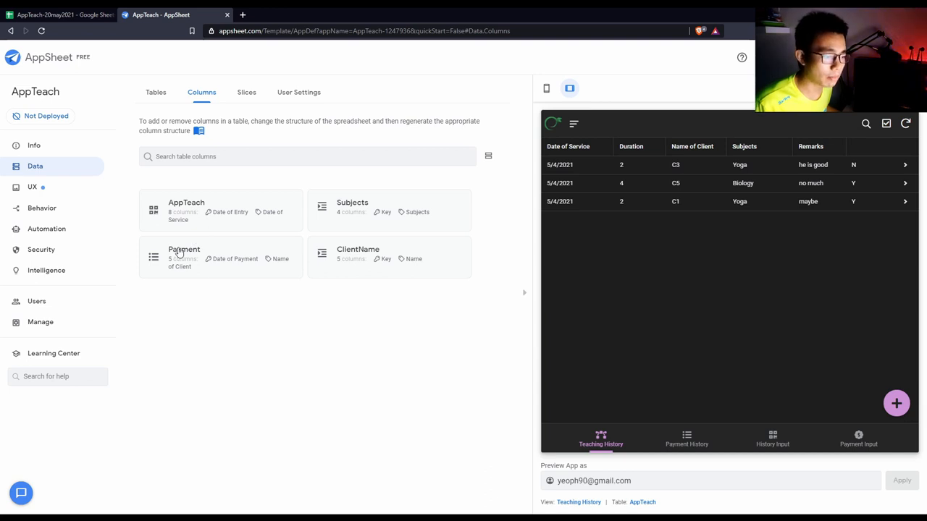
Step: Make _RowNumber the Payment table's key instead of Date of Payment, keeping Name of Client as label
left_click(184, 249)
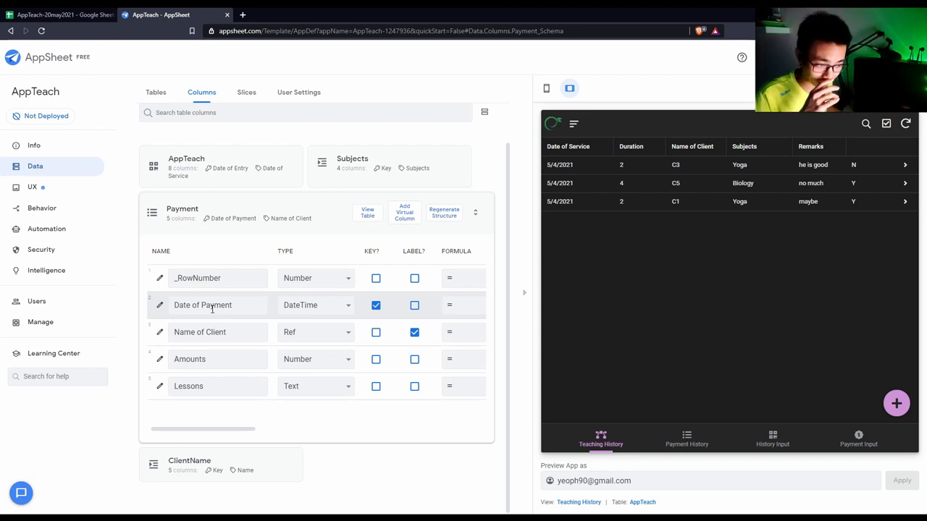
mouse_move(312, 318)
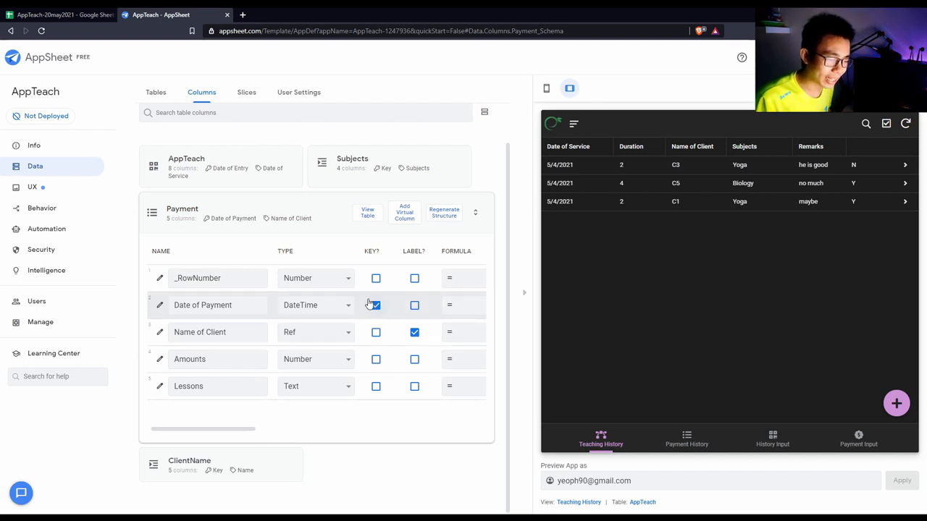
left_click(375, 305)
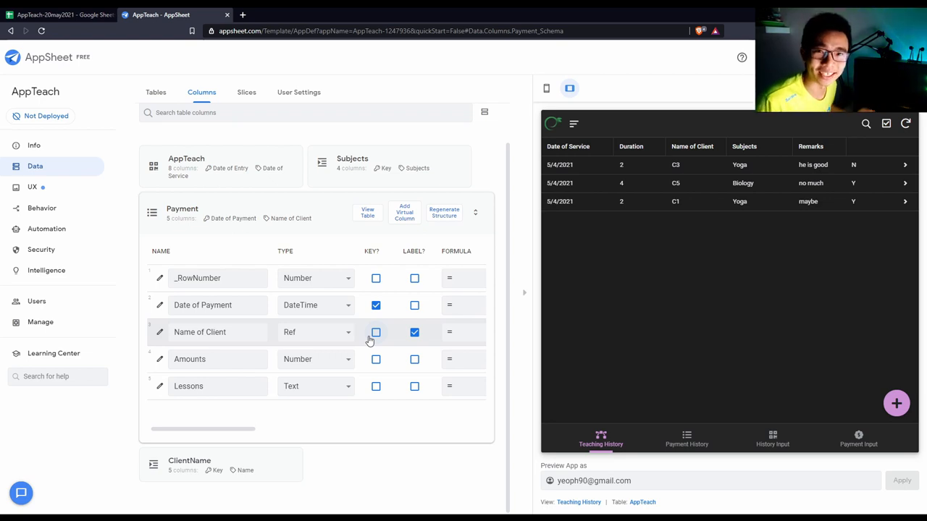
mouse_move(394, 339)
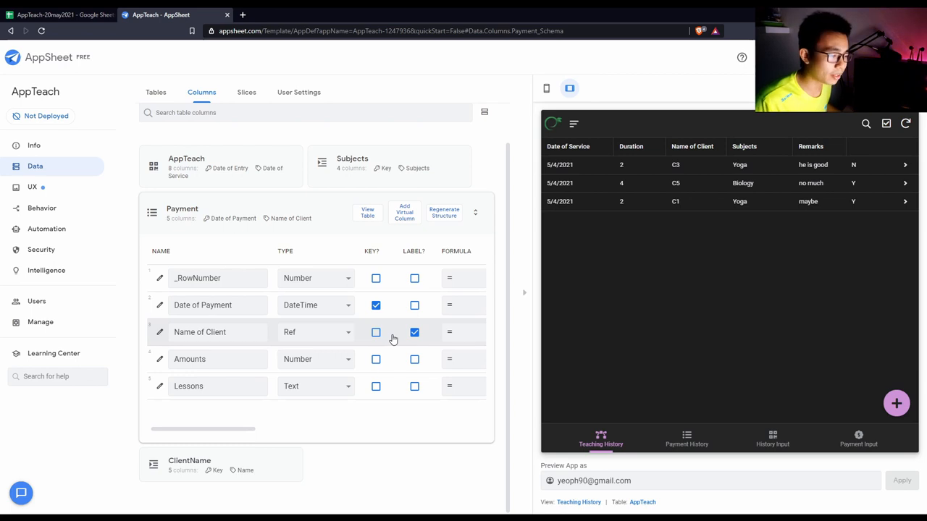
left_click(375, 304)
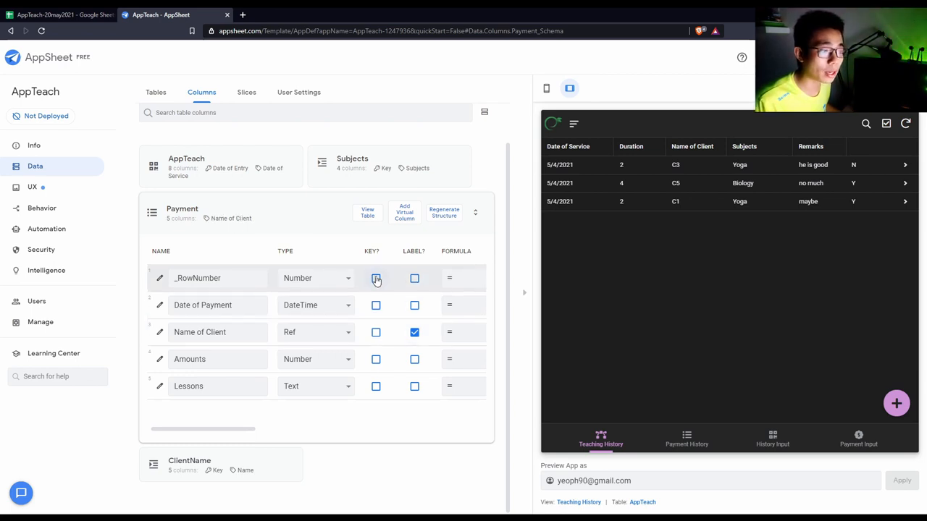
left_click(375, 278)
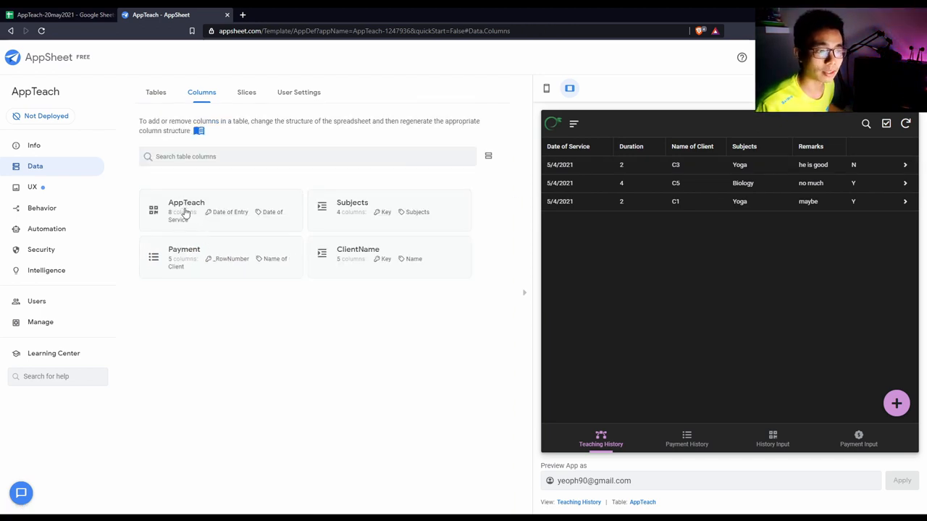
Step: Scroll through the AppTeach table's columns, checking Duration's type and the Name of Client settings
left_click(186, 210)
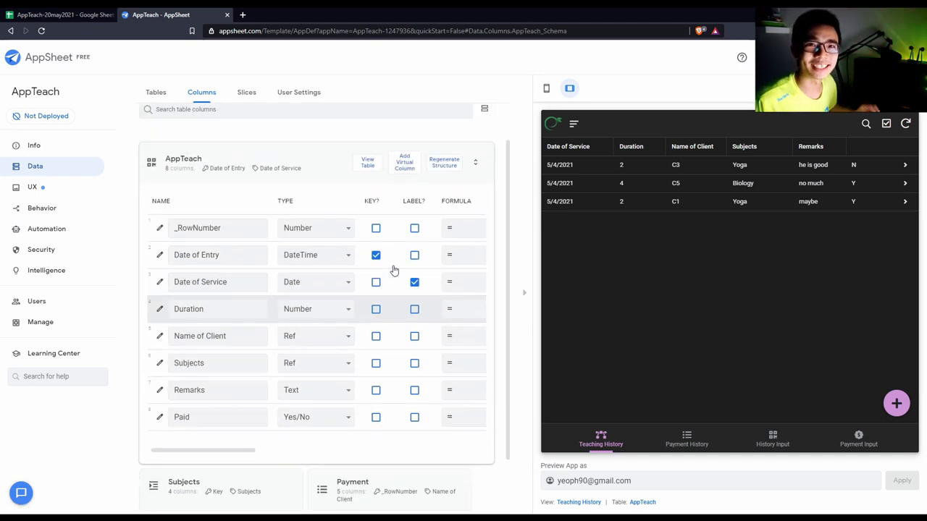
scroll("down", 3)
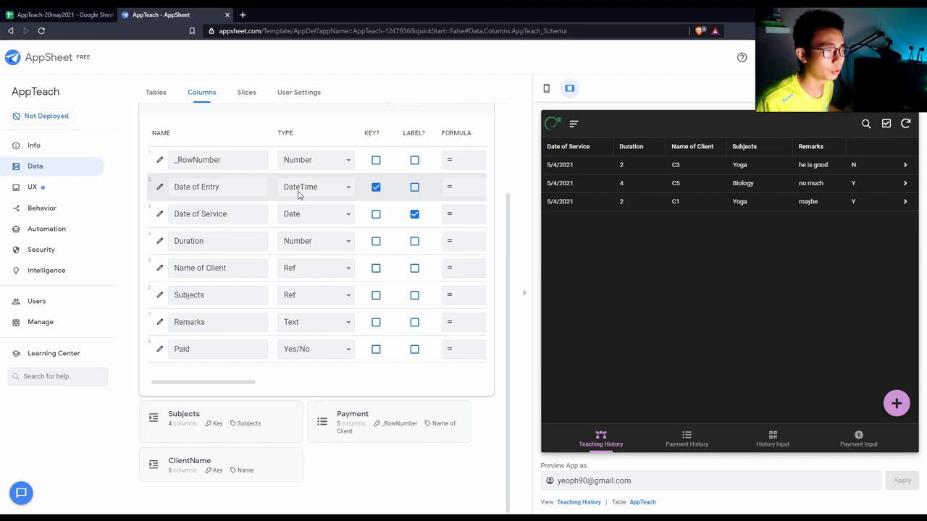
mouse_move(325, 198)
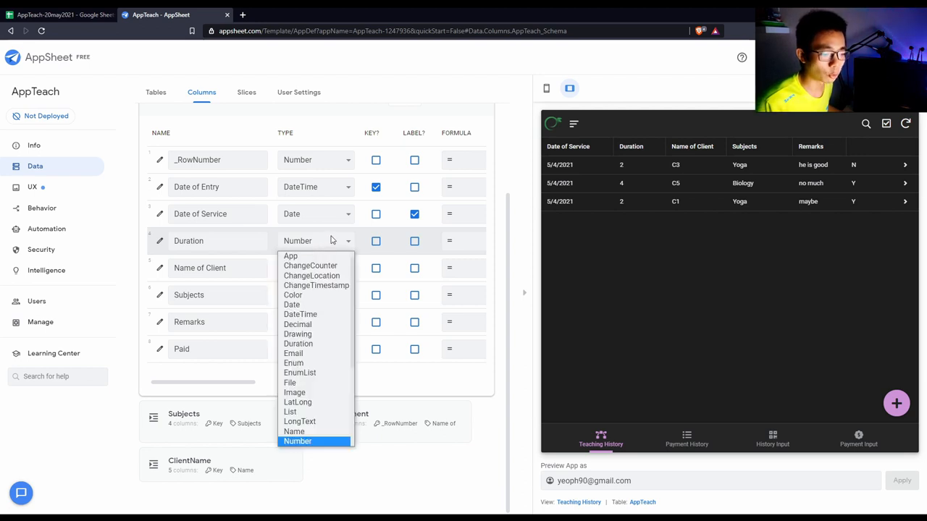
scroll("down", 3)
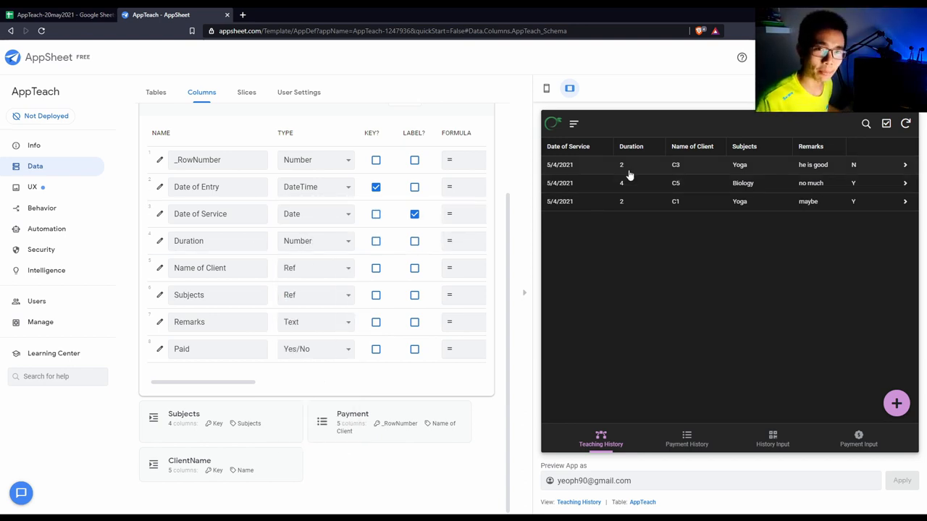
mouse_move(626, 175)
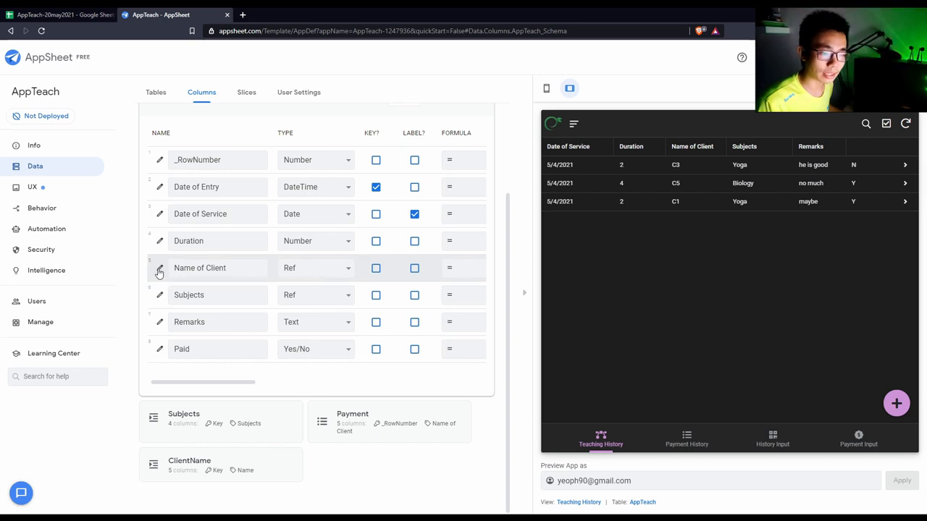
mouse_move(161, 271)
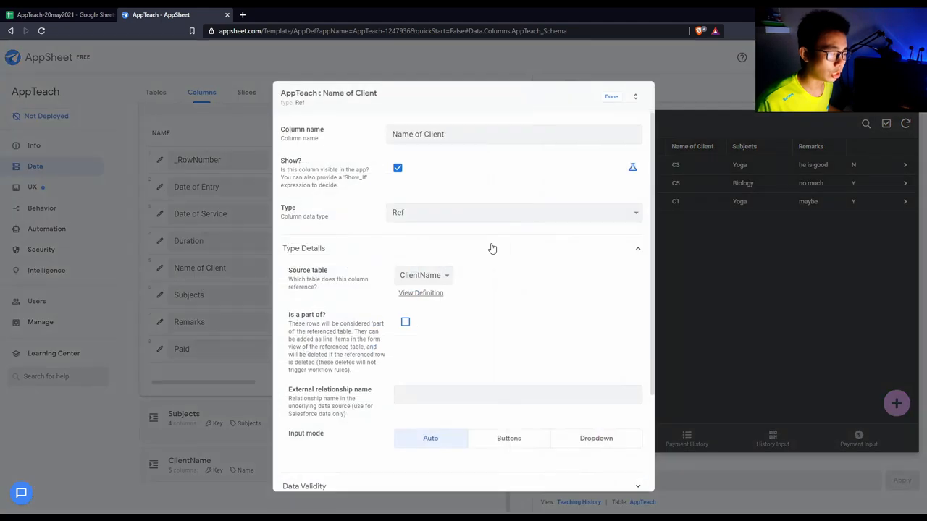
Step: Keep ClientName as Name of Client's source table and close the column settings
left_click(423, 275)
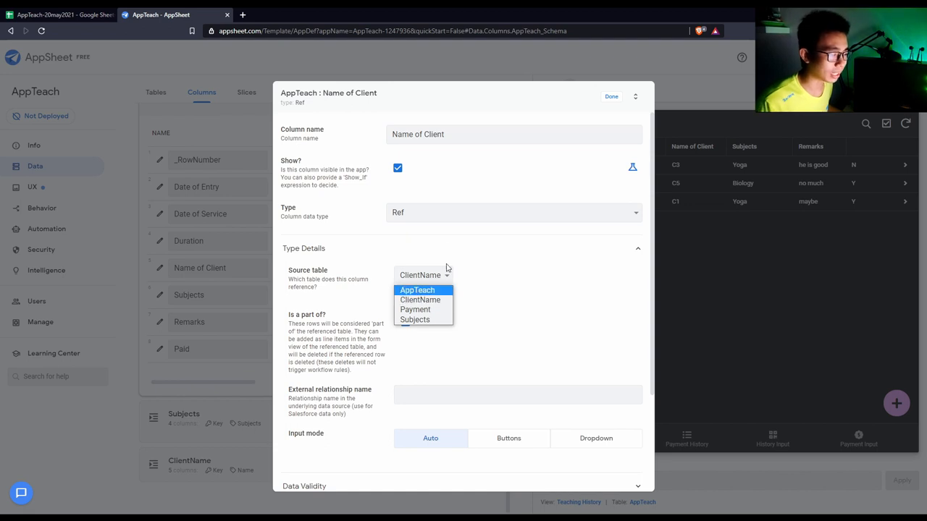
left_click(420, 298)
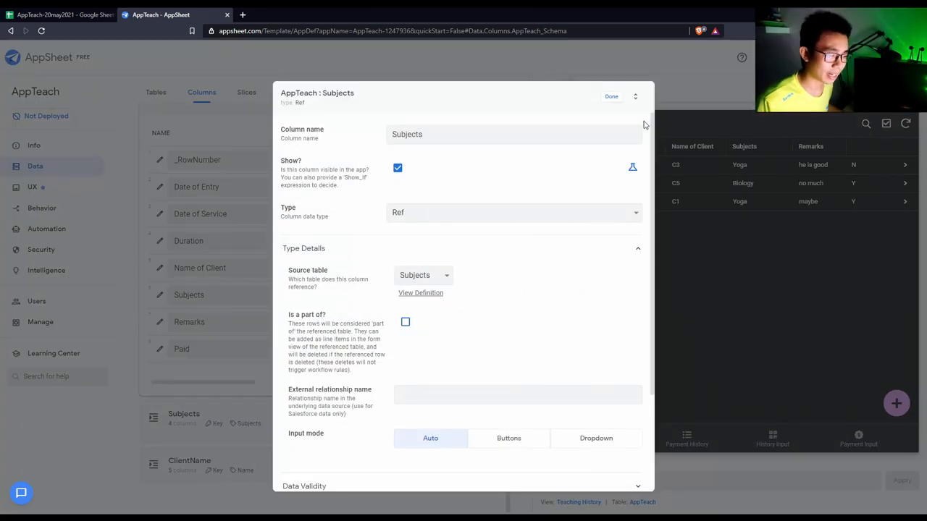
left_click(611, 96)
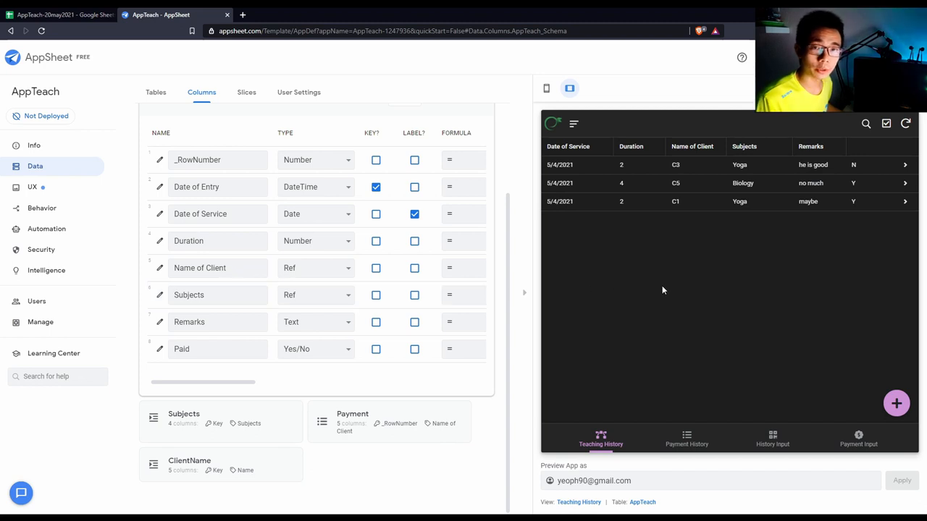
mouse_move(640, 288)
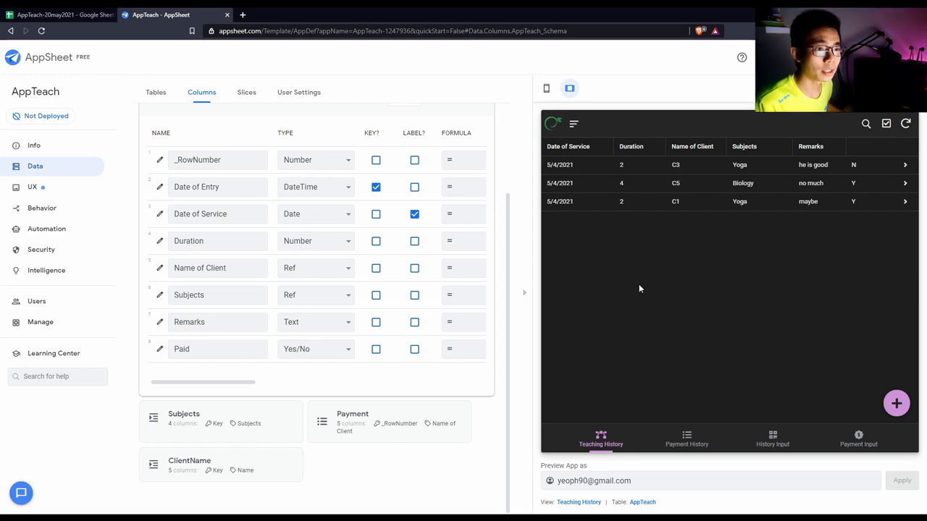
mouse_move(774, 313)
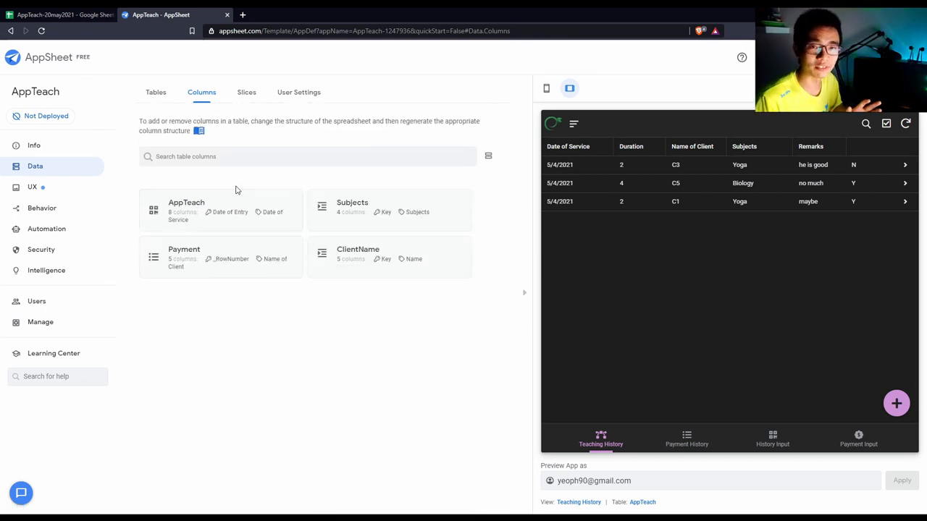
mouse_move(16, 187)
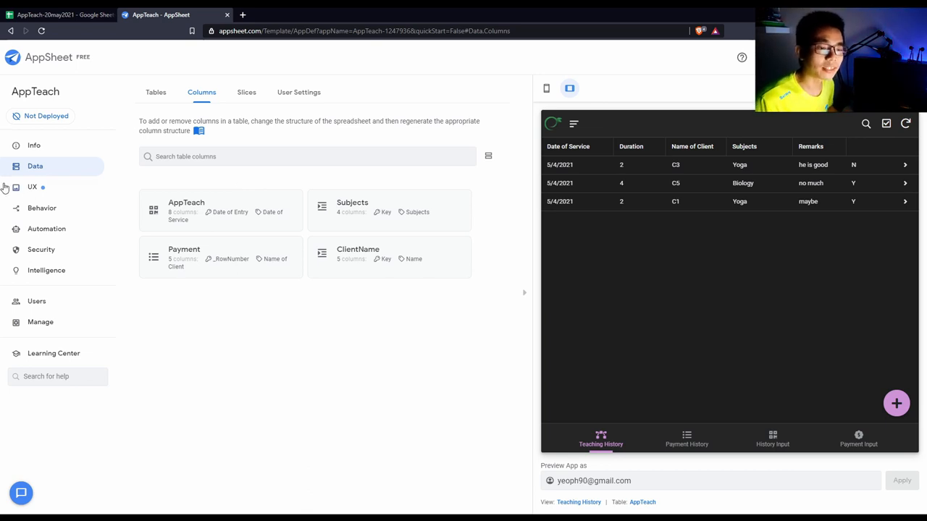
Step: Review the UX Primary Views and create a new view on AppTeach data
left_click(31, 187)
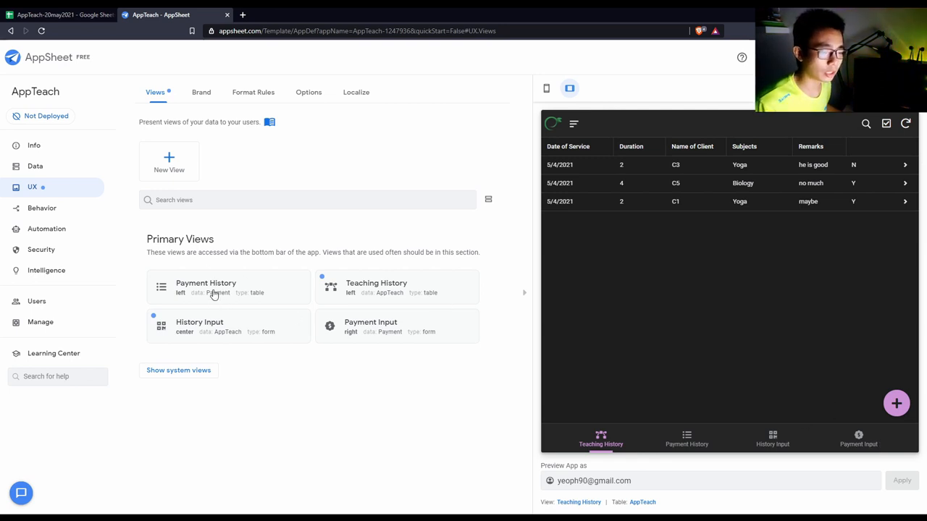
mouse_move(220, 332)
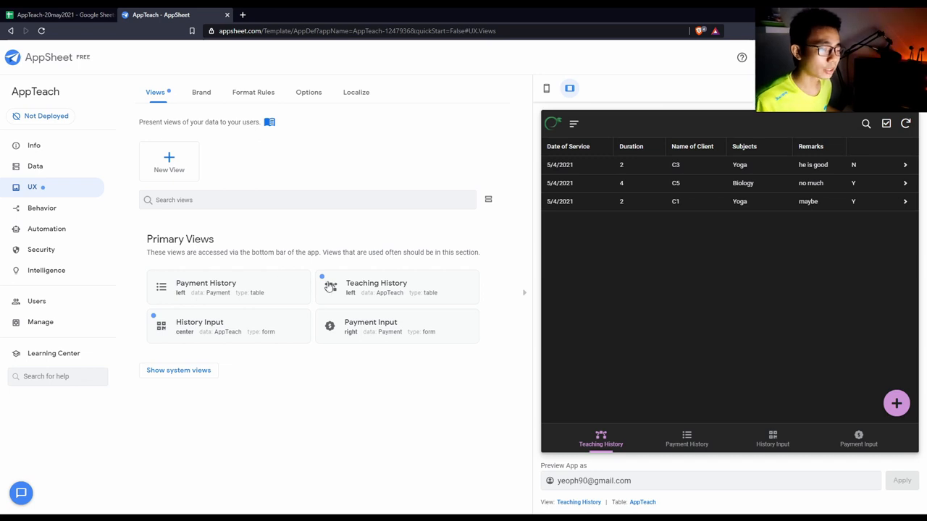
left_click(370, 326)
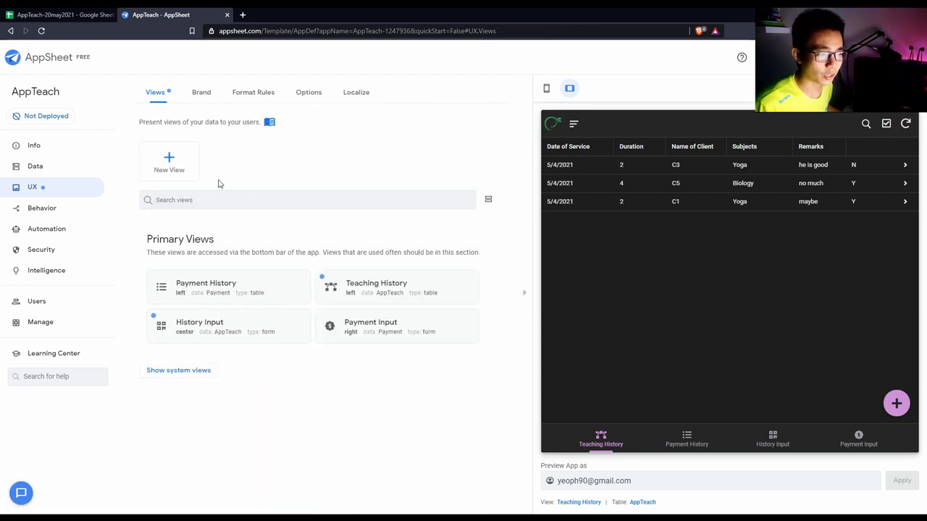
left_click(168, 159)
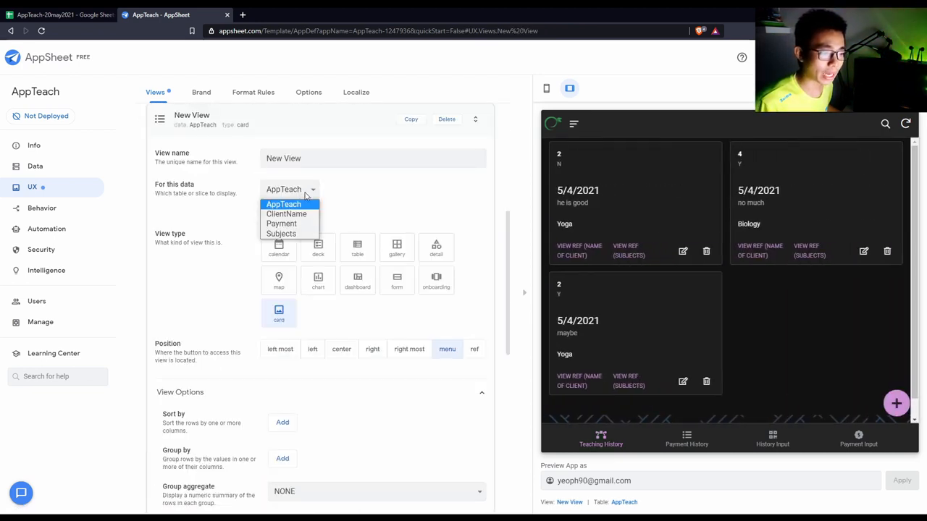
Step: Base the new view on the Payment data and expand the Name of Client choices in the form preview
left_click(286, 223)
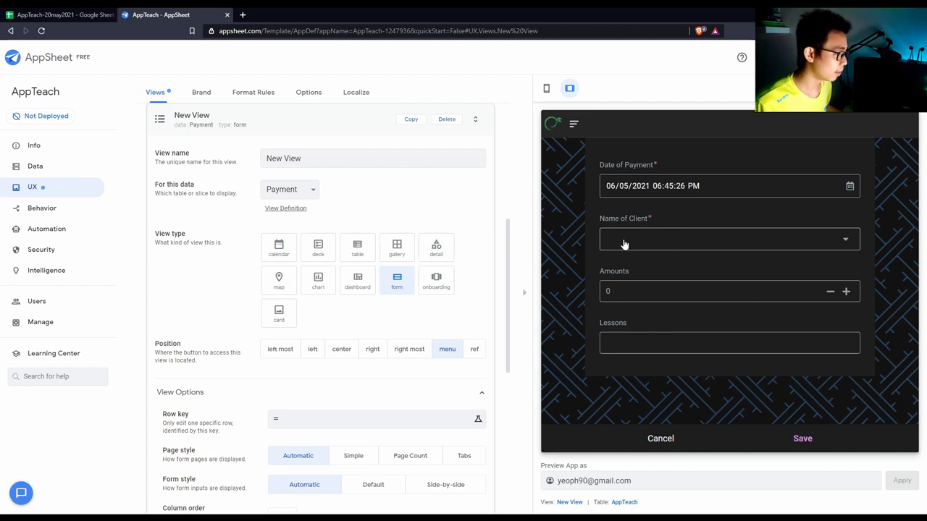
left_click(729, 239)
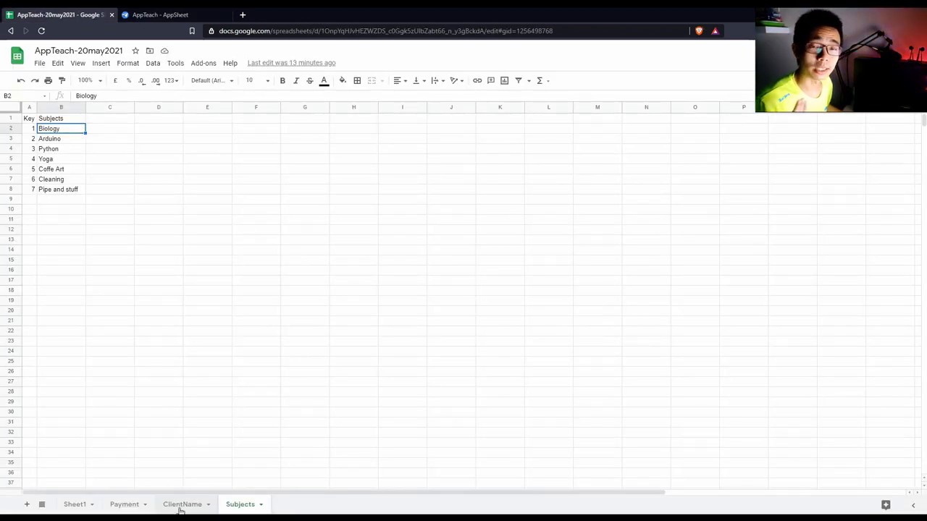
Step: Check the ClientName sheet's C1–C9 rows in Google Sheets, then return to the app editor
left_click(179, 504)
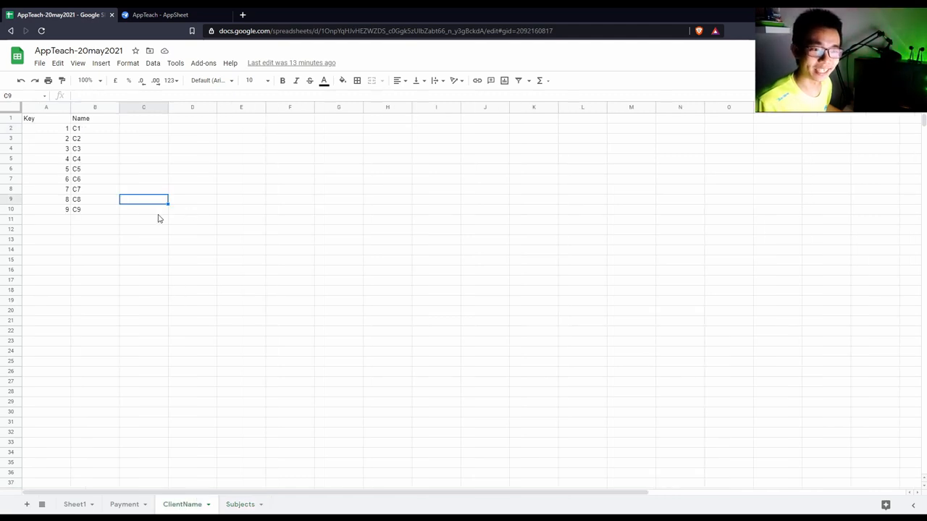
mouse_move(109, 144)
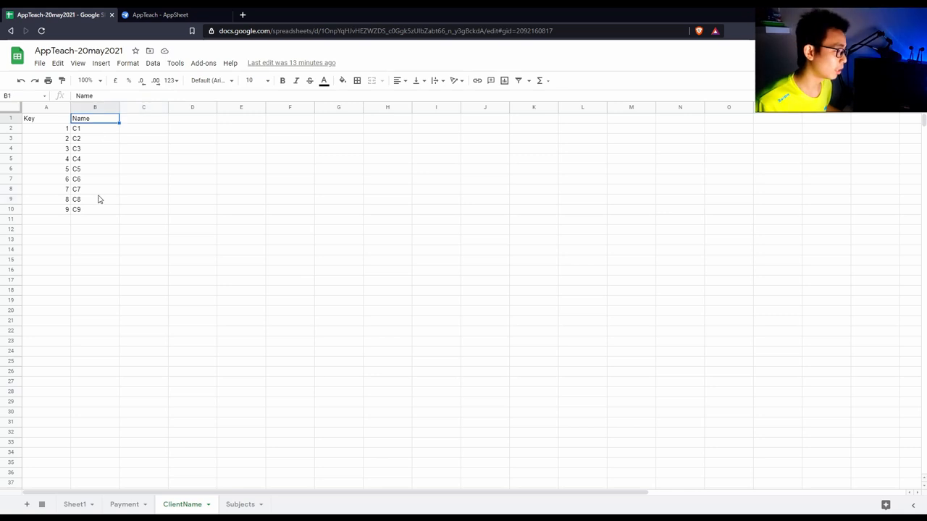
left_click(166, 14)
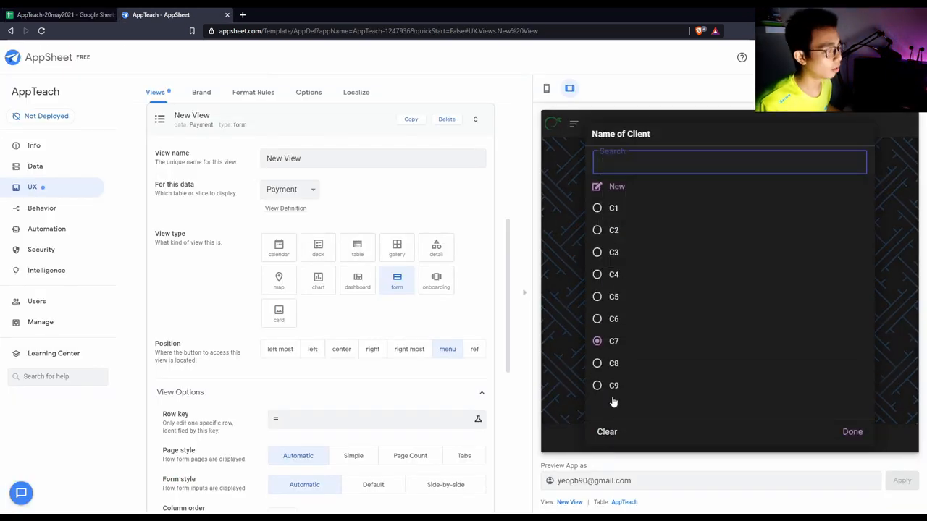
mouse_move(620, 199)
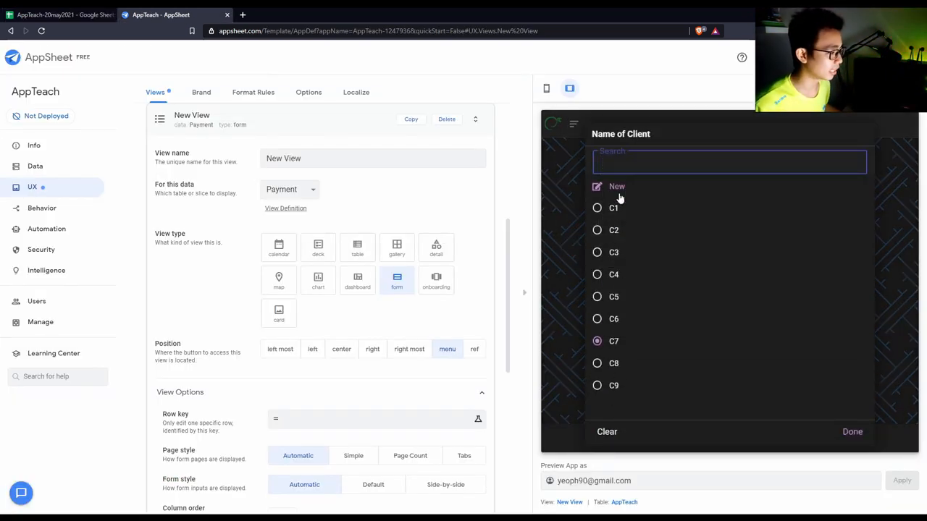
Step: Add a new client named 'new customer' from the Payment form preview
left_click(617, 186)
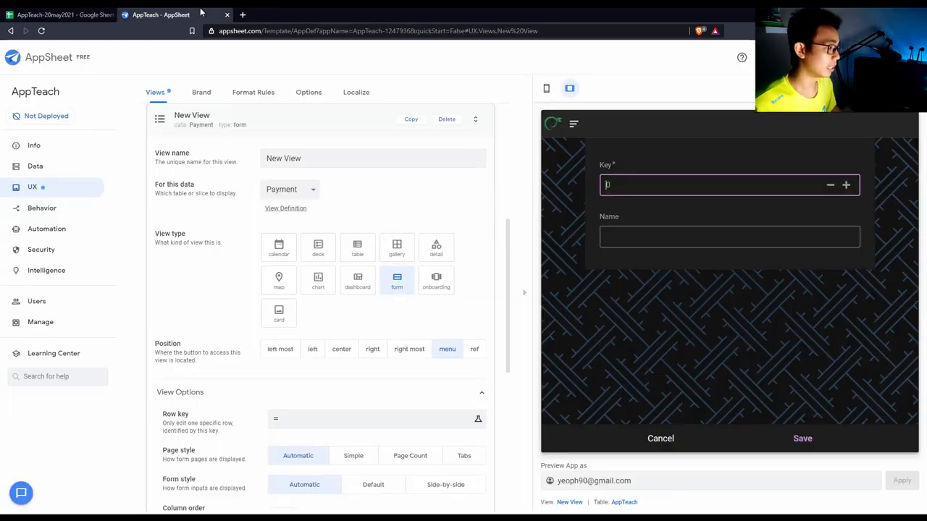
left_click(730, 237)
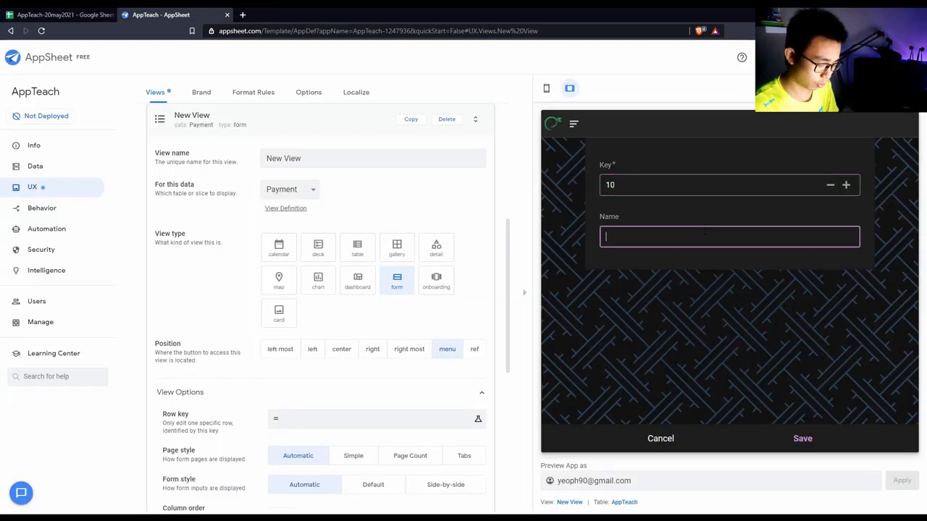
type("new cus")
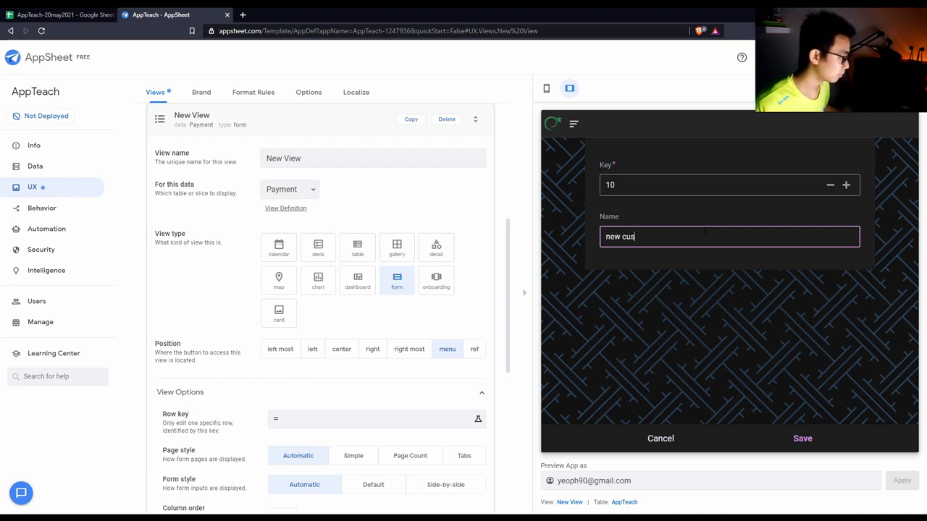
type("tomer")
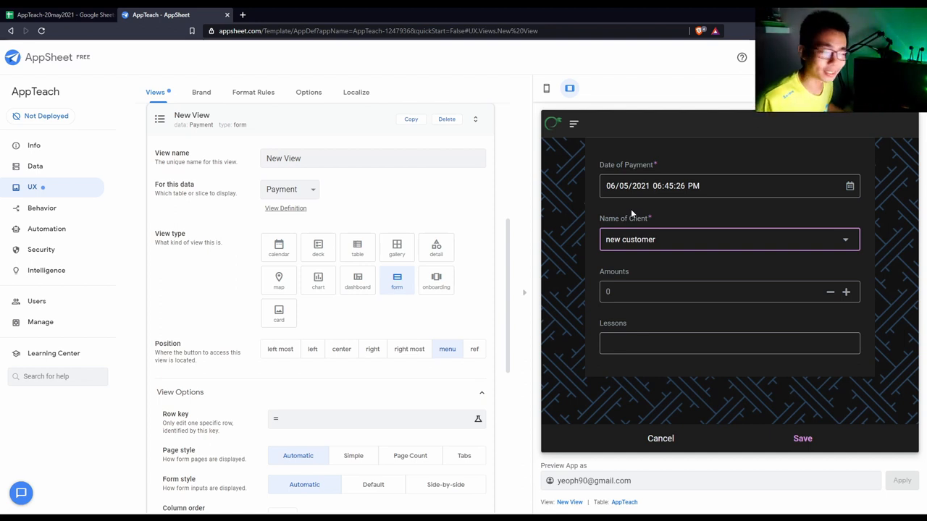
mouse_move(692, 246)
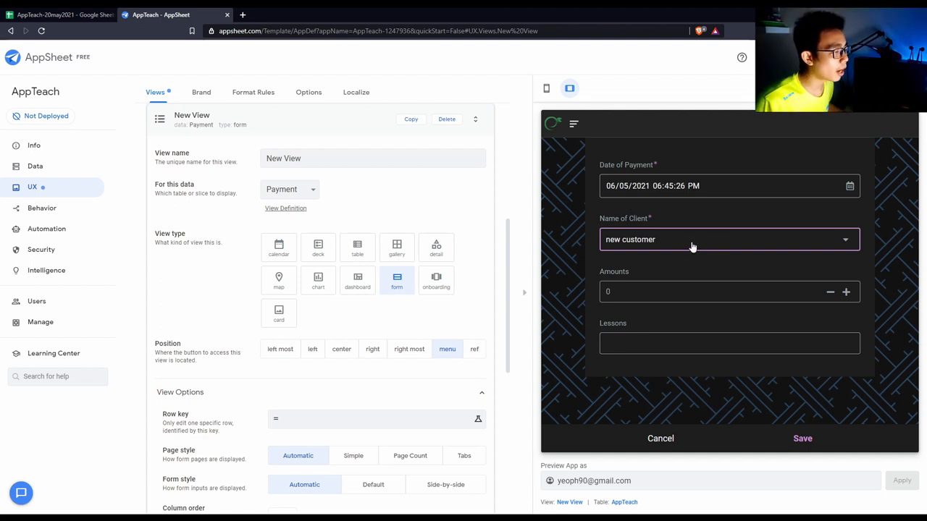
Step: Choose new customer as the payment's client and confirm the new row in the ClientName sheet
left_click(730, 239)
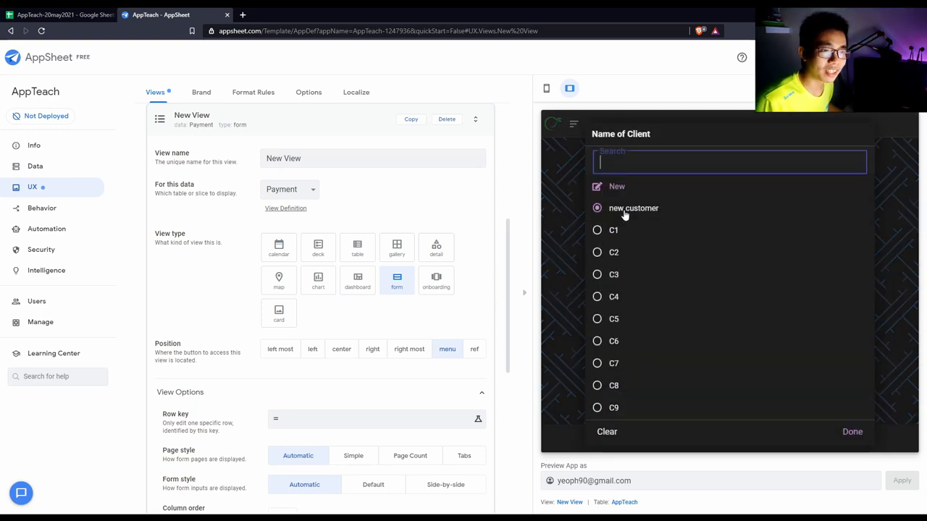
left_click(61, 15)
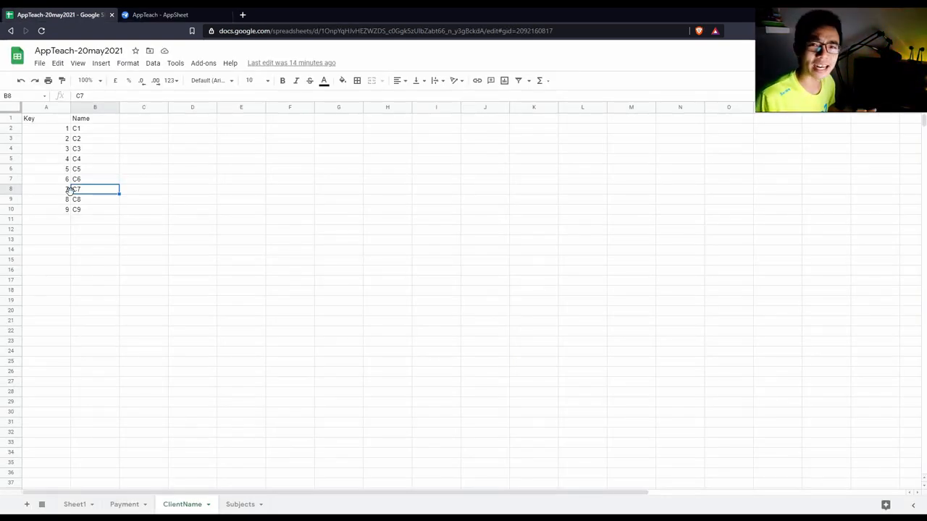
left_click(166, 13)
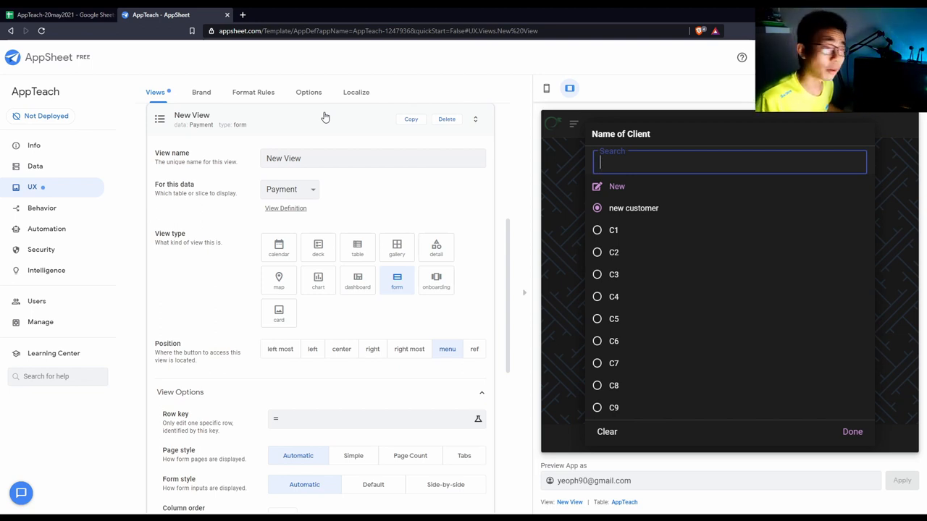
mouse_move(772, 376)
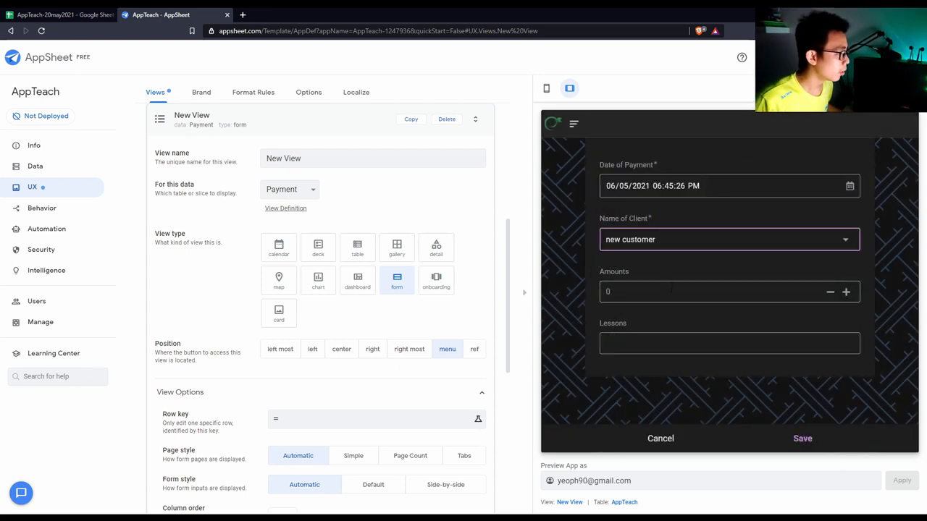
Step: Enter an amount of 500 and lessons '2mon' for new customer's payment
left_click(710, 293)
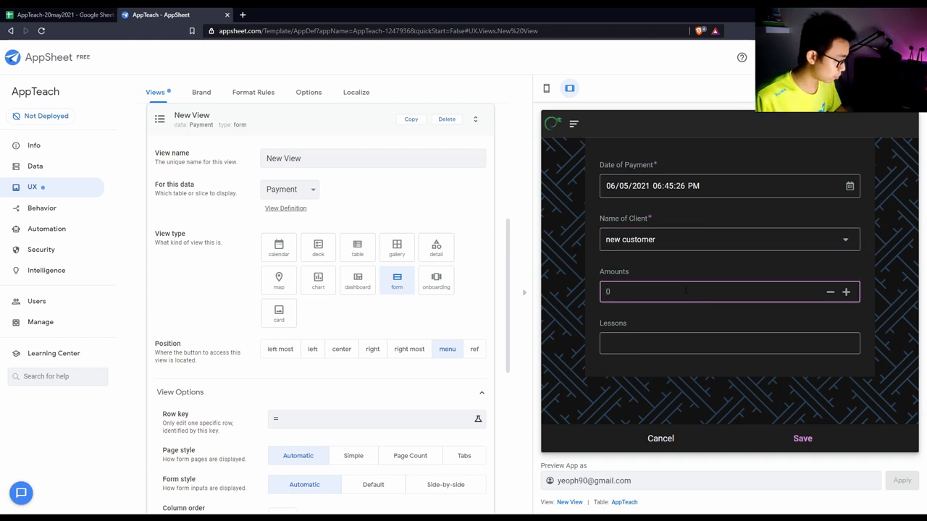
type("500")
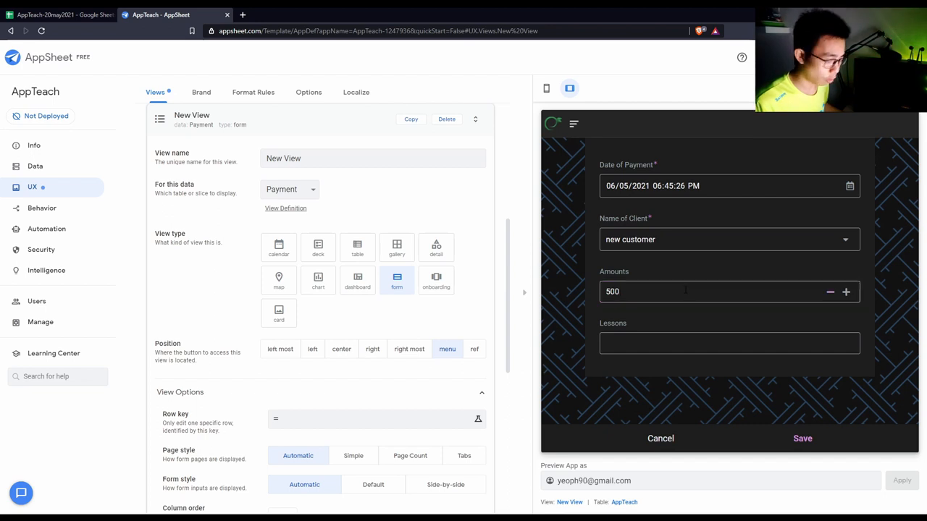
type("2mon")
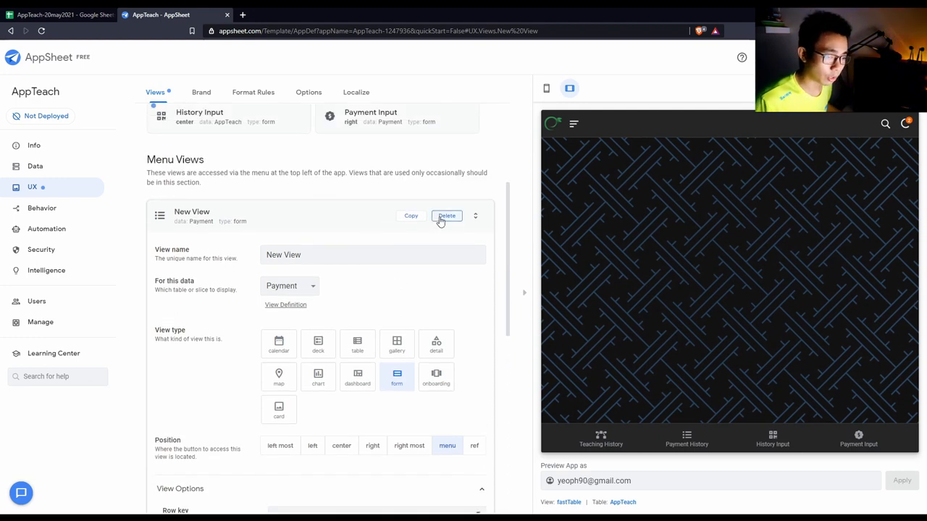
Step: Delete the unused New View and bring up the History Input form in the preview
left_click(446, 216)
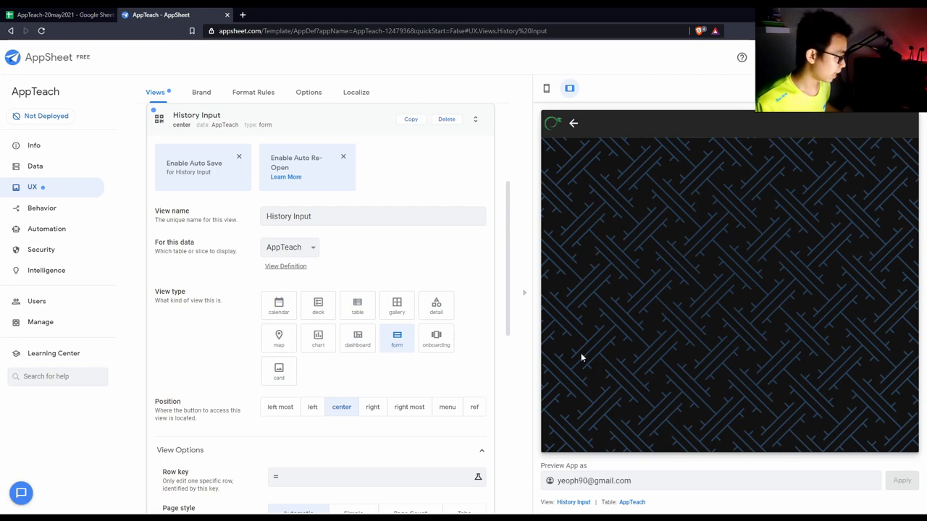
mouse_move(725, 340)
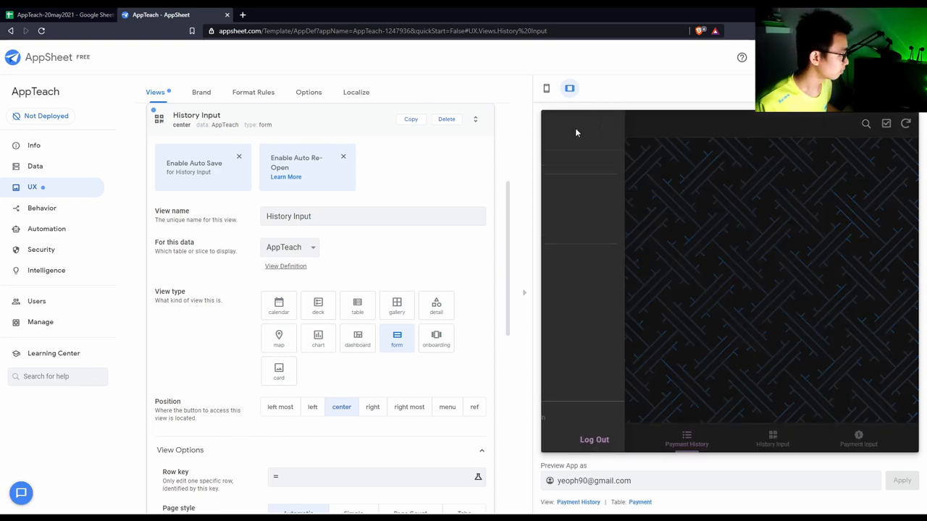
left_click(600, 440)
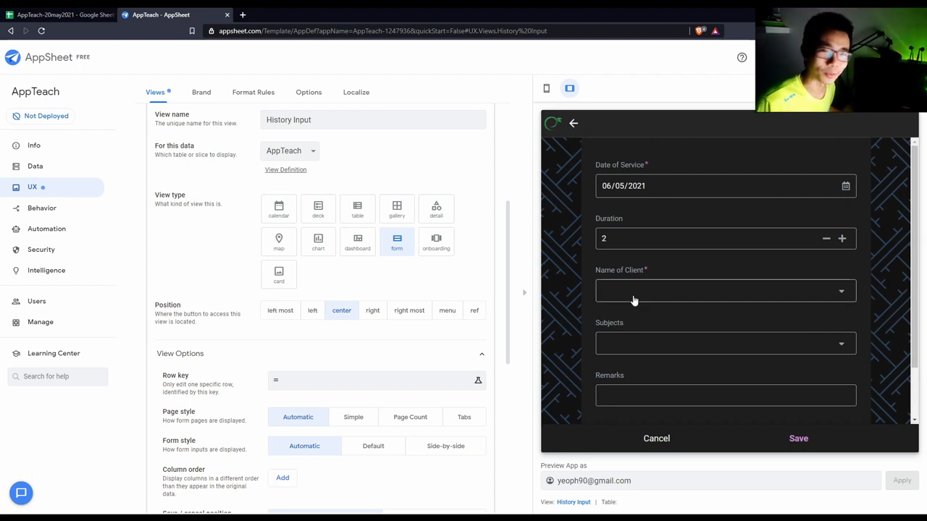
Step: Set the History Input record's client to C4
scroll("down", 3)
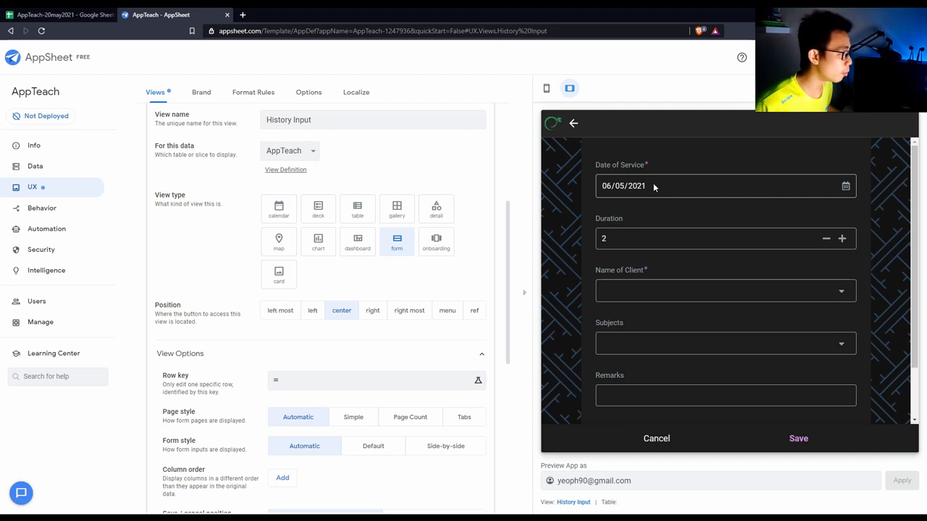
mouse_move(717, 151)
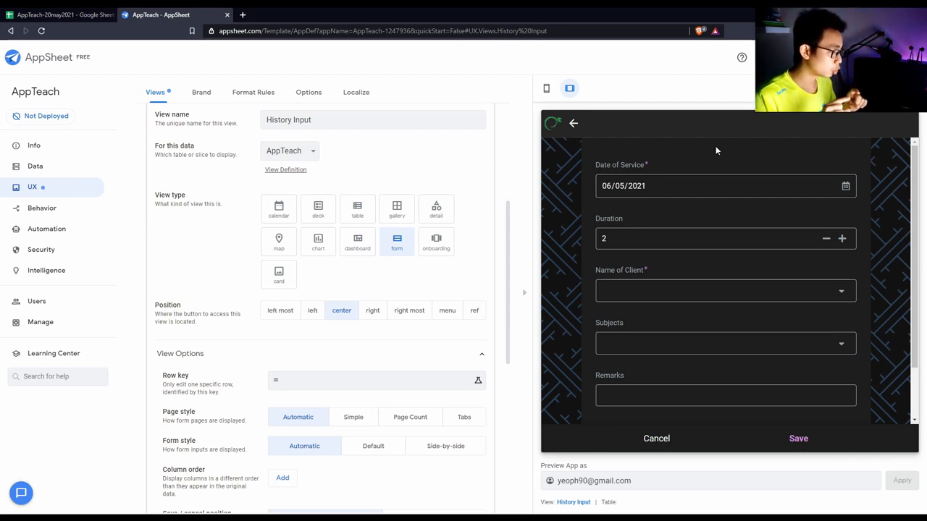
mouse_move(672, 180)
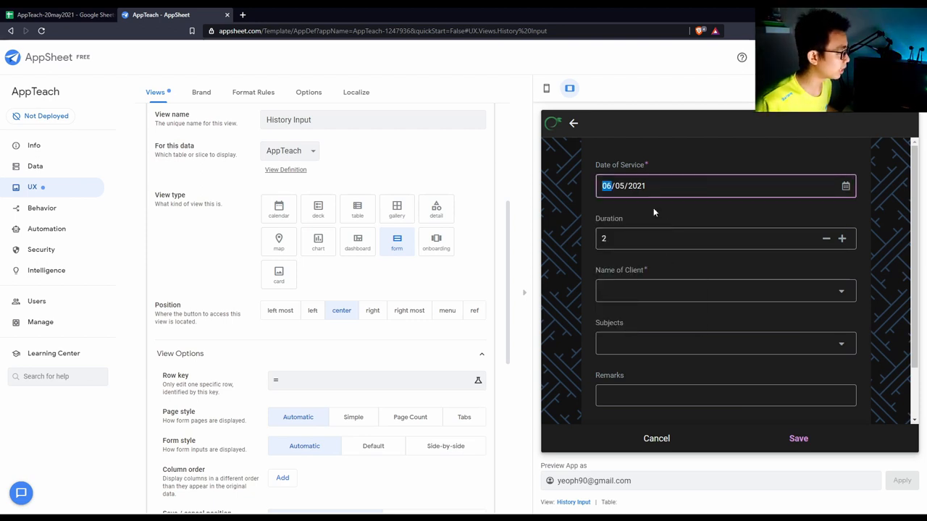
left_click(702, 237)
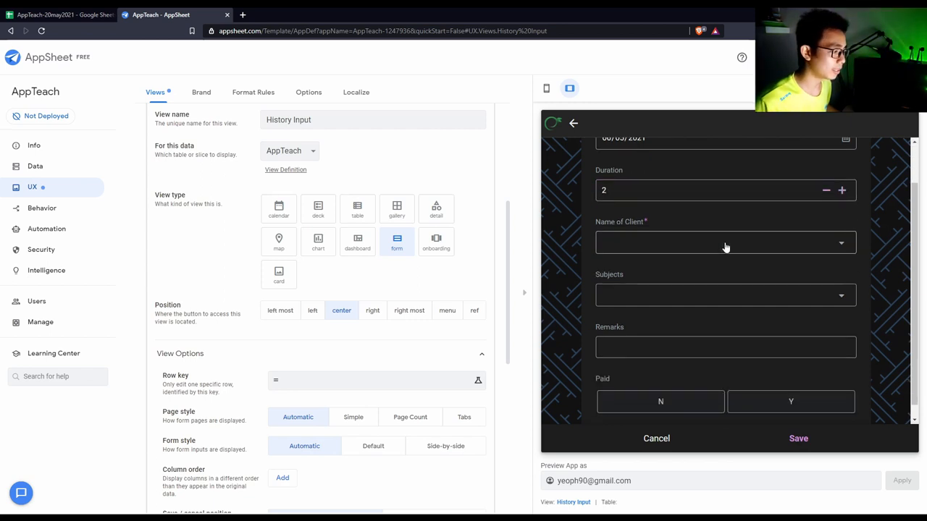
left_click(726, 243)
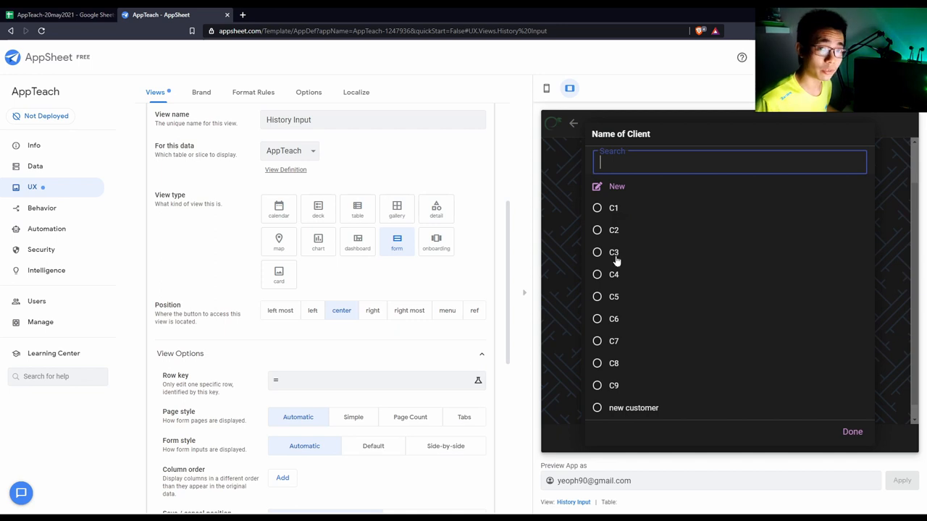
mouse_move(615, 281)
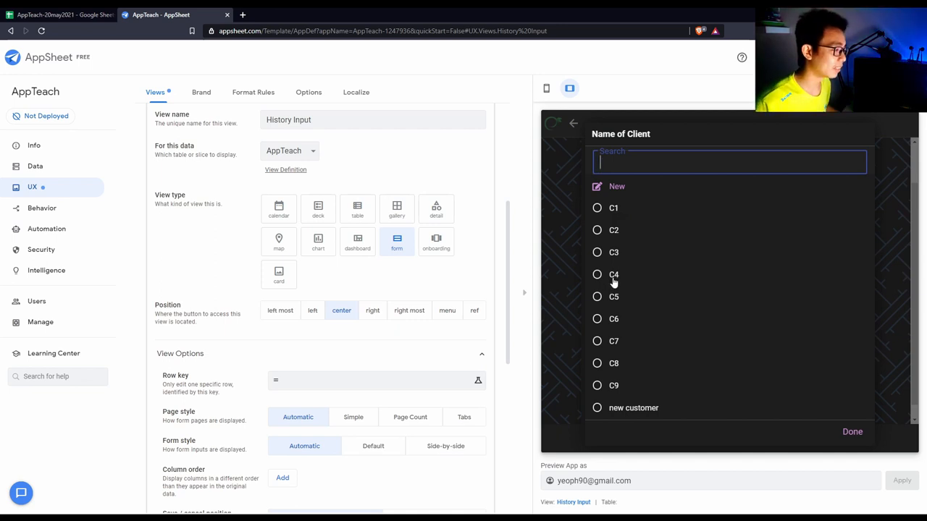
left_click(614, 275)
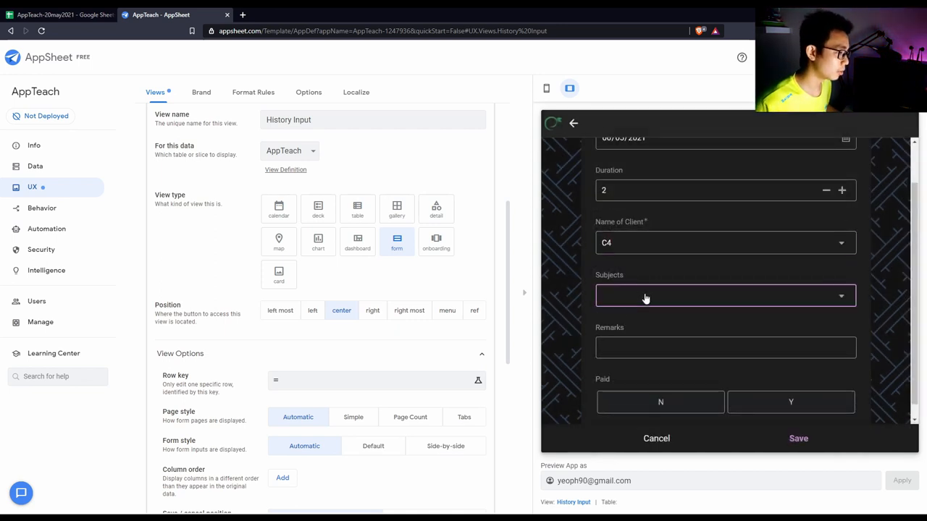
Step: Start a new subject with key 7, which is refused as a duplicate, and check the sheet
left_click(724, 295)
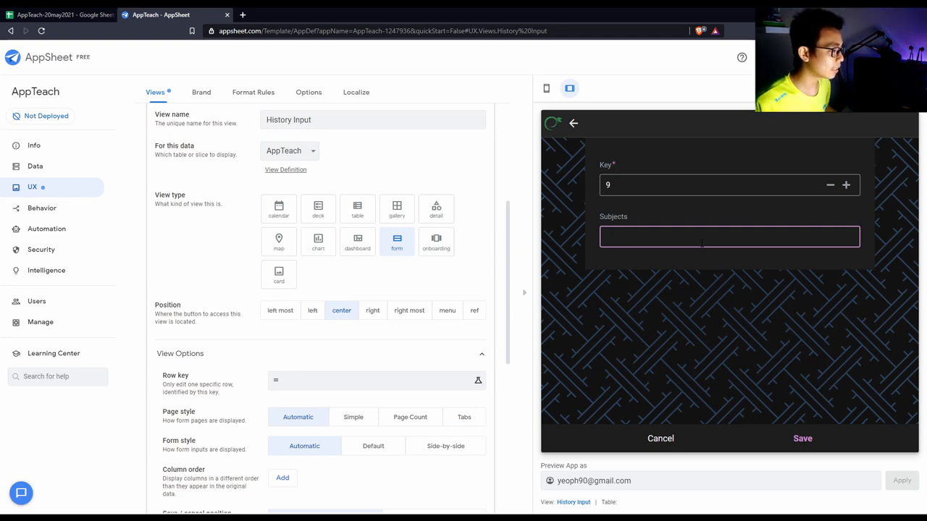
type("7")
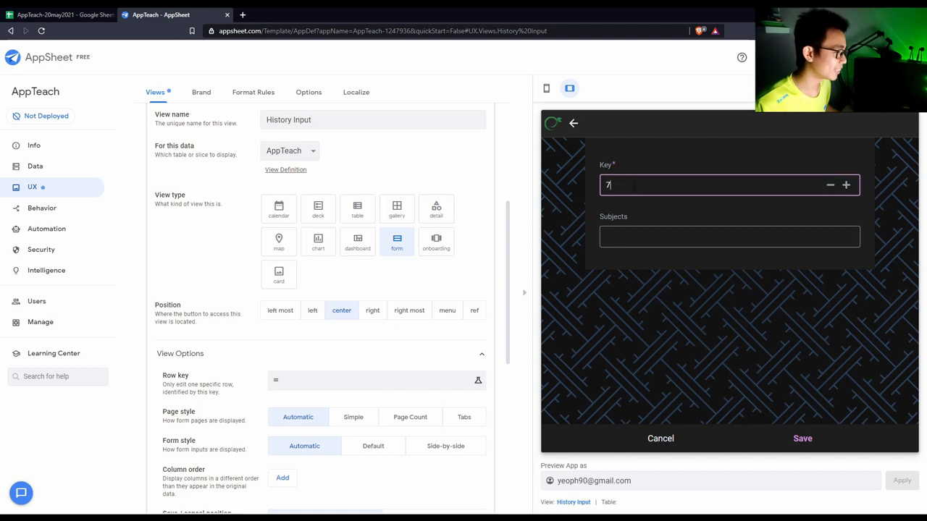
left_click(730, 236)
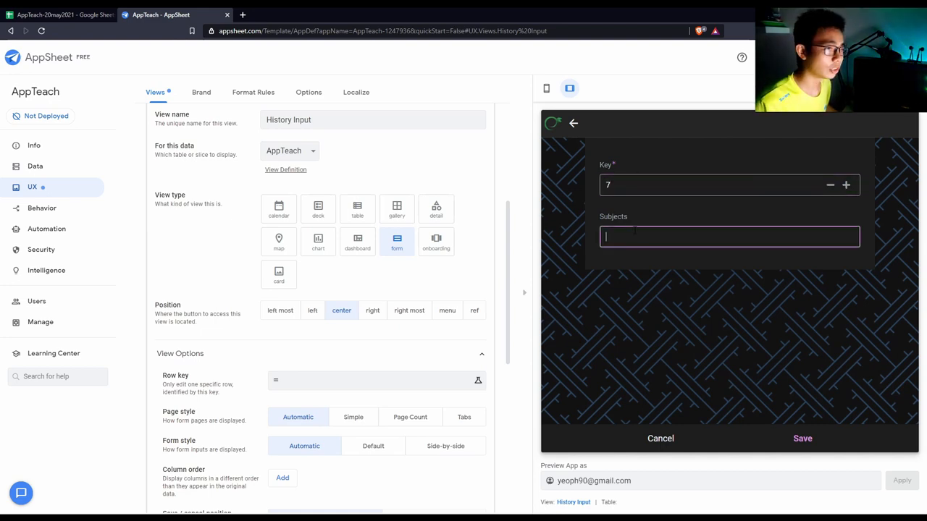
left_click(58, 15)
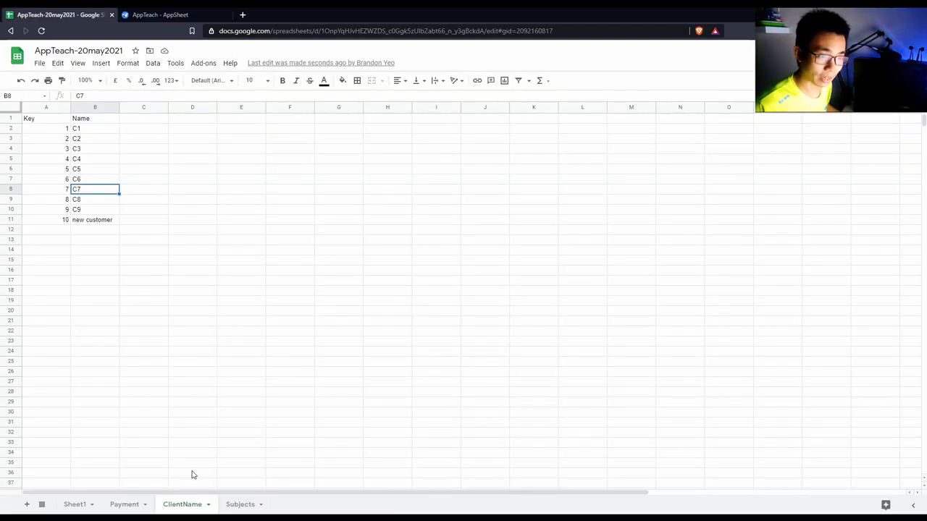
left_click(171, 13)
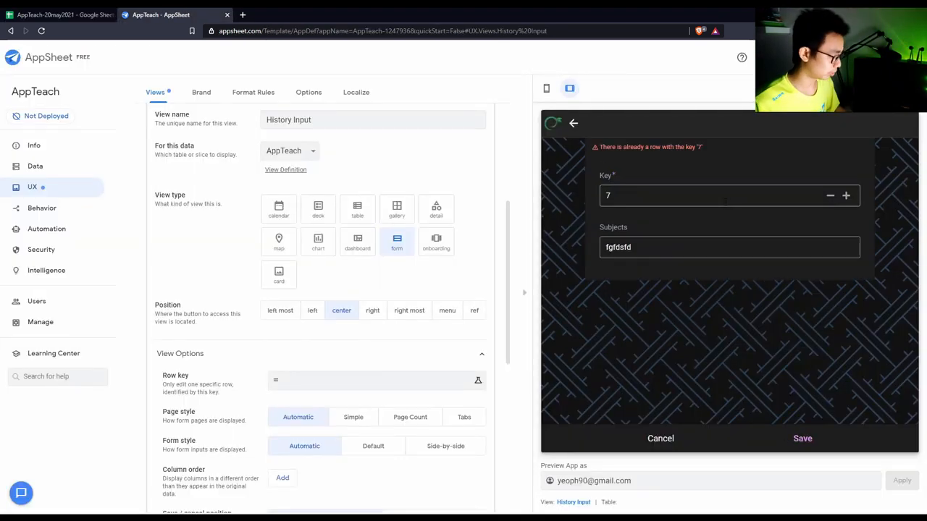
Step: Change the key to 78, name the subject videomaking, add remarks 'newsubjects' and save the record
type("8")
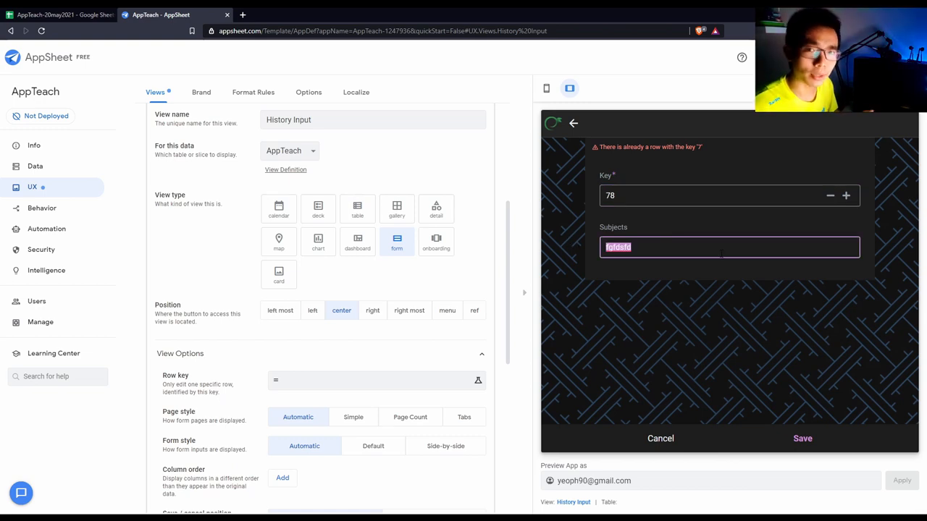
type("videomaking")
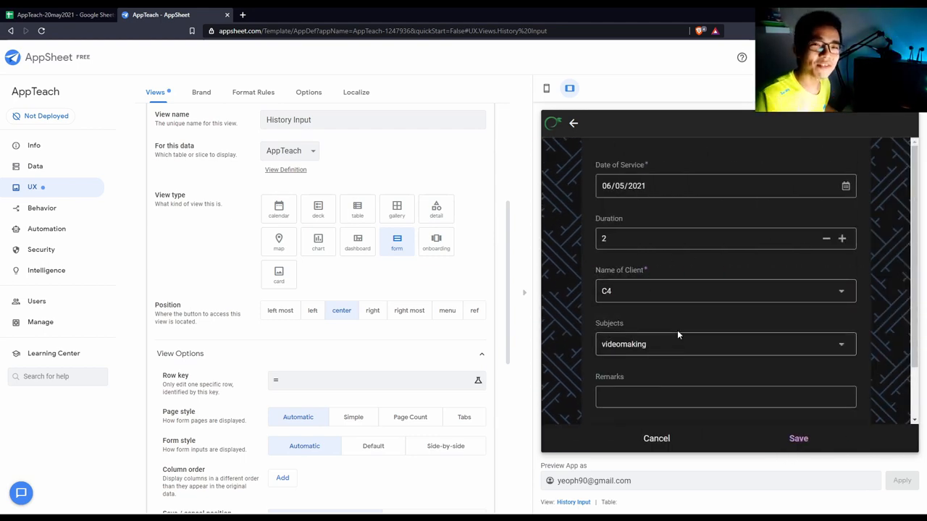
mouse_move(633, 356)
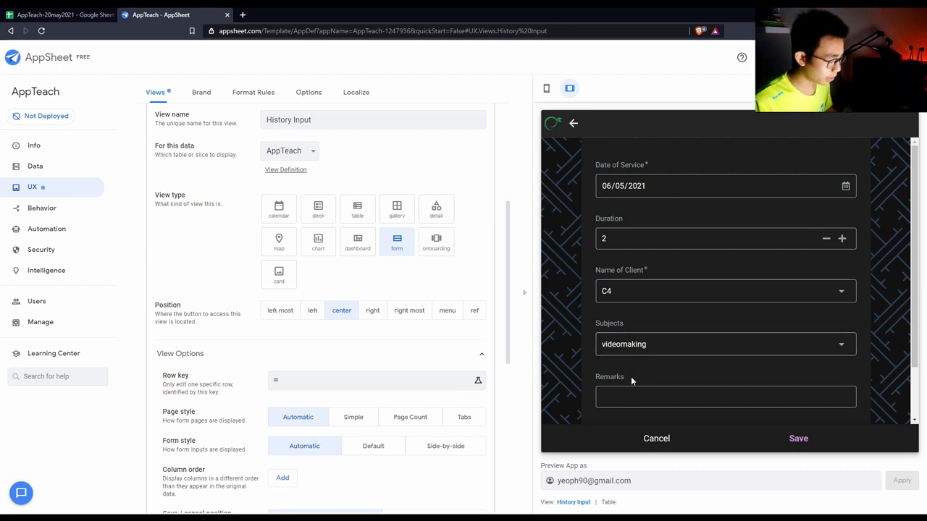
left_click(726, 397)
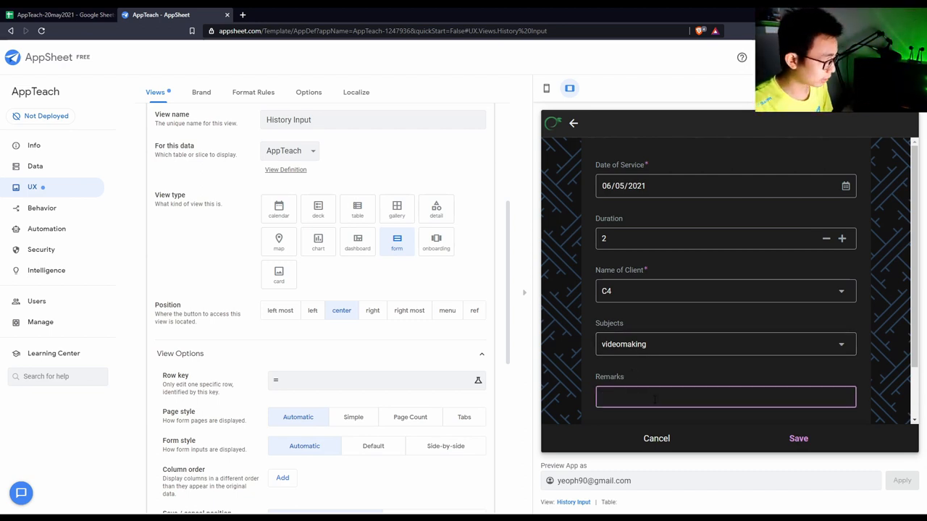
type("newsubjects")
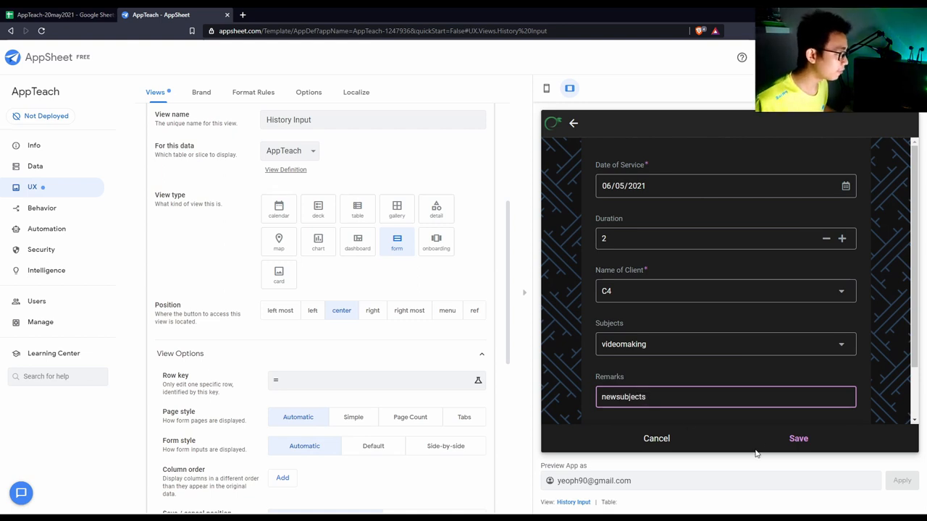
left_click(797, 438)
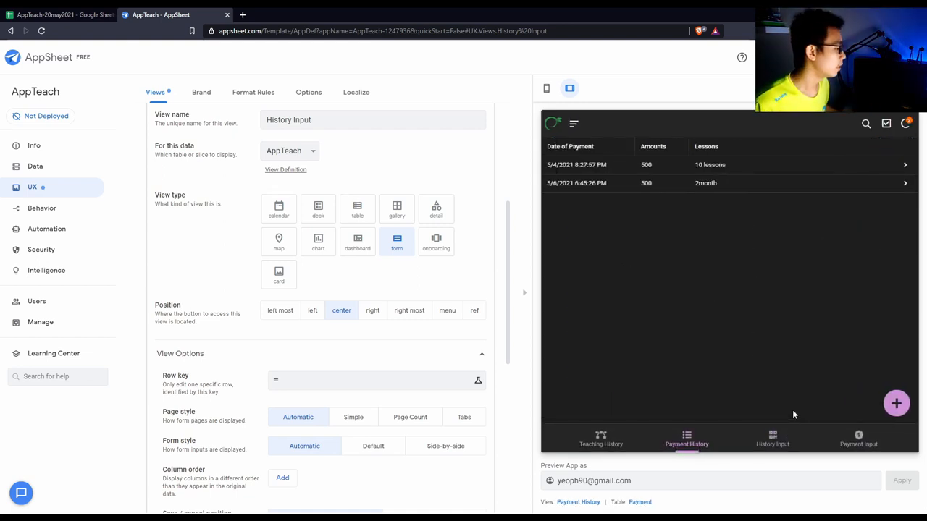
mouse_move(685, 436)
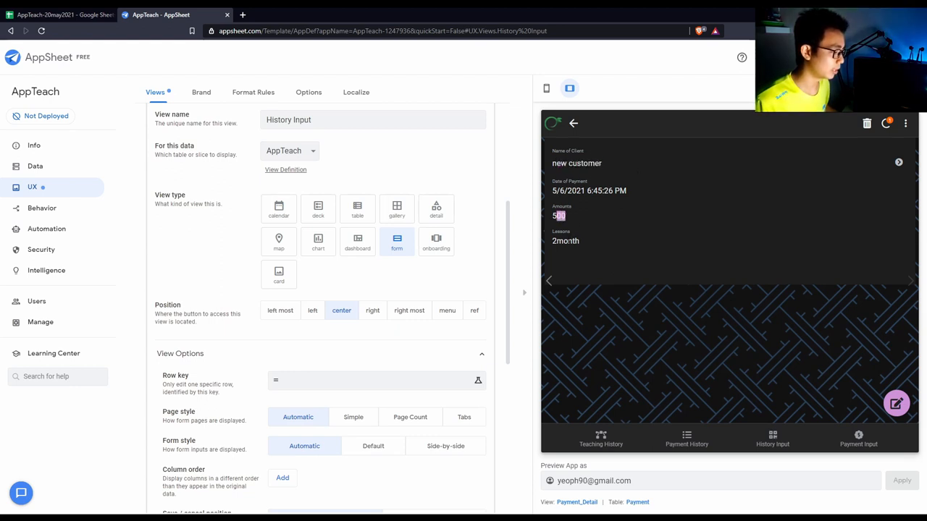
Step: Return from the new customer's payment details to the Payment History list
left_click(687, 439)
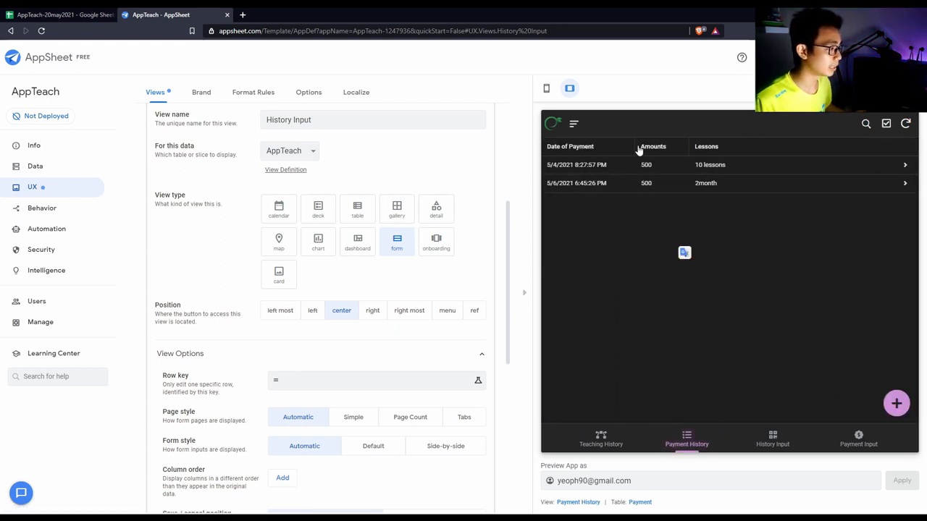
mouse_move(773, 194)
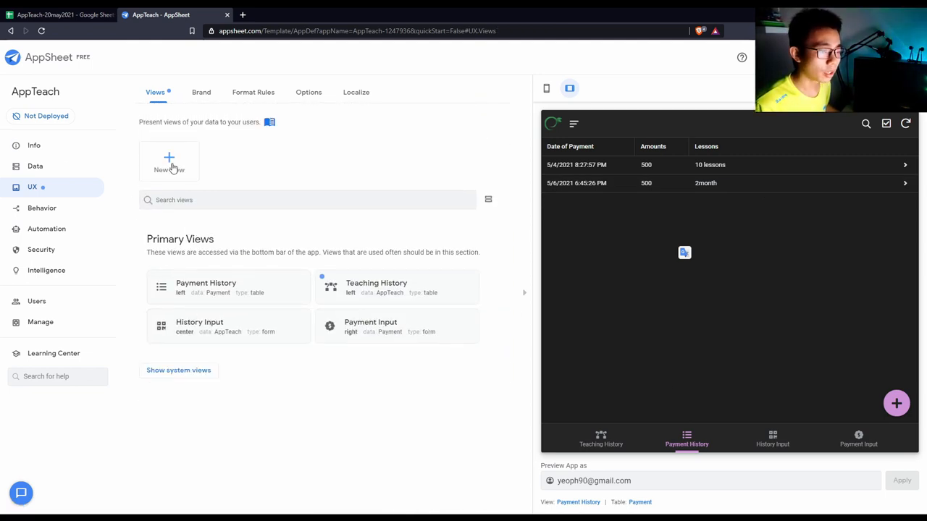
Step: Create New View 2 as a table sorted by Date of Service
left_click(168, 161)
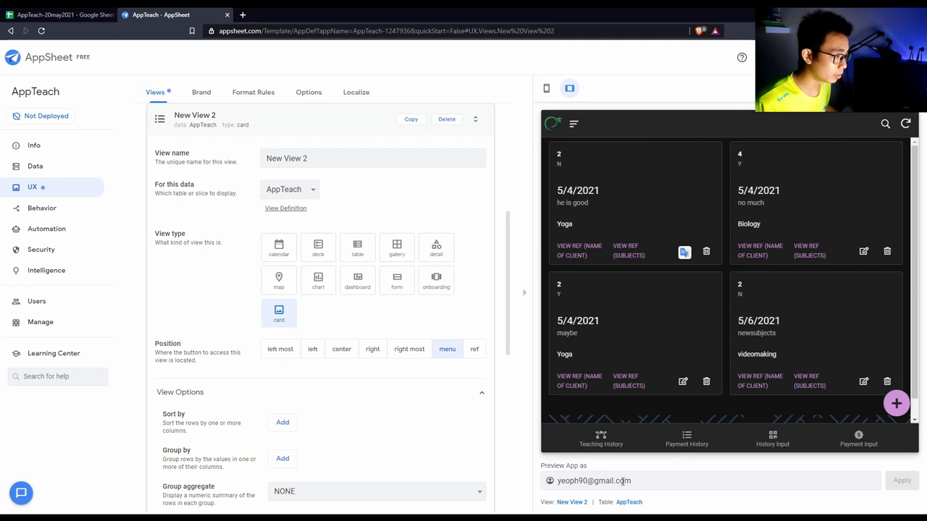
left_click(687, 439)
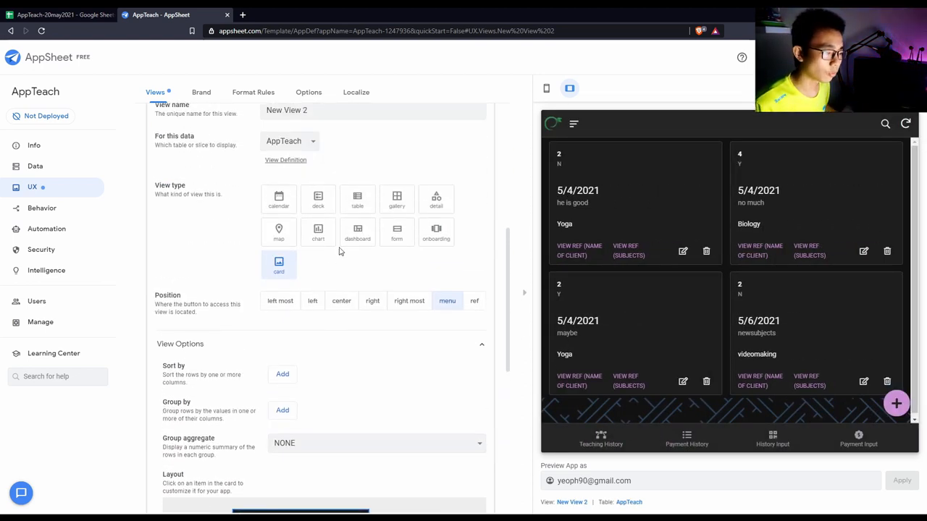
left_click(357, 200)
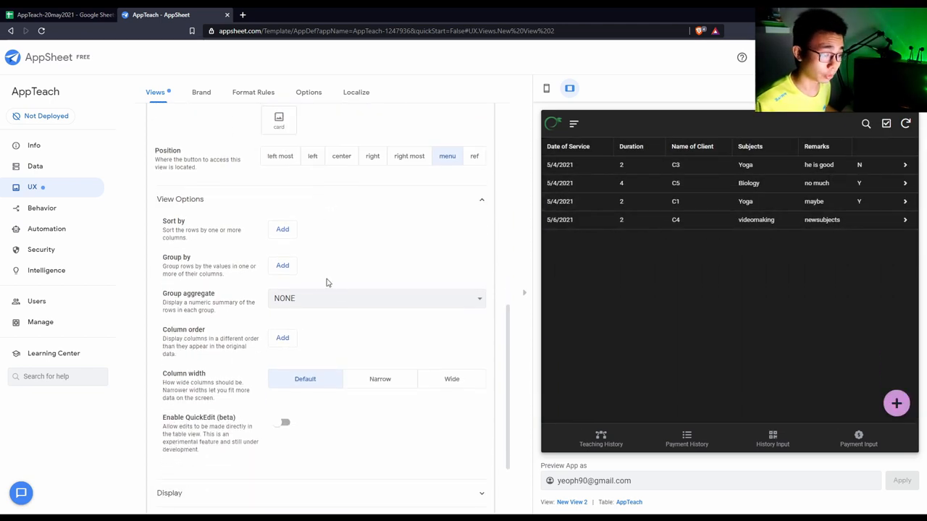
left_click(281, 229)
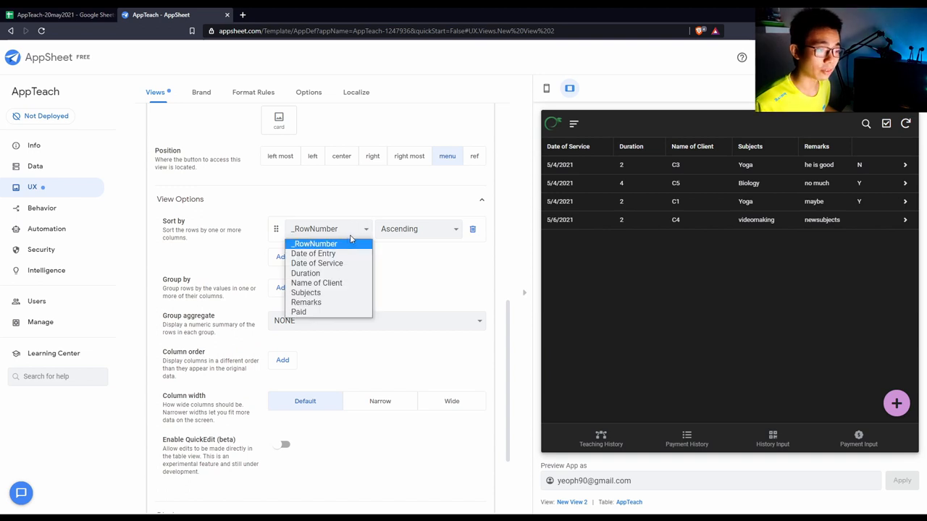
left_click(312, 254)
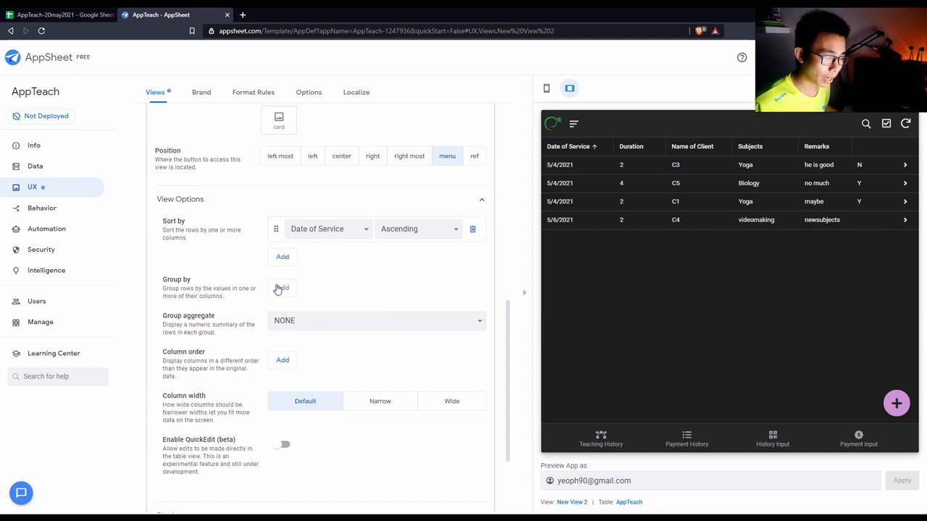
Step: Group the rows by Subjects with a SUM of Duration per group
left_click(281, 288)
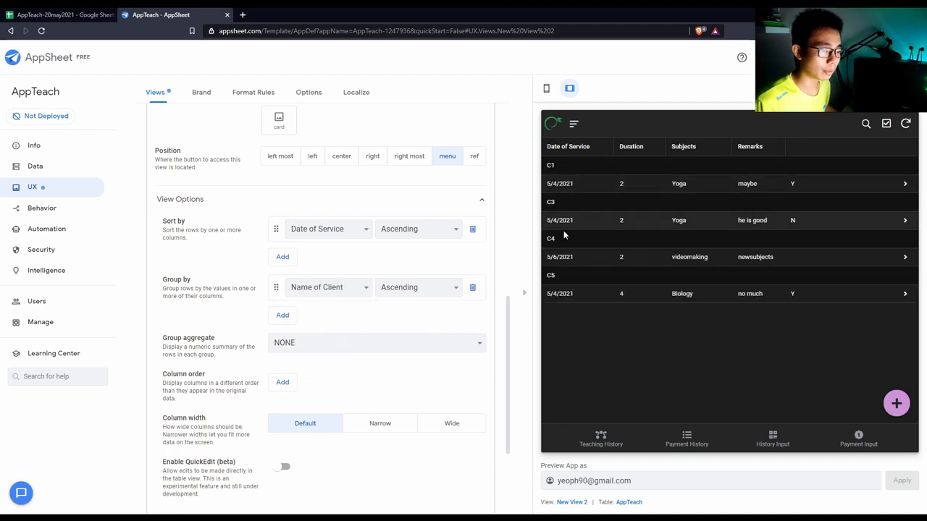
left_click(327, 287)
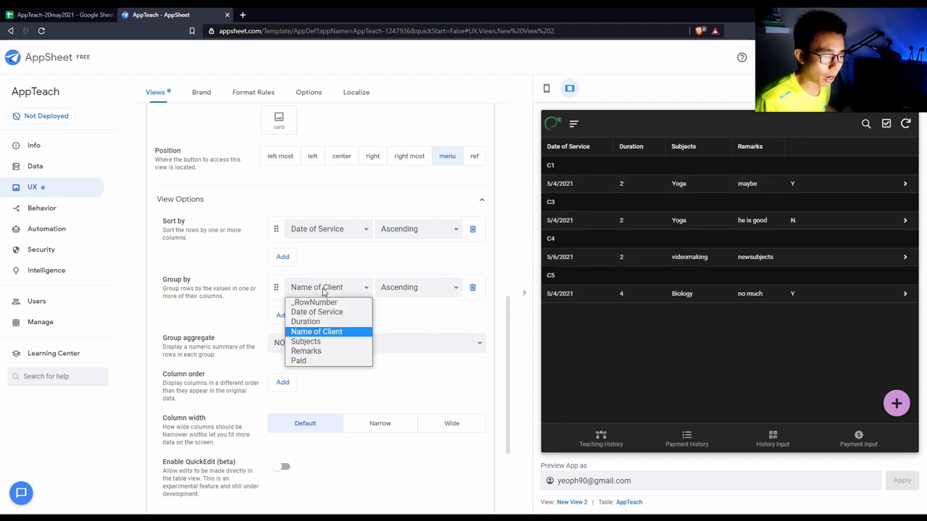
left_click(307, 342)
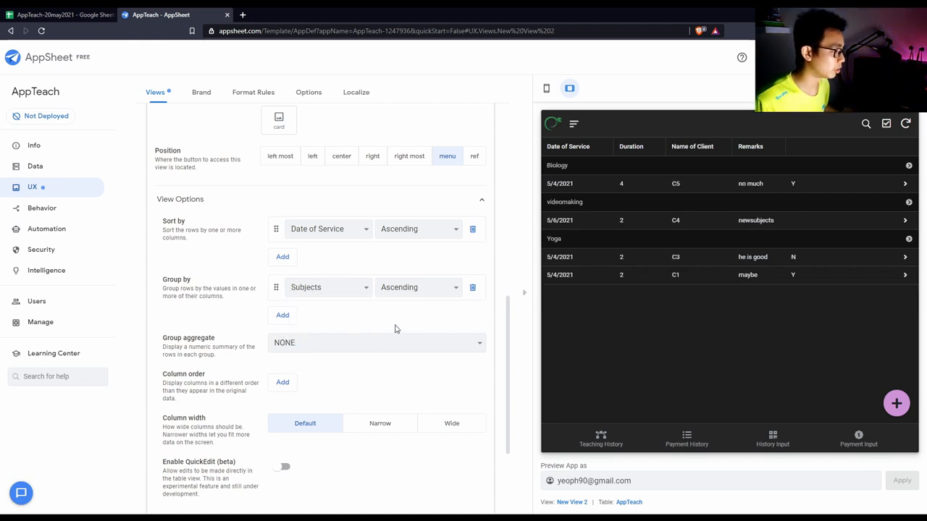
mouse_move(658, 300)
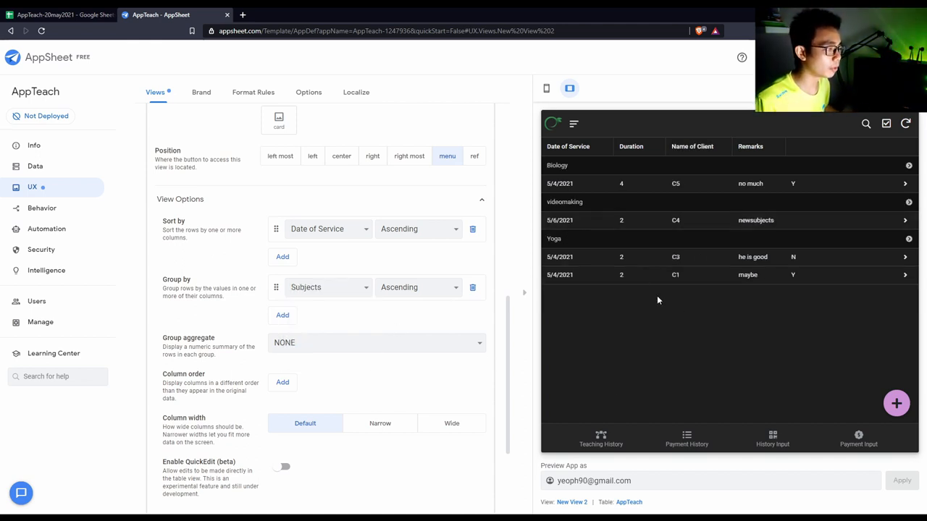
mouse_move(384, 299)
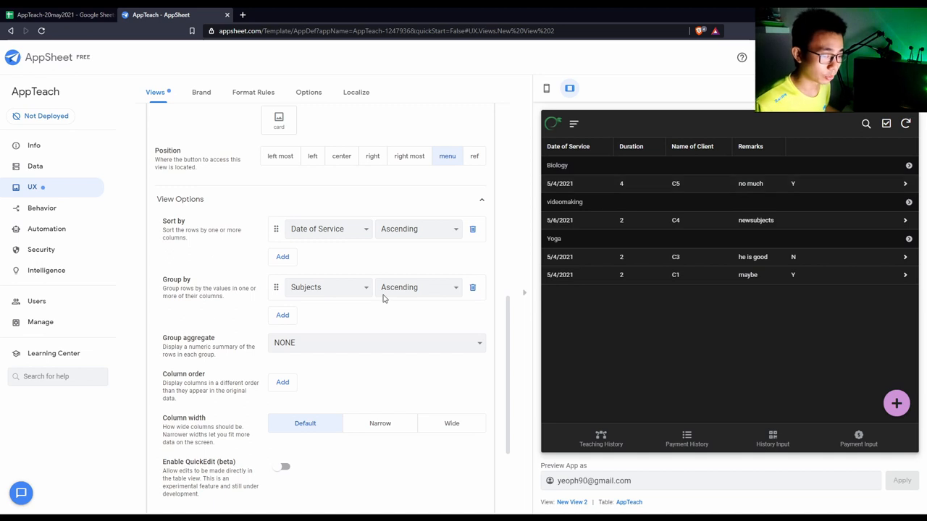
mouse_move(336, 338)
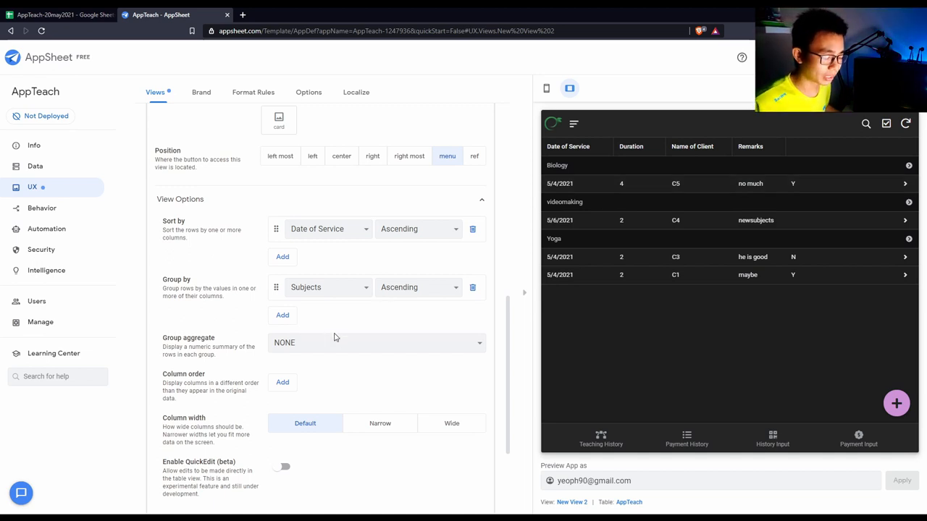
left_click(375, 342)
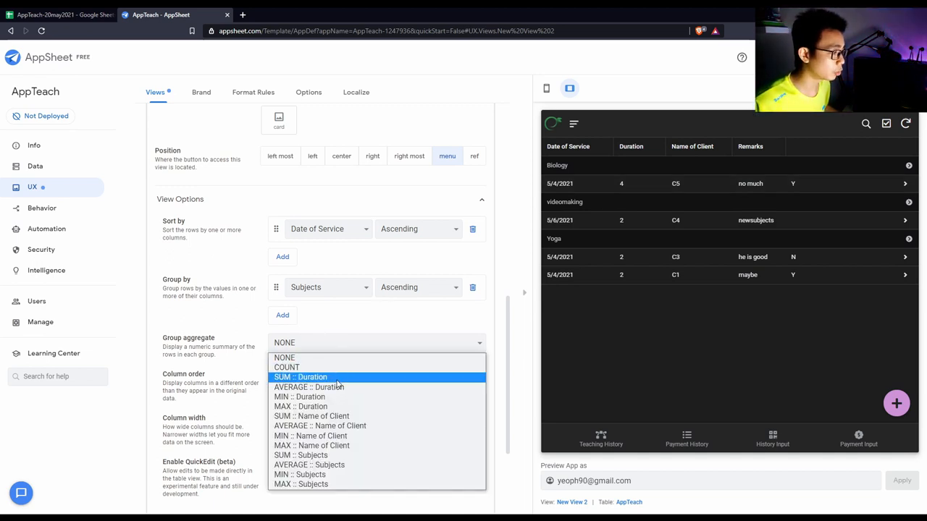
left_click(301, 376)
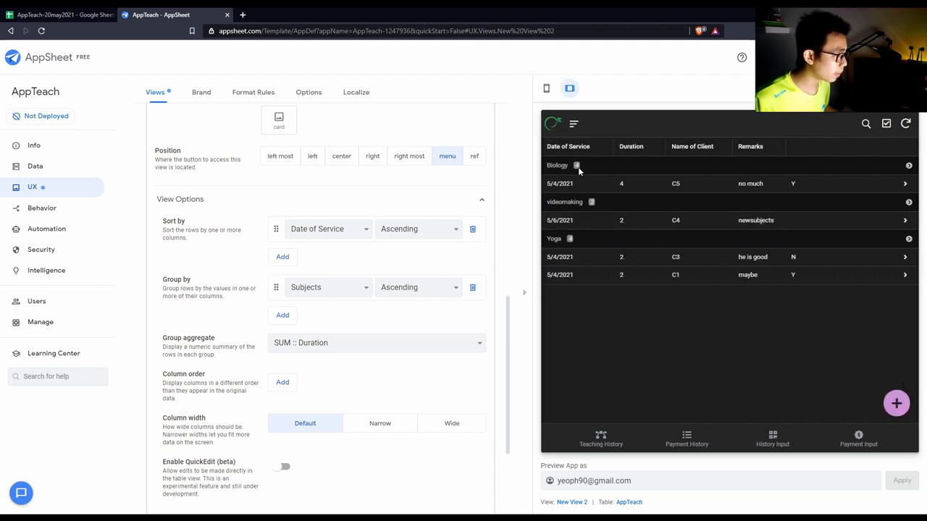
mouse_move(617, 205)
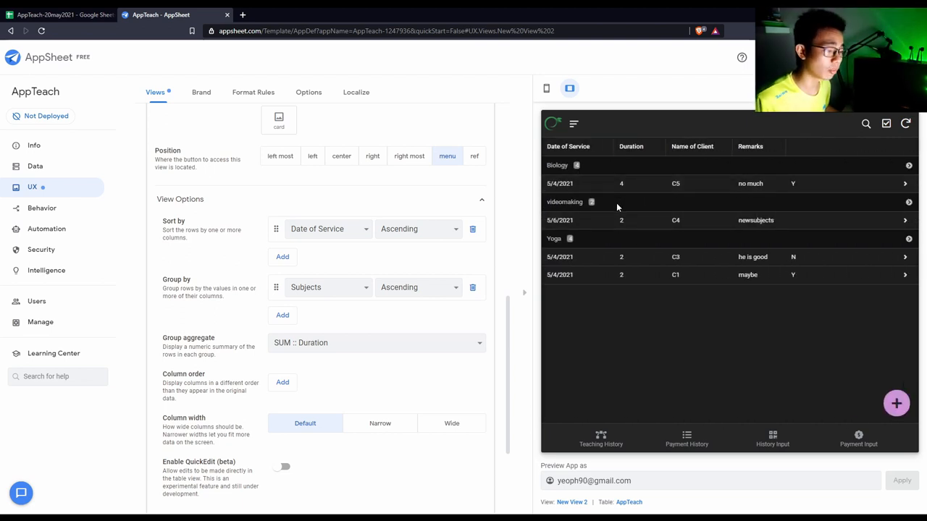
scroll("down", 3)
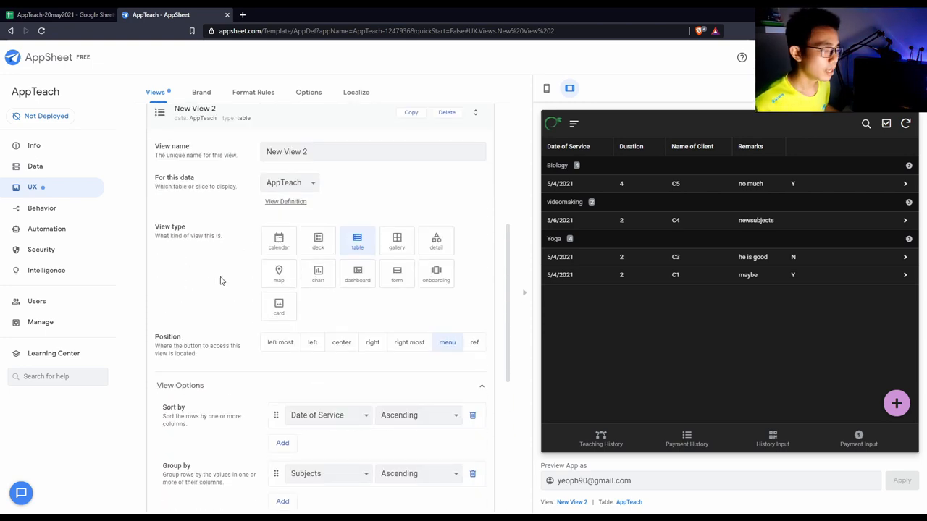
Step: Name the view sampleview and give it the flag icon in the Display settings
scroll("down", 3)
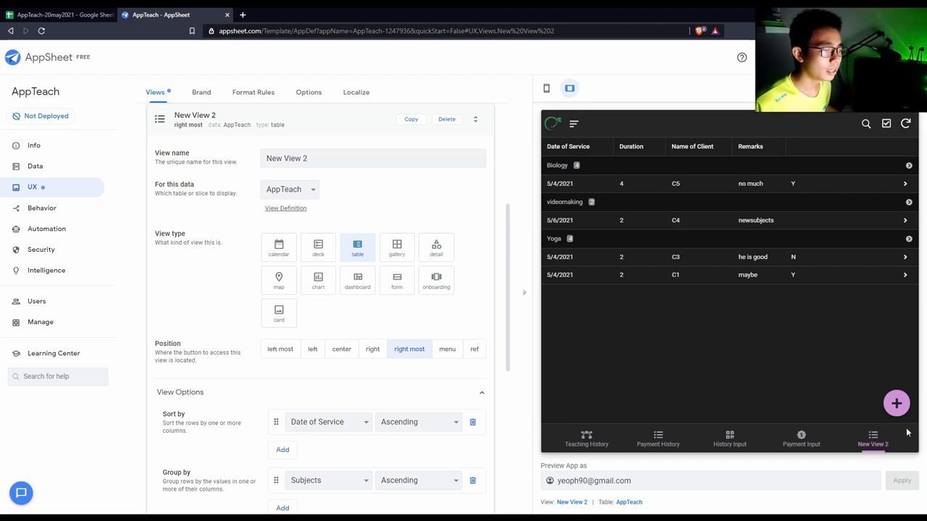
scroll("down", 3)
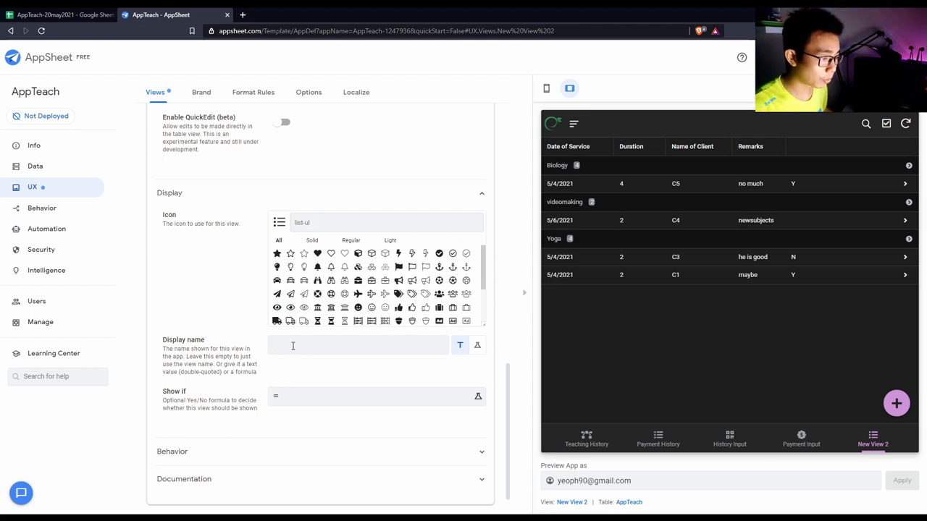
type("sampleview")
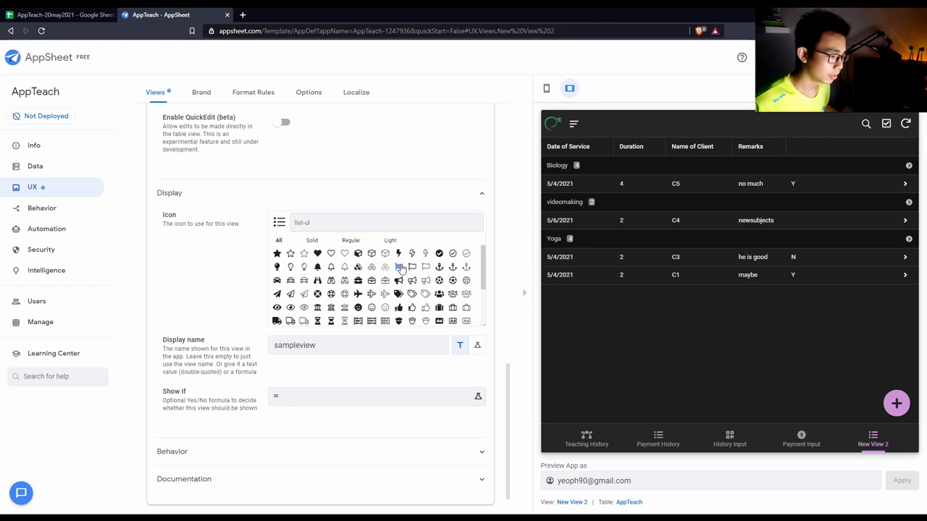
left_click(398, 268)
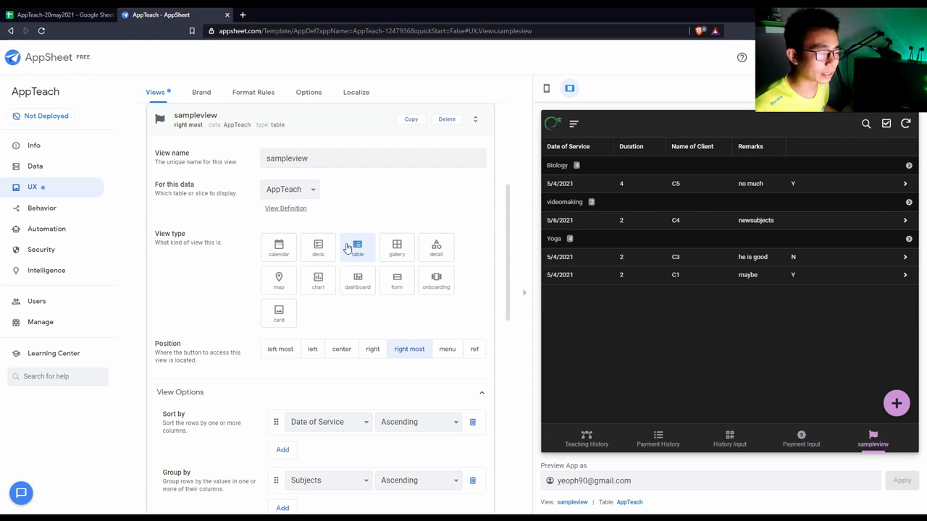
Step: Try calendar and detail view types on sampleview, revert to table, then delete the view
left_click(278, 247)
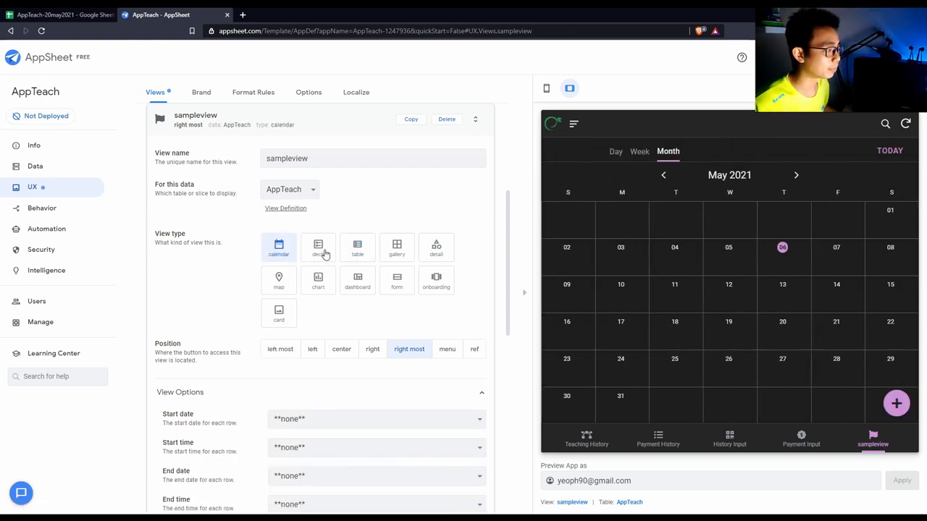
left_click(356, 246)
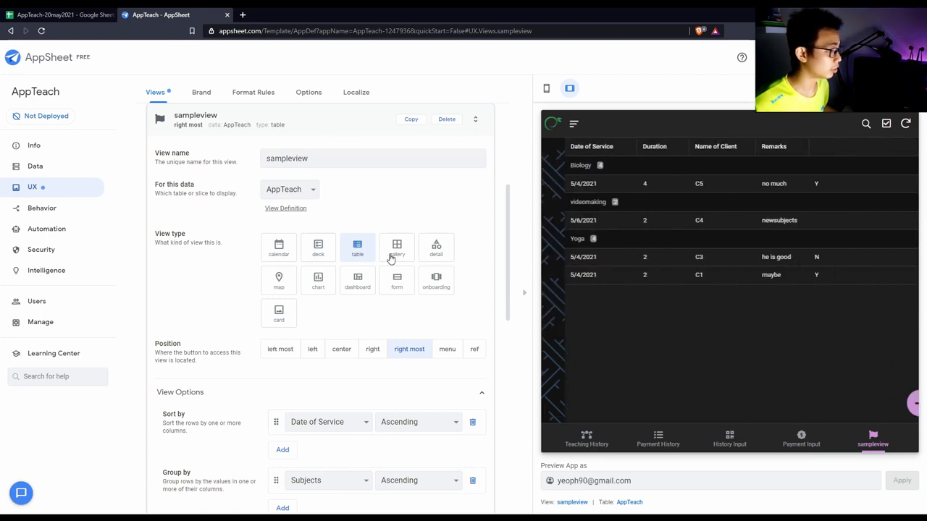
left_click(436, 246)
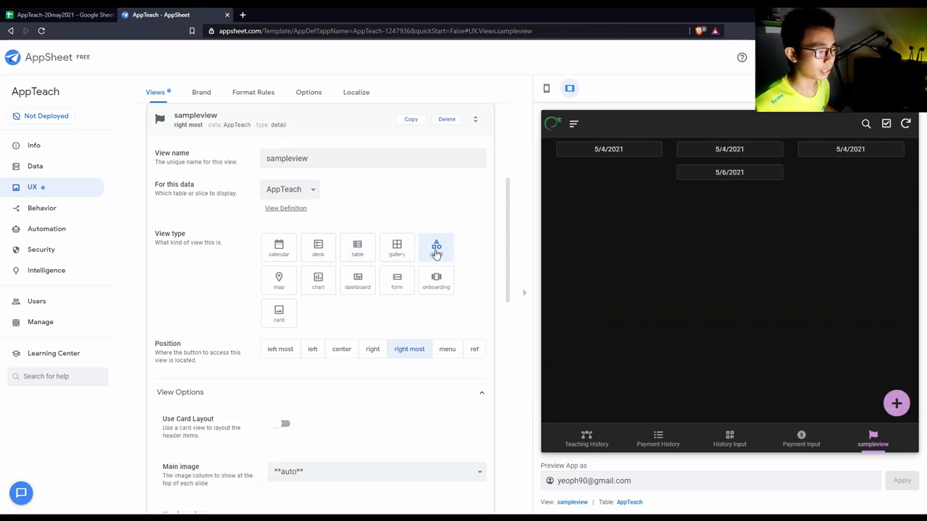
left_click(356, 247)
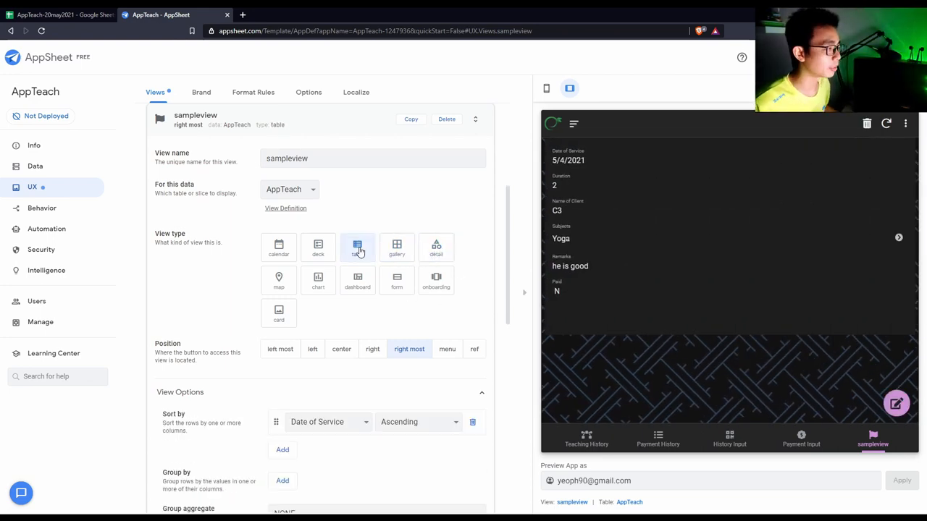
left_click(357, 247)
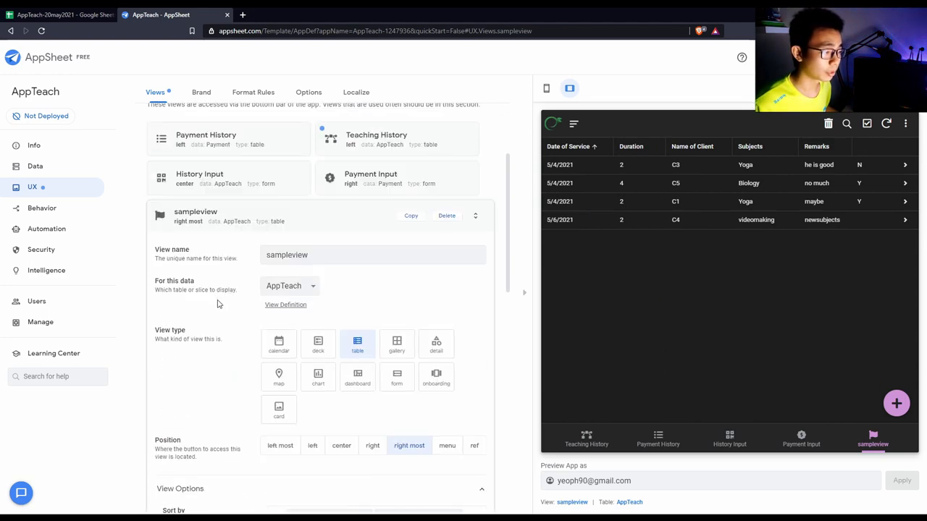
left_click(447, 216)
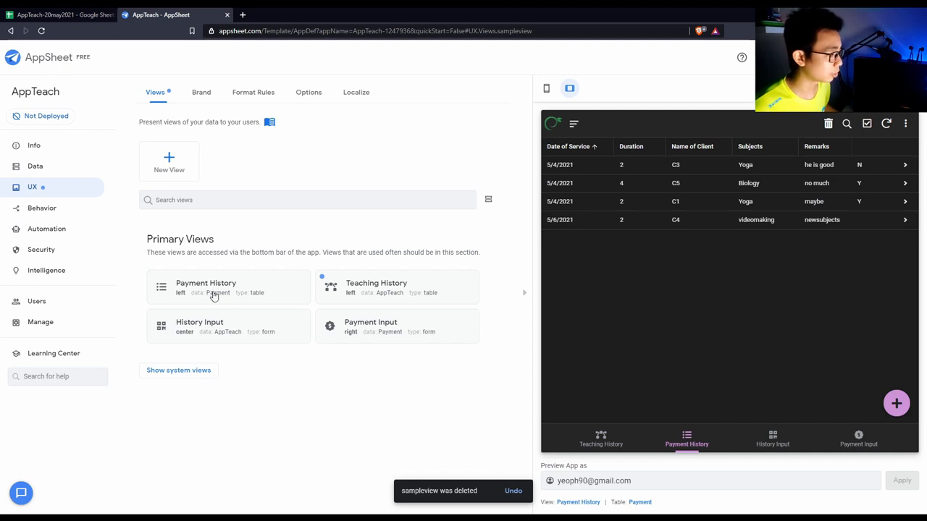
Step: Base the Payment History view on the Payment data table and sync the preview
left_click(211, 287)
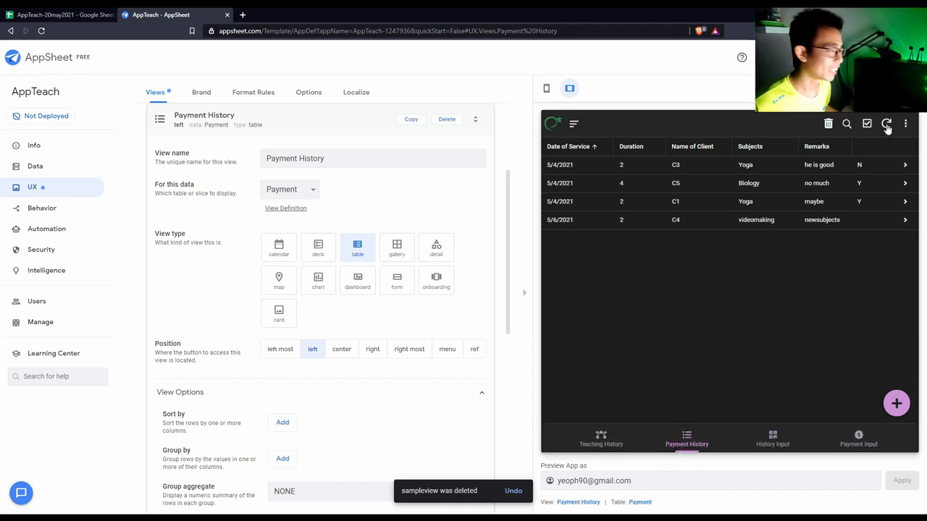
left_click(887, 123)
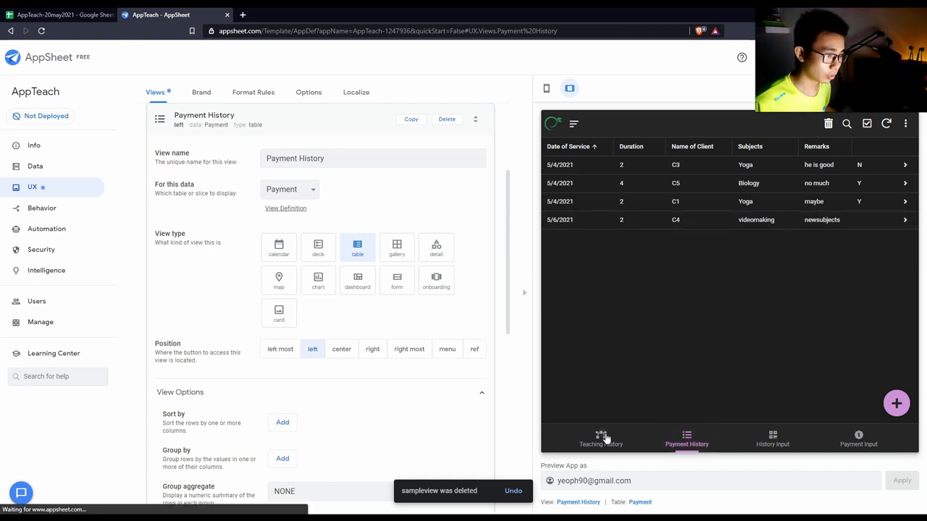
left_click(289, 189)
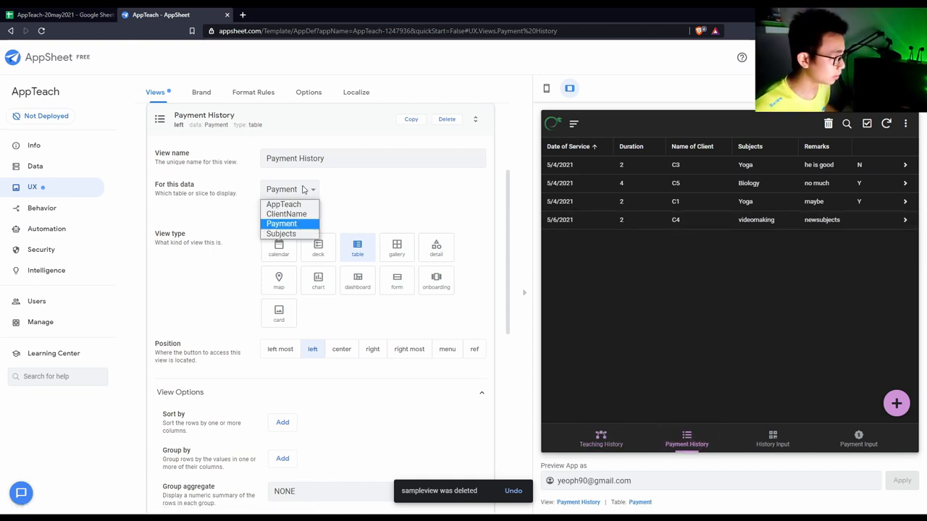
left_click(281, 223)
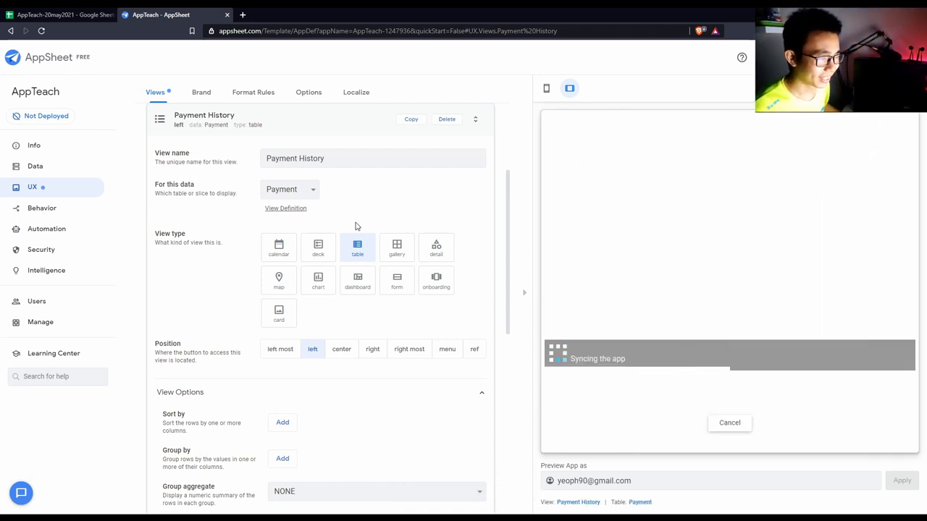
left_click(290, 188)
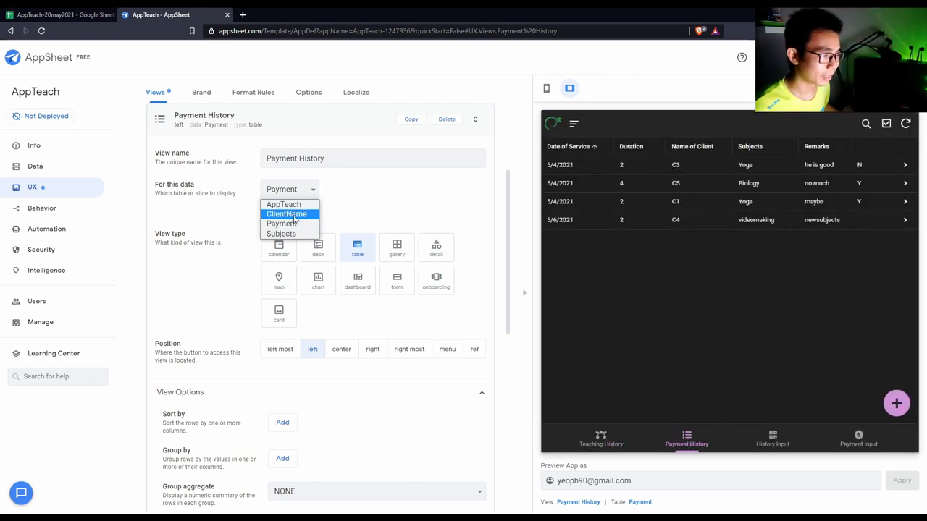
left_click(286, 215)
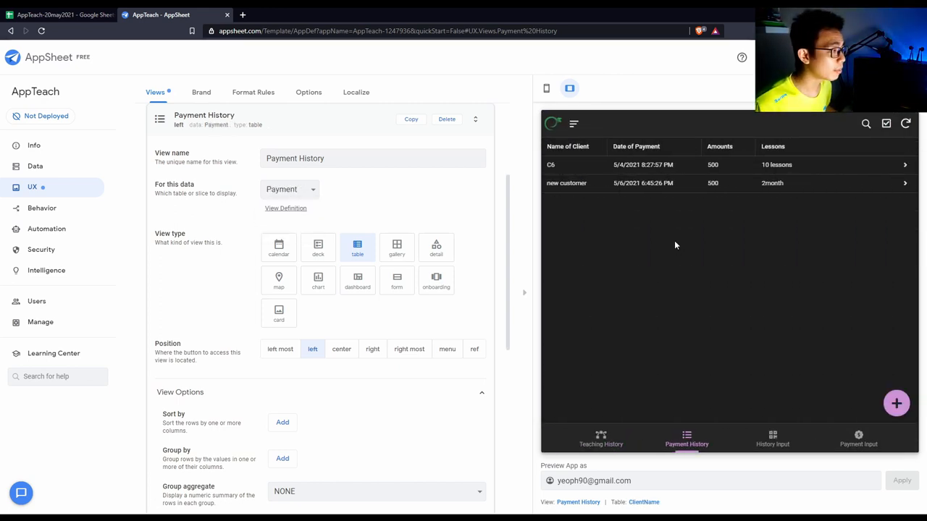
mouse_move(581, 166)
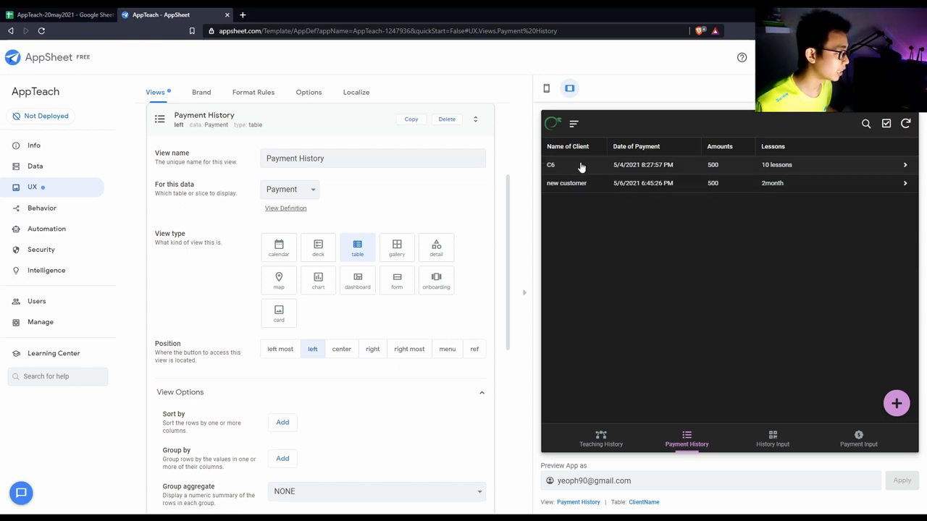
mouse_move(554, 182)
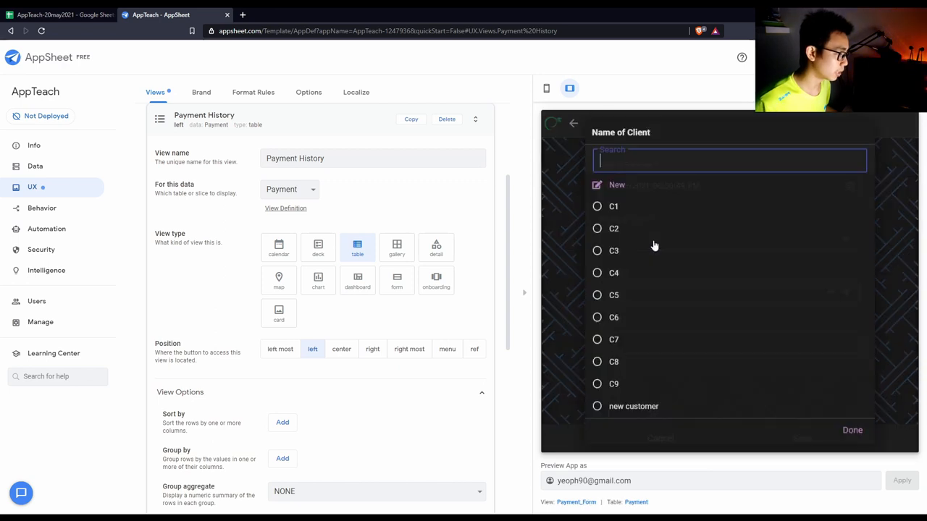
Step: Save two preview payments, C5 for 85 with lessons 'stuff' and C6 for 56,534, then show Teaching History
left_click(597, 295)
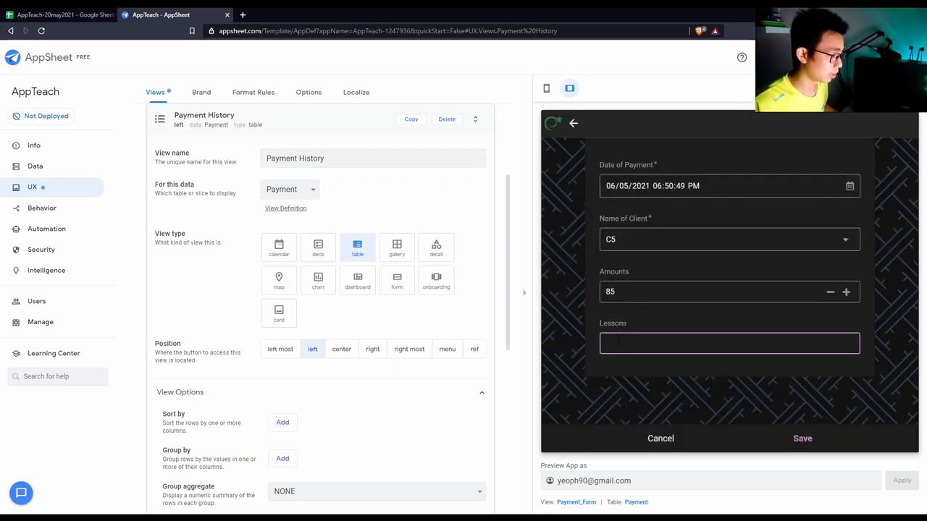
type("stuff")
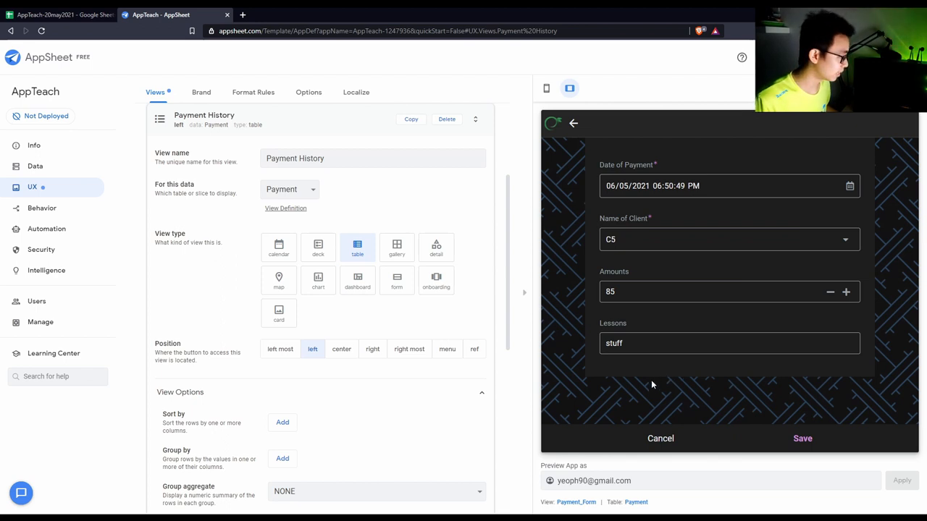
left_click(802, 439)
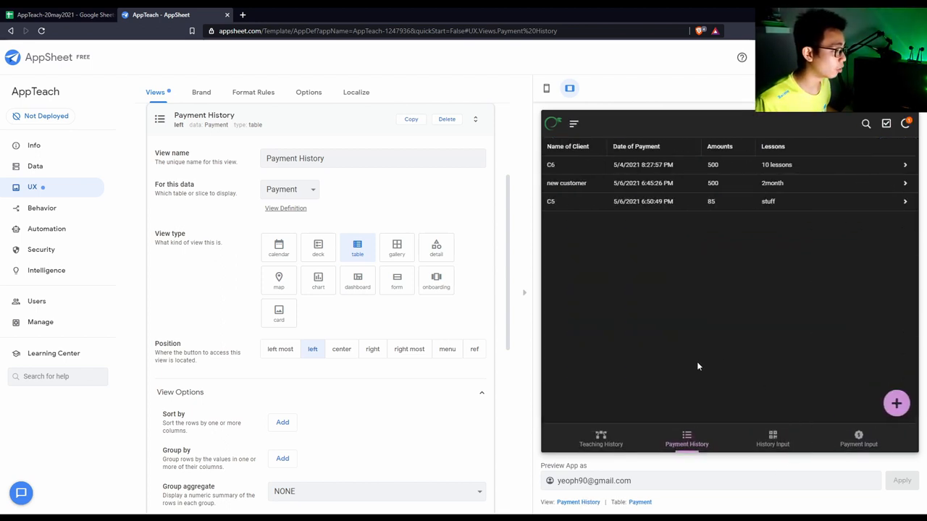
left_click(895, 402)
type("fdsfsd")
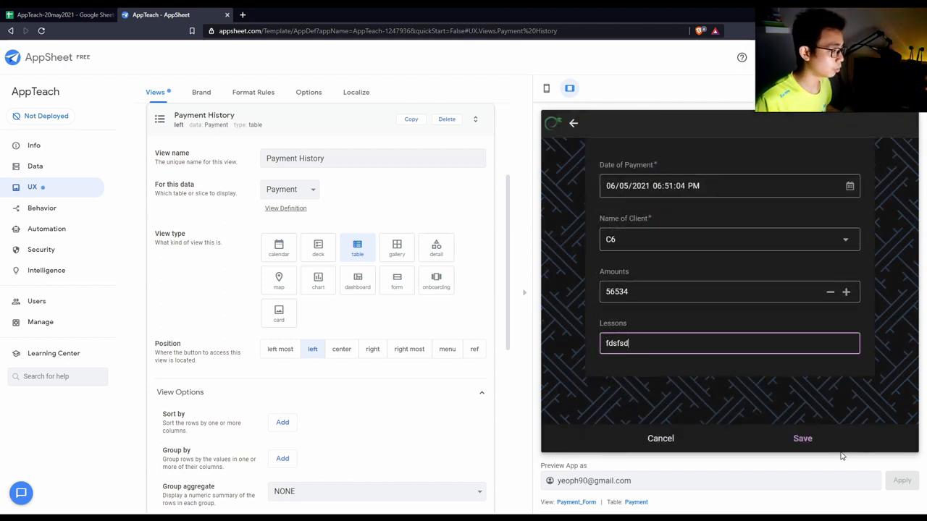
left_click(804, 439)
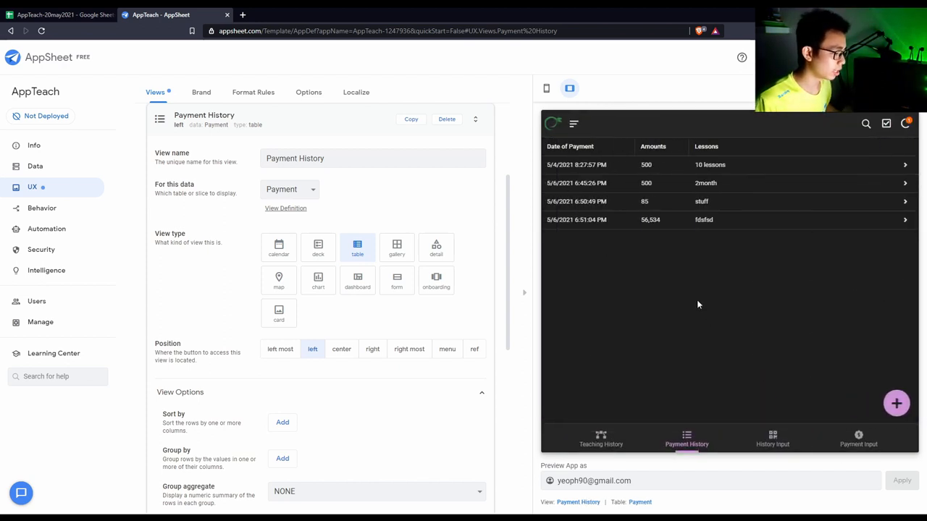
left_click(601, 440)
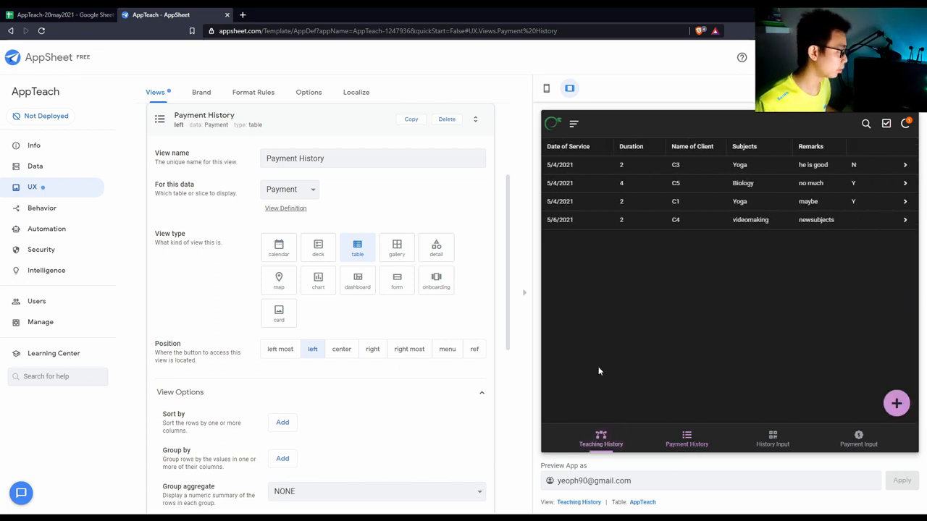
Step: Add a Teaching History record: client C2, duration 2, subject Arduino, remarks fdfsd, Paid N
left_click(895, 403)
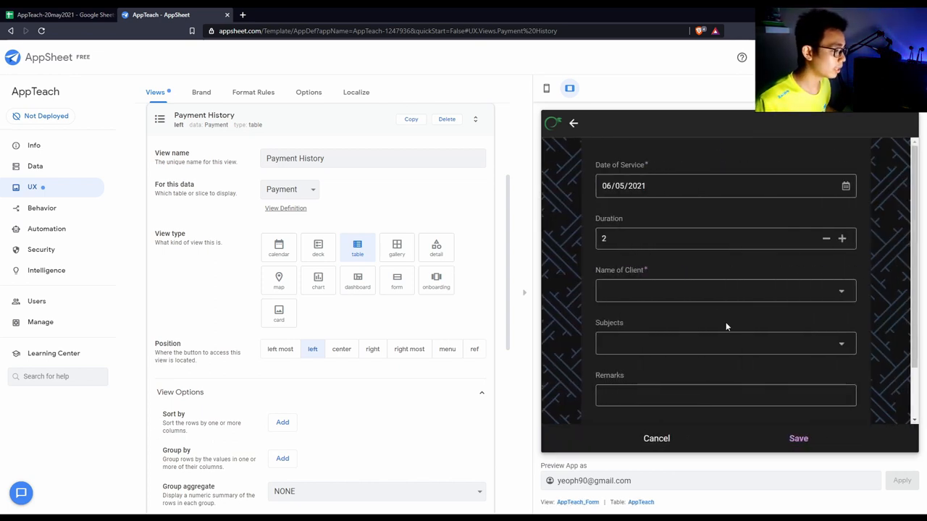
left_click(726, 290)
type("fdfsd")
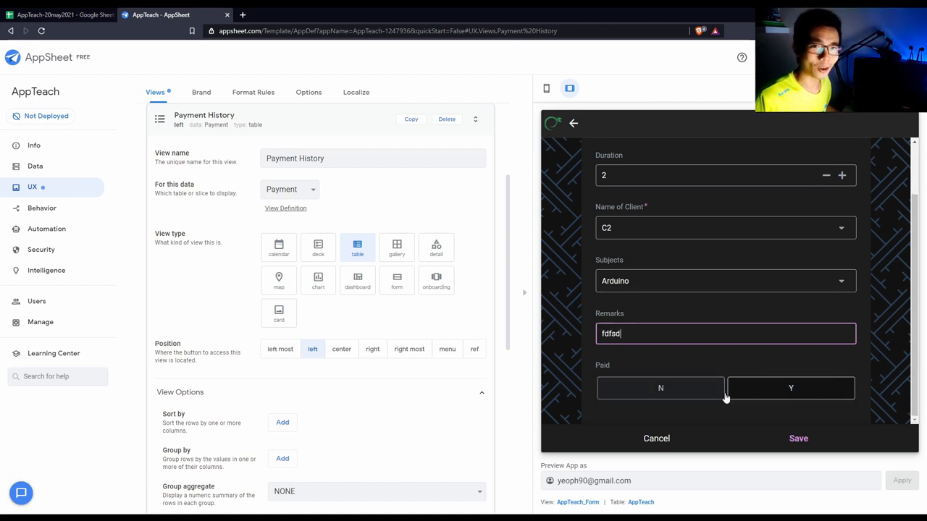
left_click(660, 388)
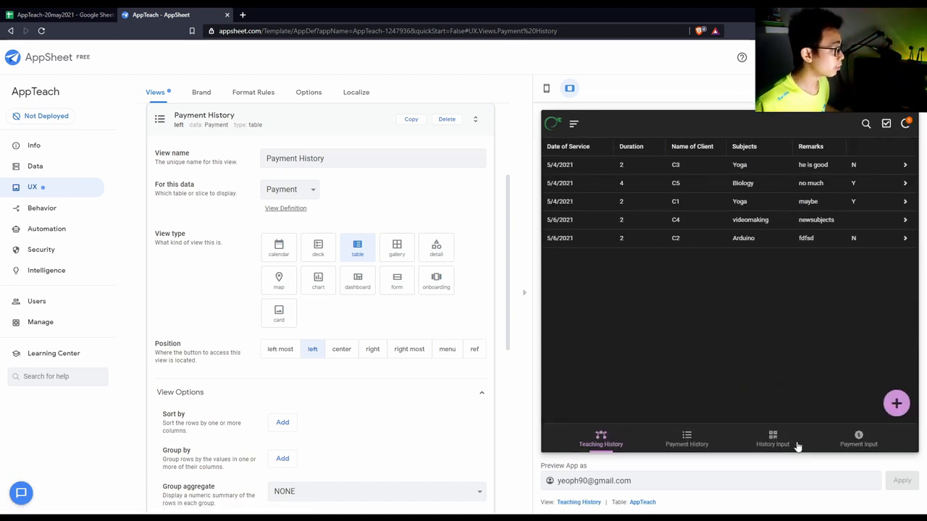
mouse_move(675, 297)
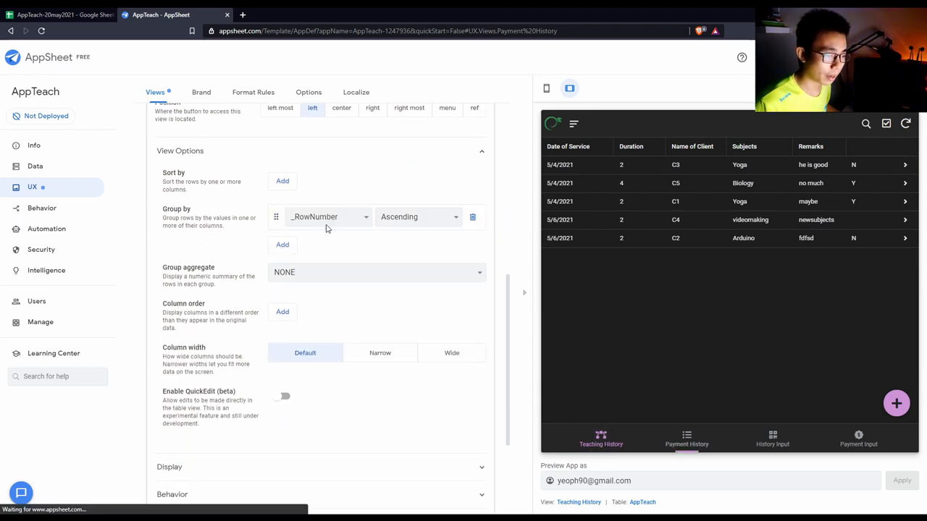
Step: Group Payment History by Lessons and add a Group by Paid rule to Teaching History
left_click(686, 438)
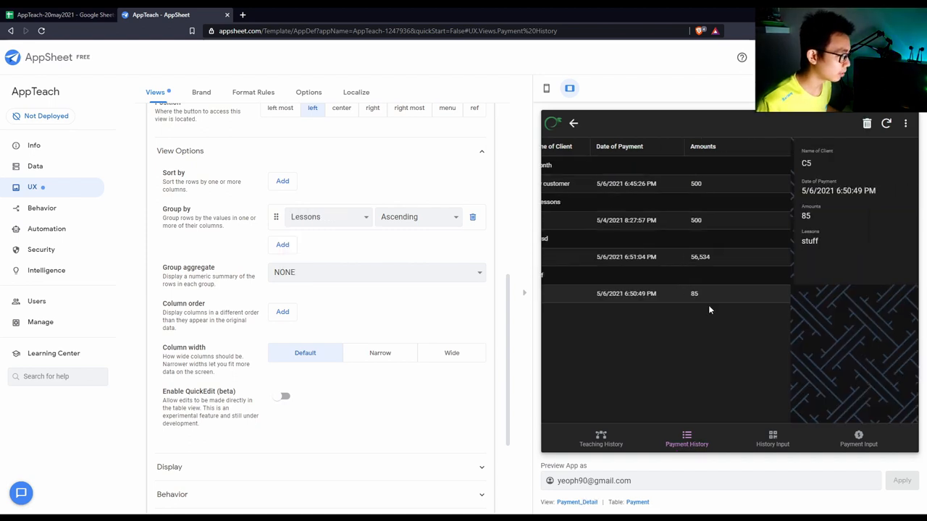
left_click(600, 438)
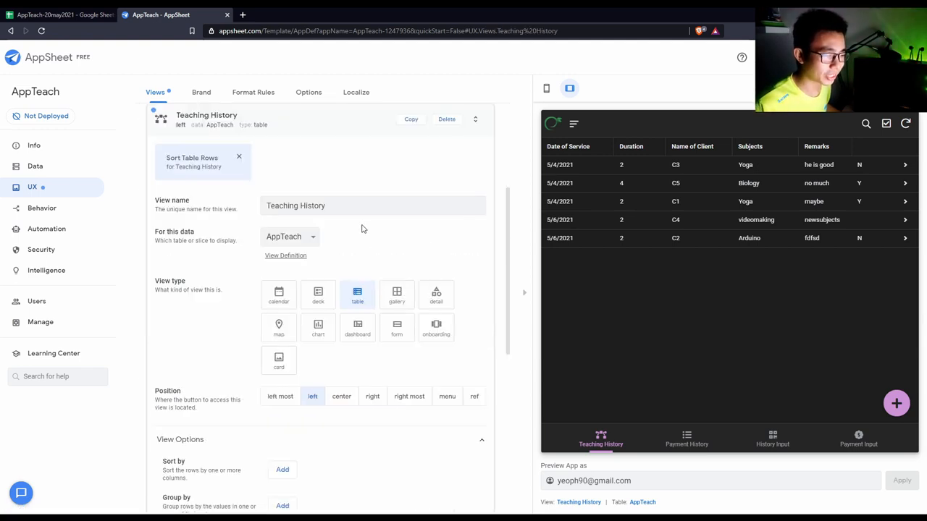
scroll("down", 3)
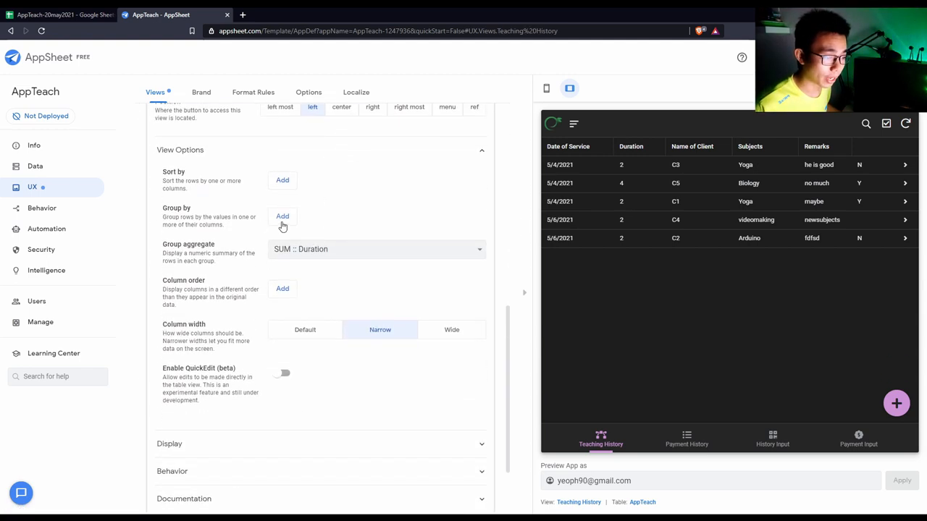
left_click(281, 216)
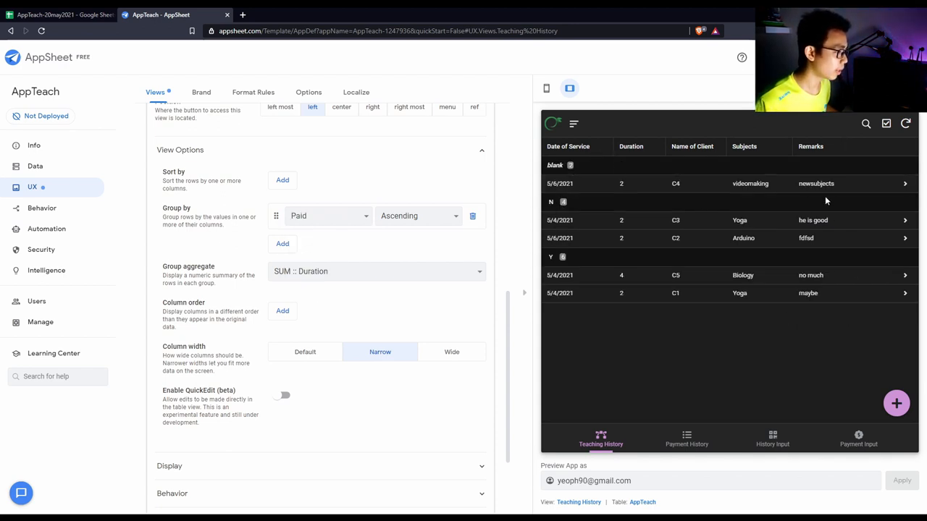
Step: Edit the C4 videomaking session with blank Paid and set Paid to N
left_click(750, 182)
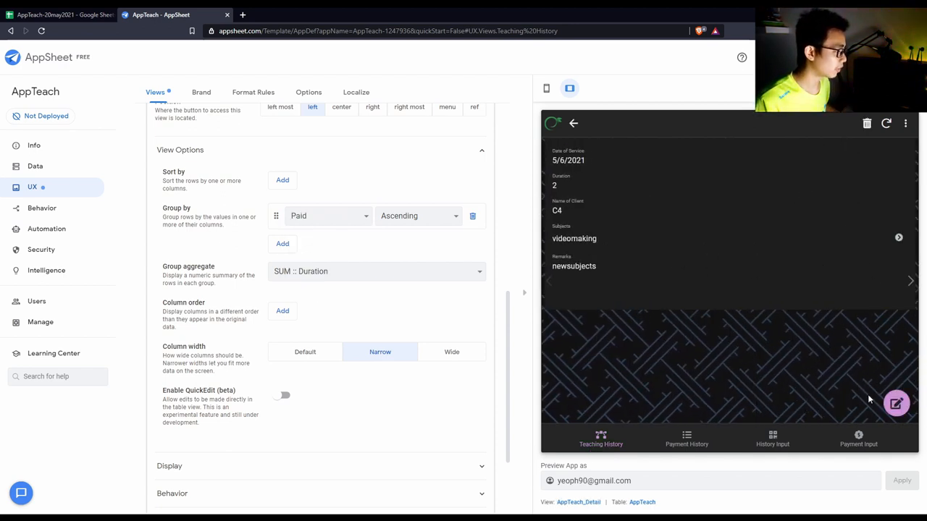
left_click(898, 406)
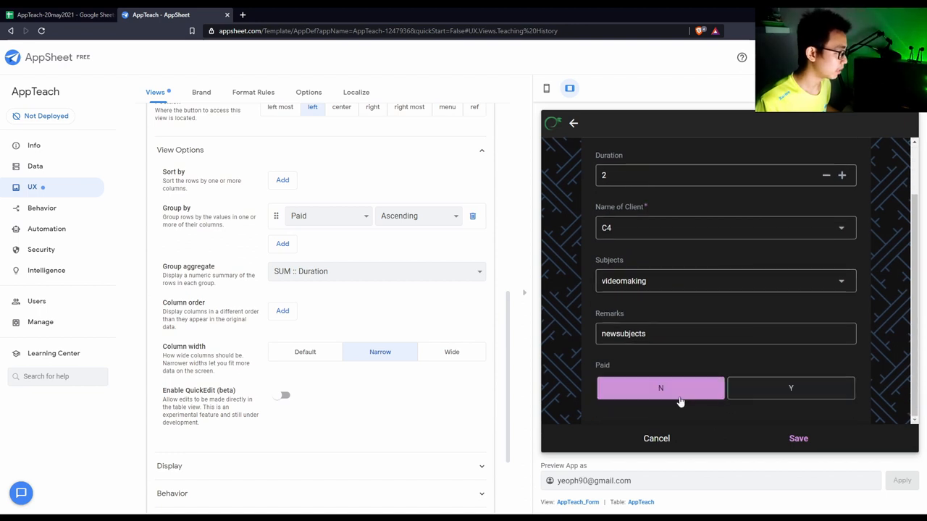
left_click(798, 437)
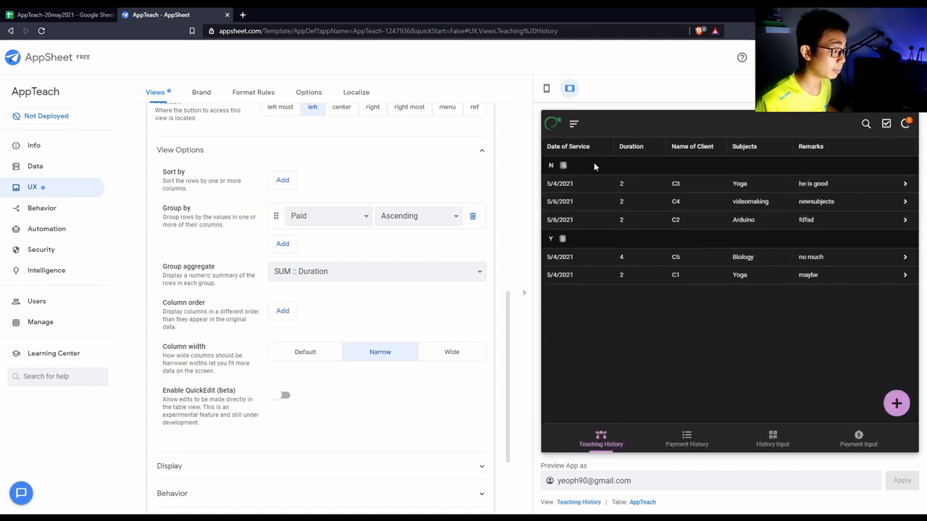
mouse_move(616, 211)
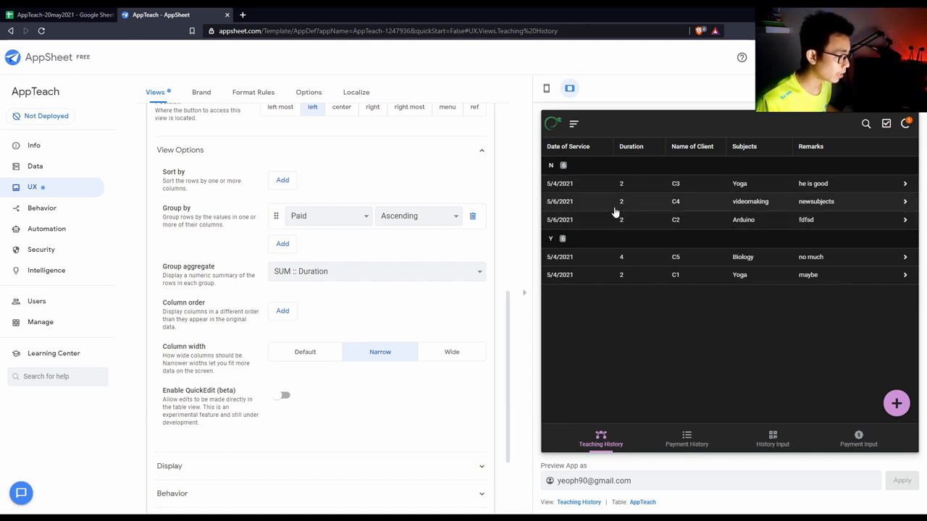
mouse_move(608, 212)
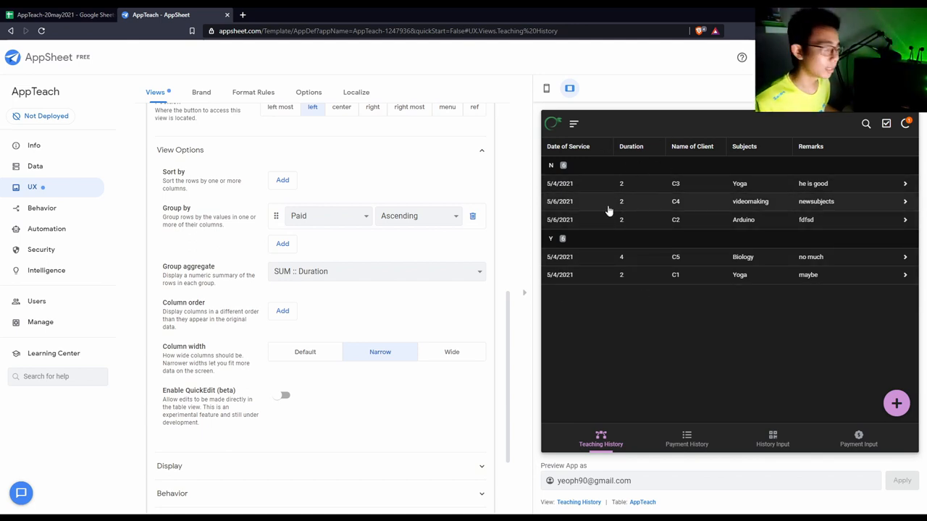
Step: Check both grouped previews and sort Payment History by amount
left_click(687, 438)
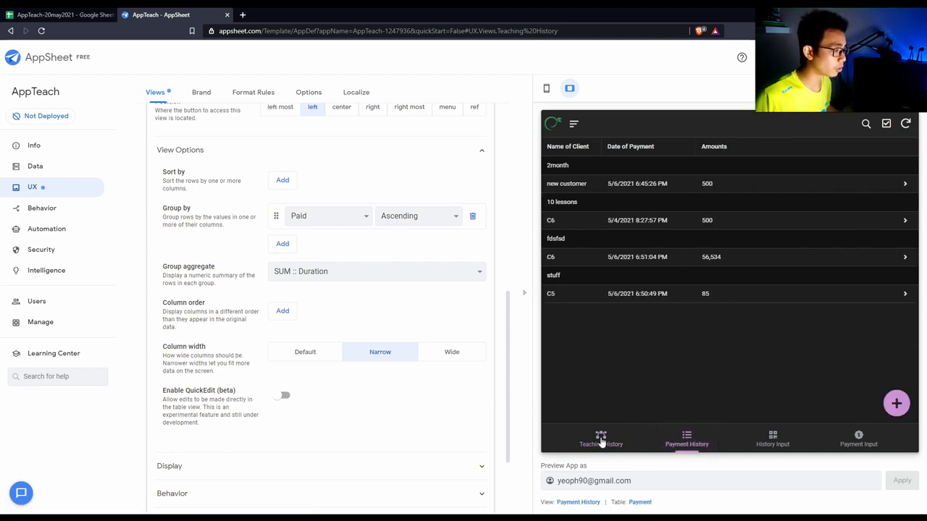
left_click(601, 438)
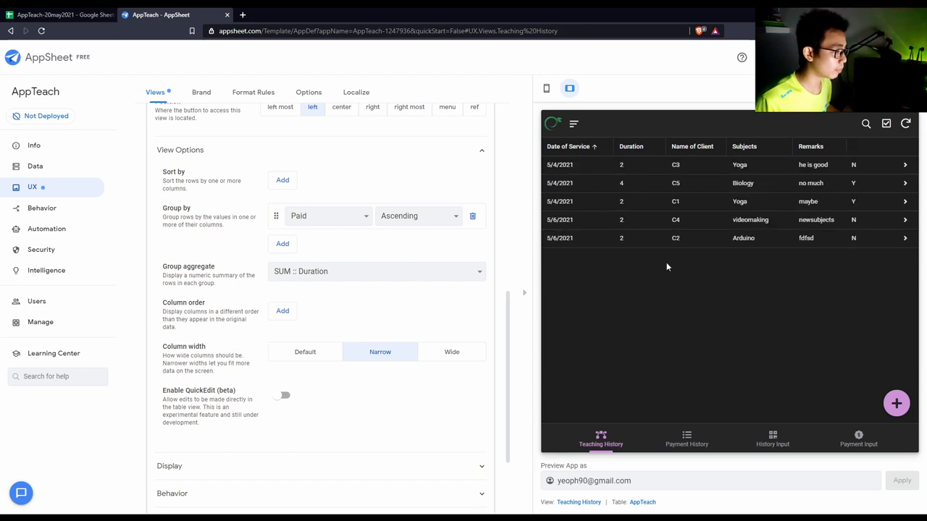
left_click(631, 145)
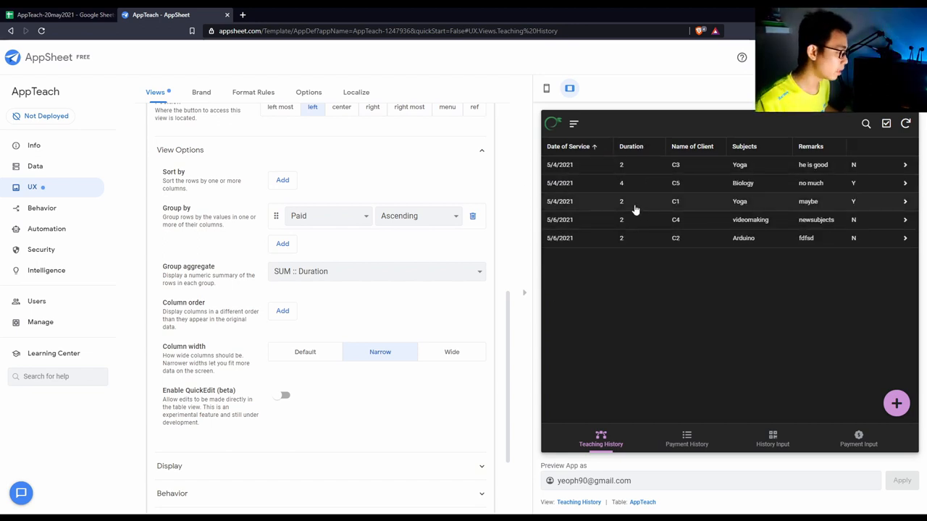
left_click(686, 438)
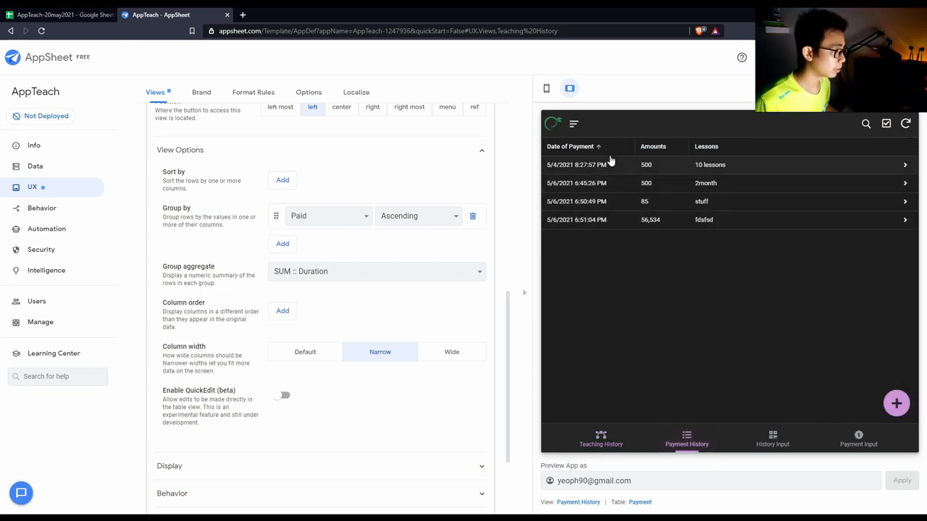
left_click(653, 146)
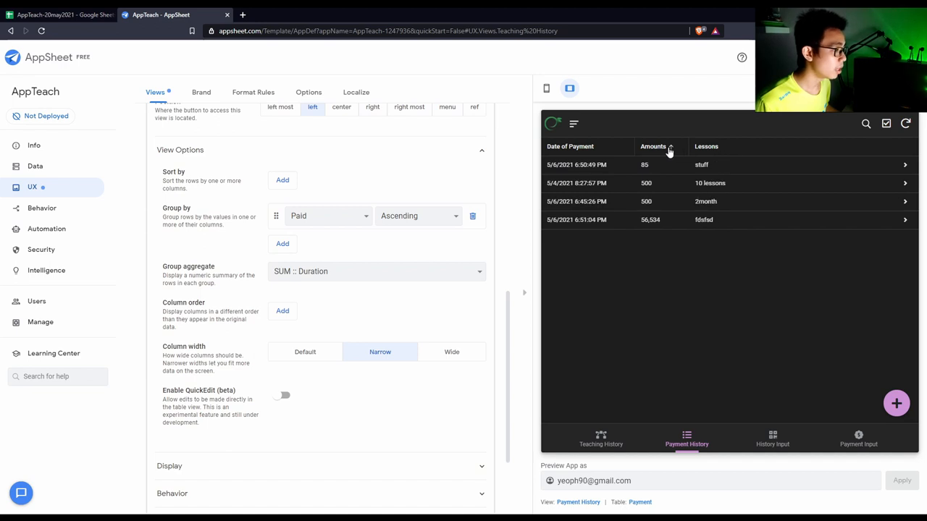
left_click(653, 147)
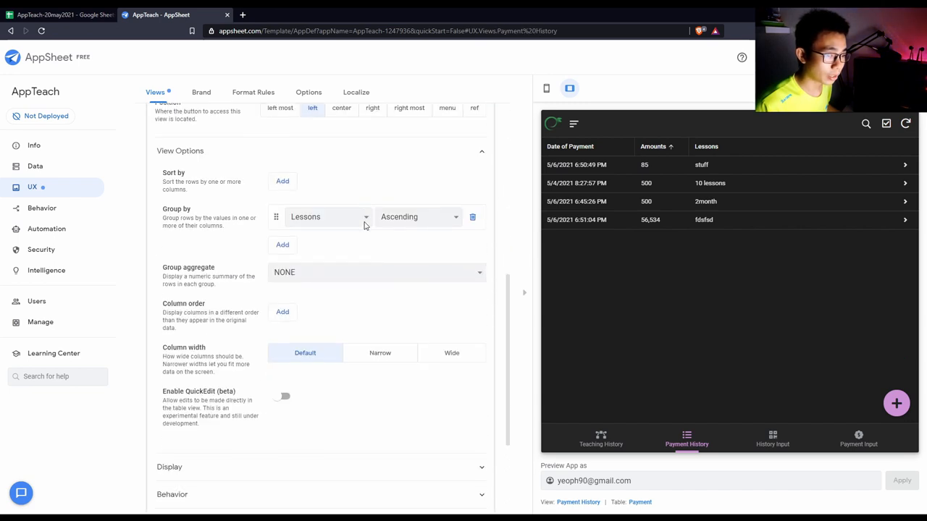
mouse_move(275, 249)
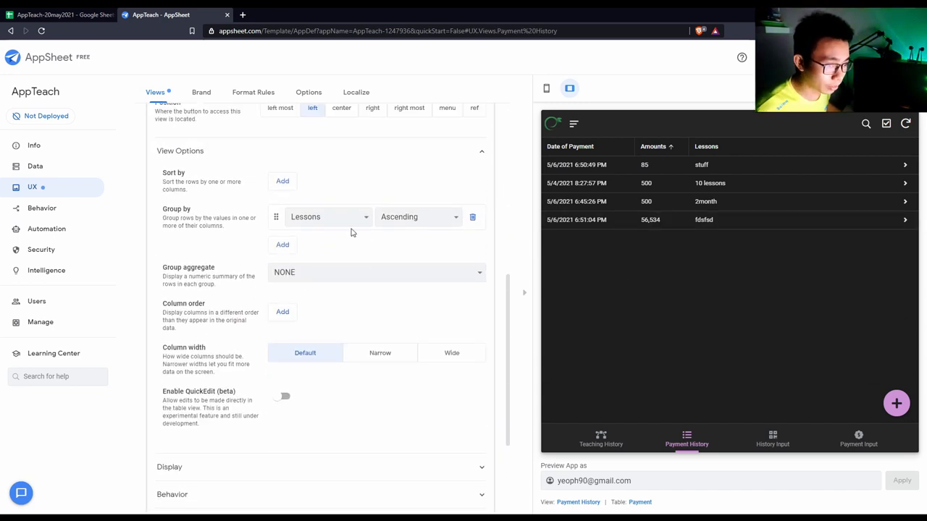
mouse_move(283, 313)
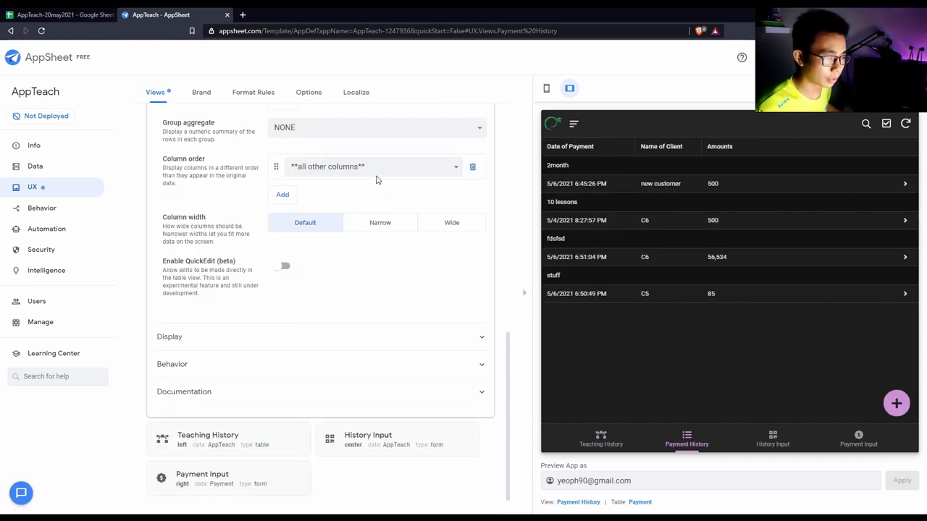
Step: Order Payment History columns Date of Payment, Name of Client, Amounts, Lessons; sort preview by Name of Client
left_click(281, 194)
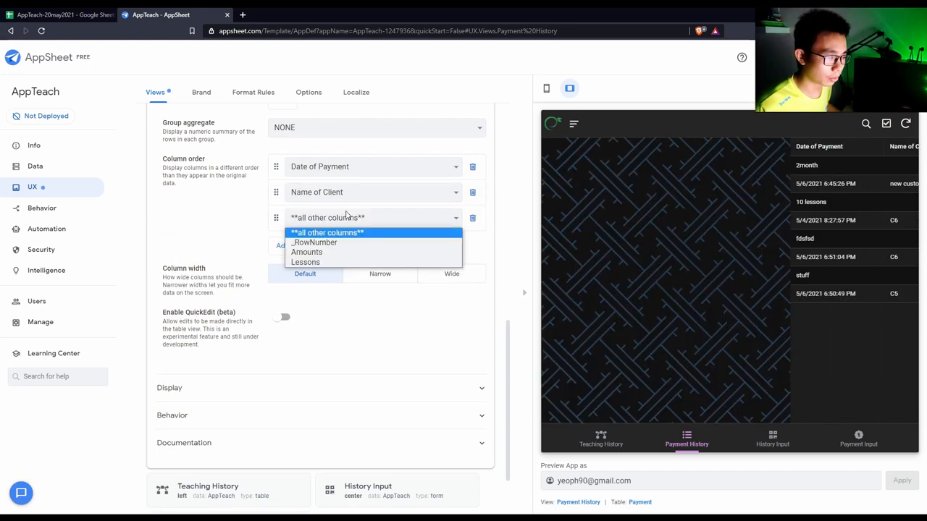
left_click(307, 252)
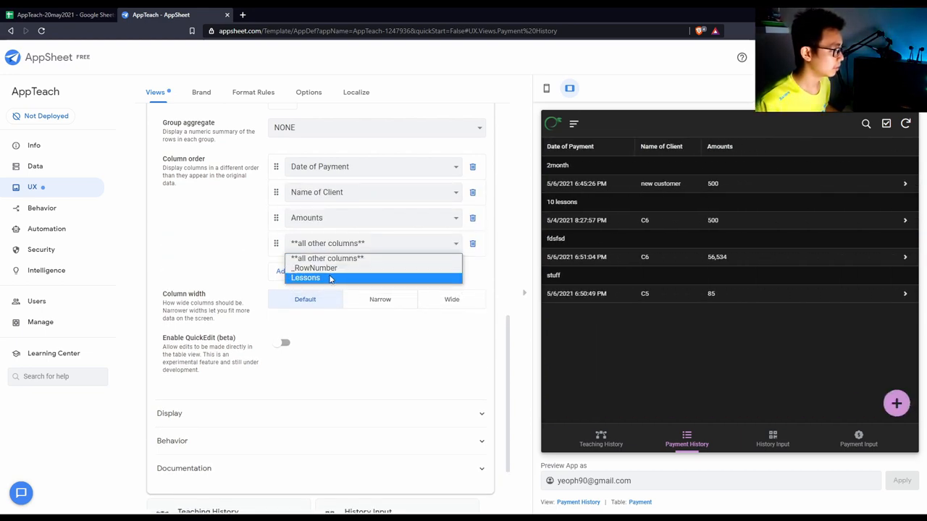
left_click(304, 279)
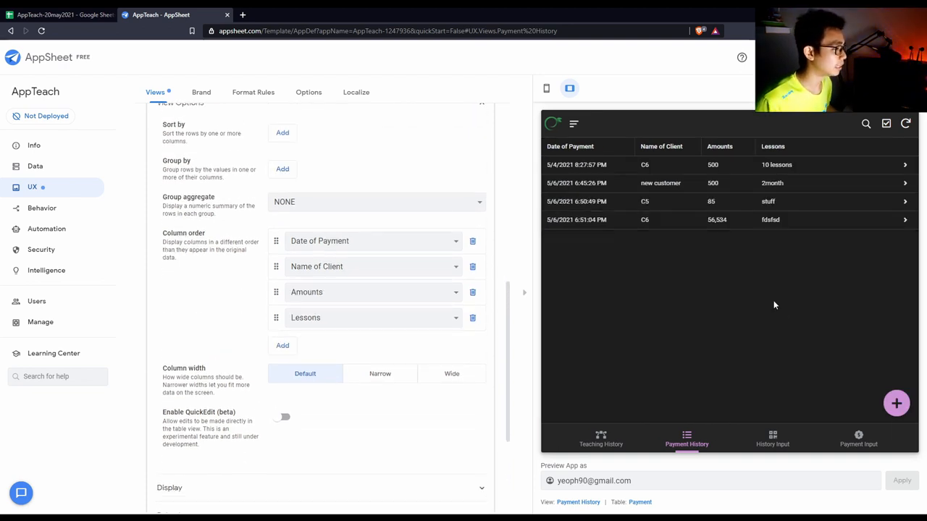
left_click(661, 147)
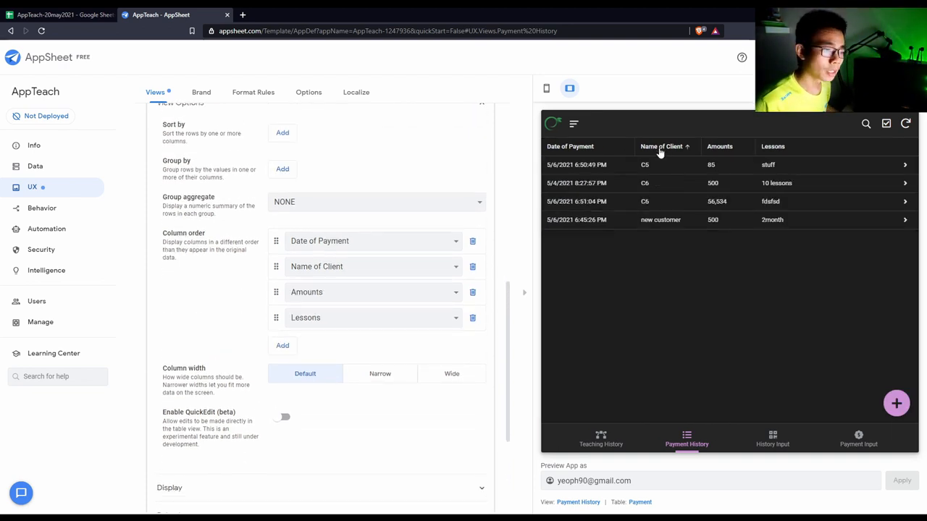
mouse_move(632, 316)
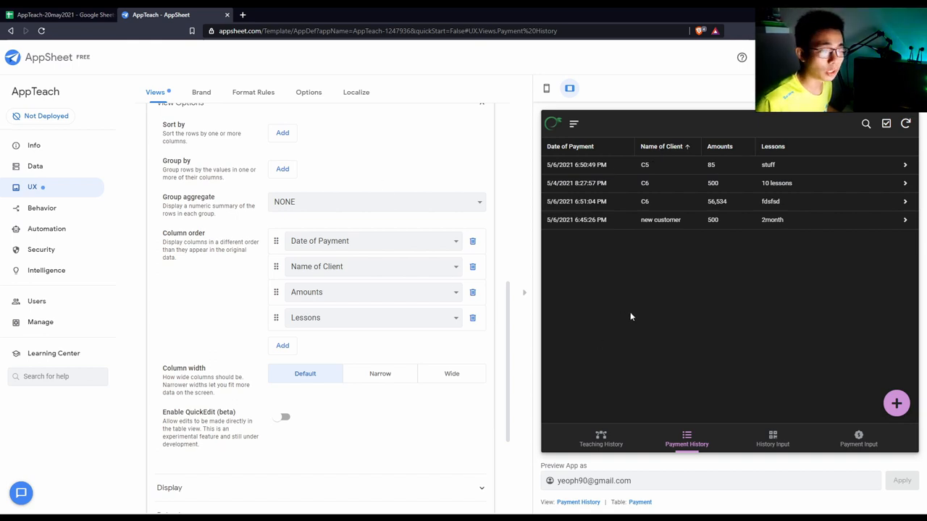
mouse_move(464, 321)
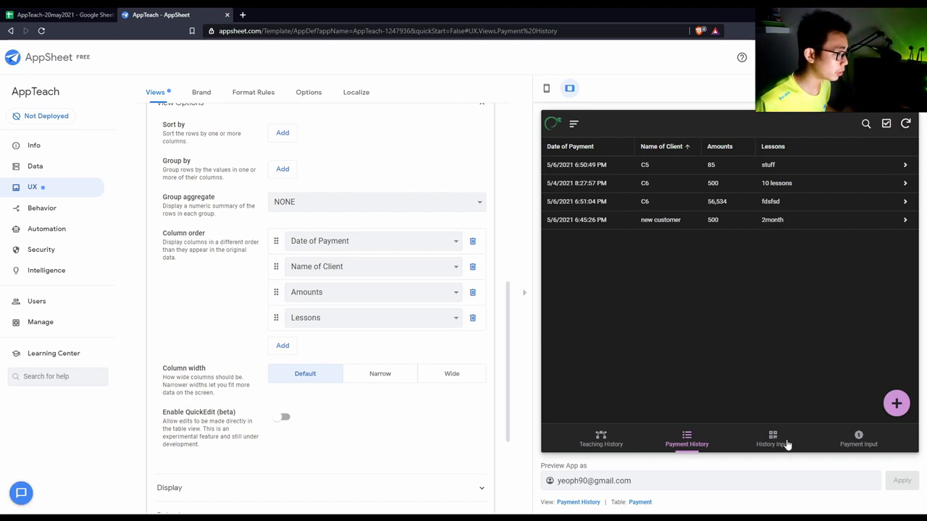
Step: Open History Input with client C4, cancel it, then start a Payment Input with client C3 and lessons 'fds'
left_click(770, 443)
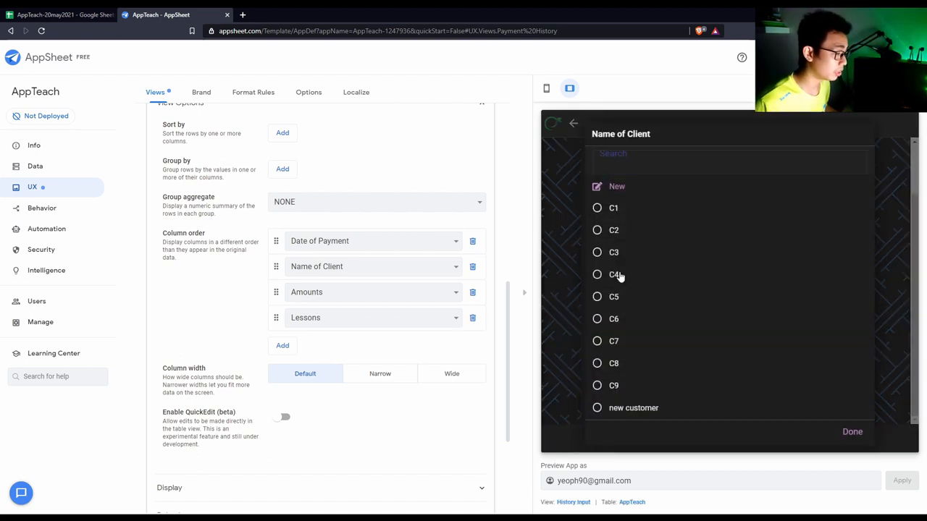
left_click(596, 275)
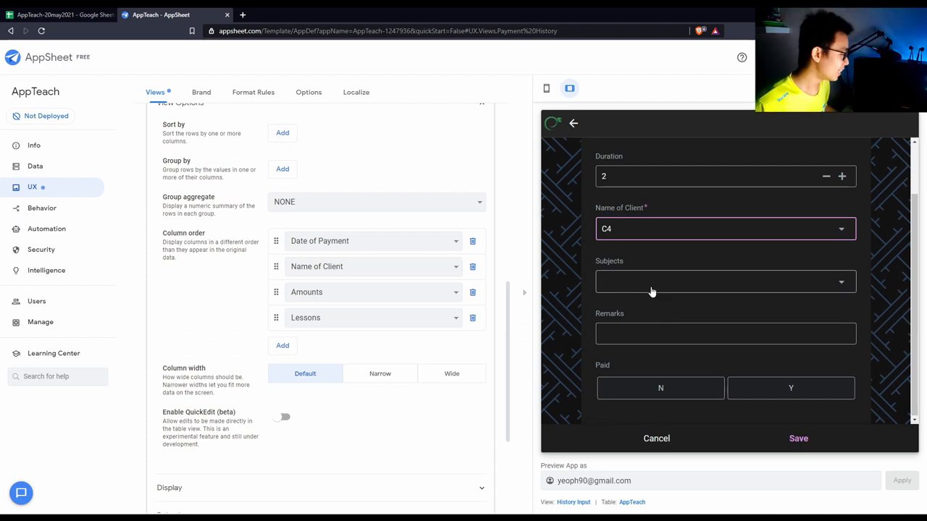
left_click(656, 437)
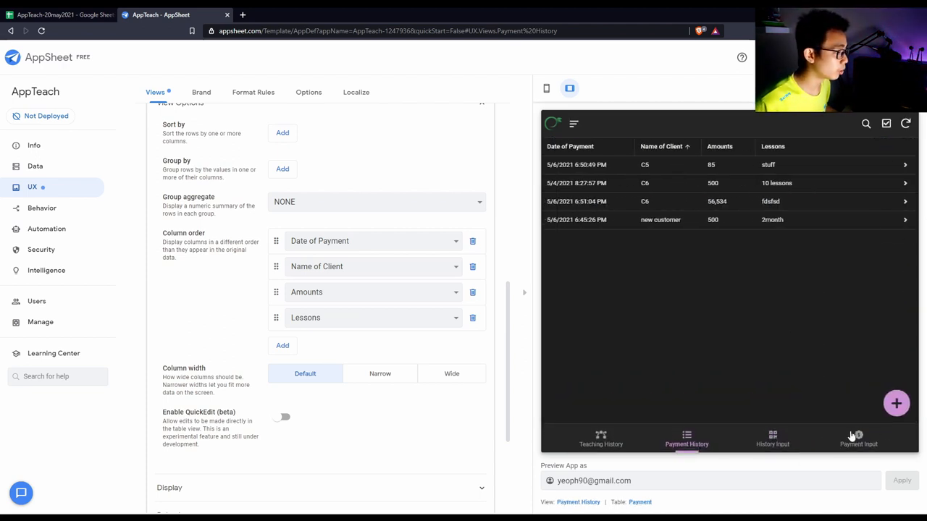
left_click(894, 403)
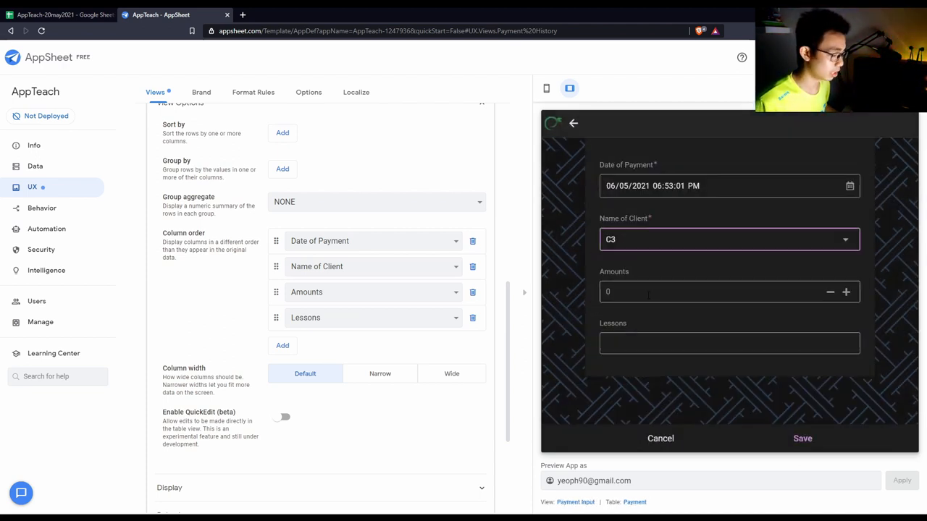
left_click(730, 344)
type("fds")
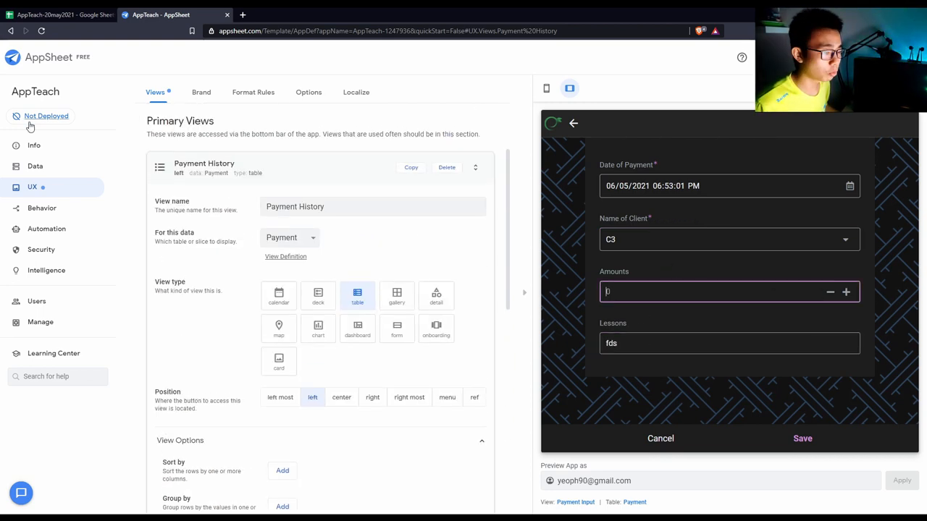
Step: View the AppTeach spec graph under Info, then its Dashboard summary
left_click(34, 145)
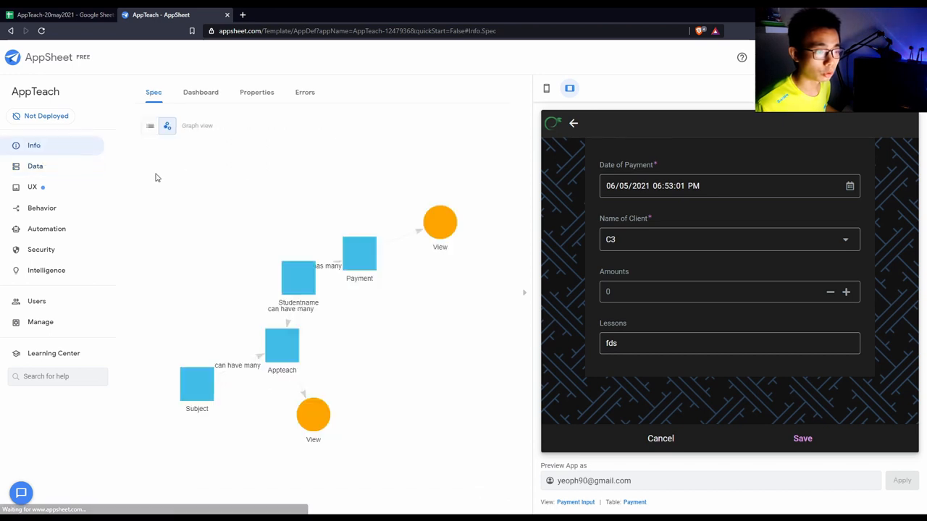
left_click(200, 93)
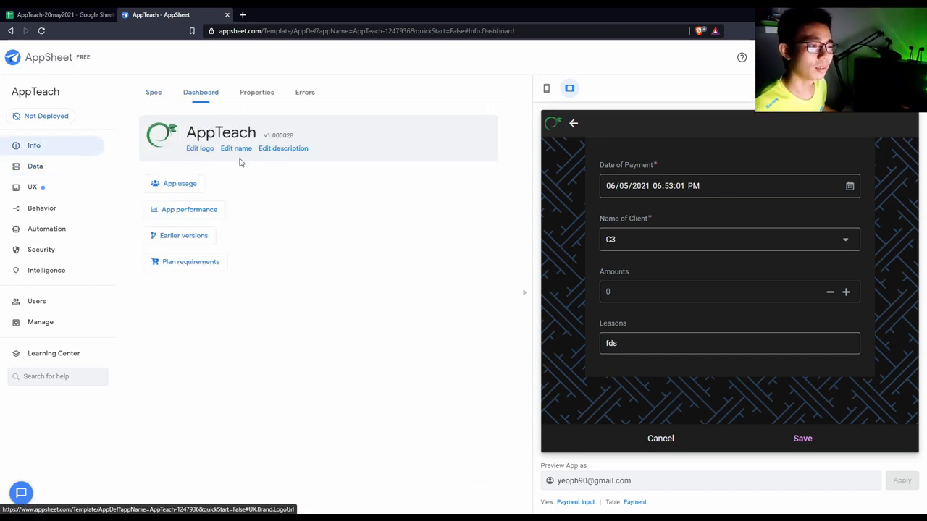
mouse_move(288, 154)
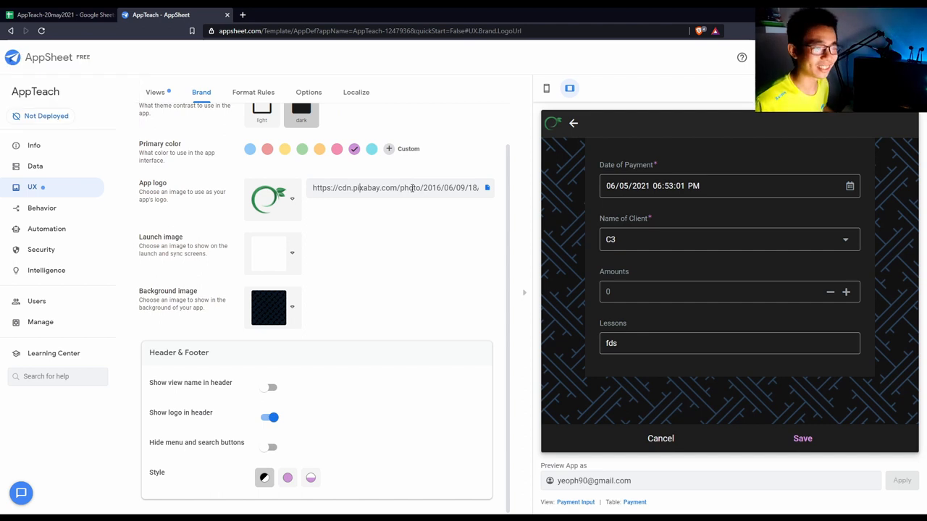
mouse_move(393, 240)
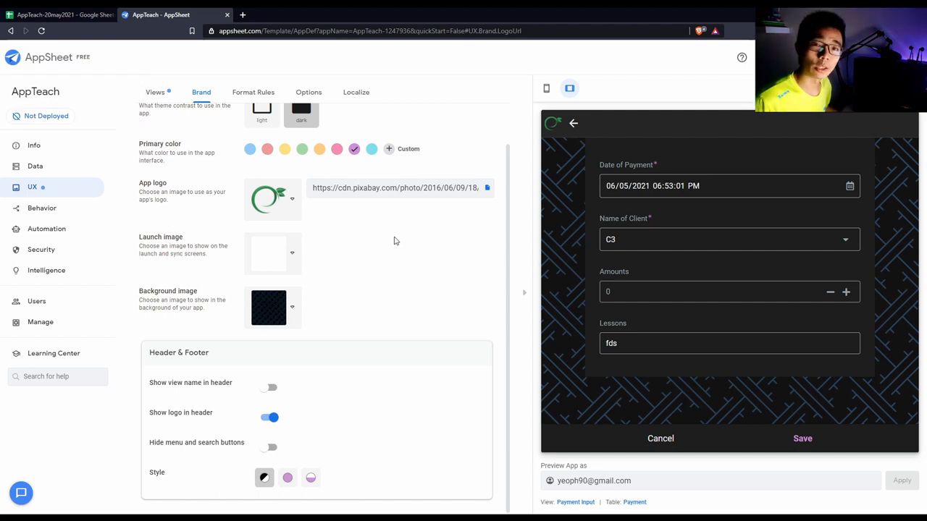
mouse_move(319, 227)
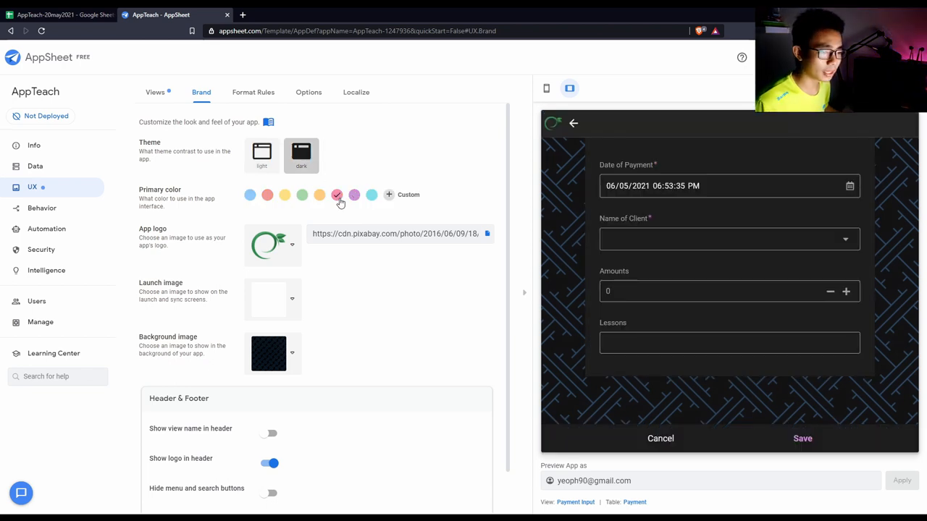
Step: Browse the UX Options, Localize and Views tabs after the colour change, then go to Behavior actions
scroll("down", 3)
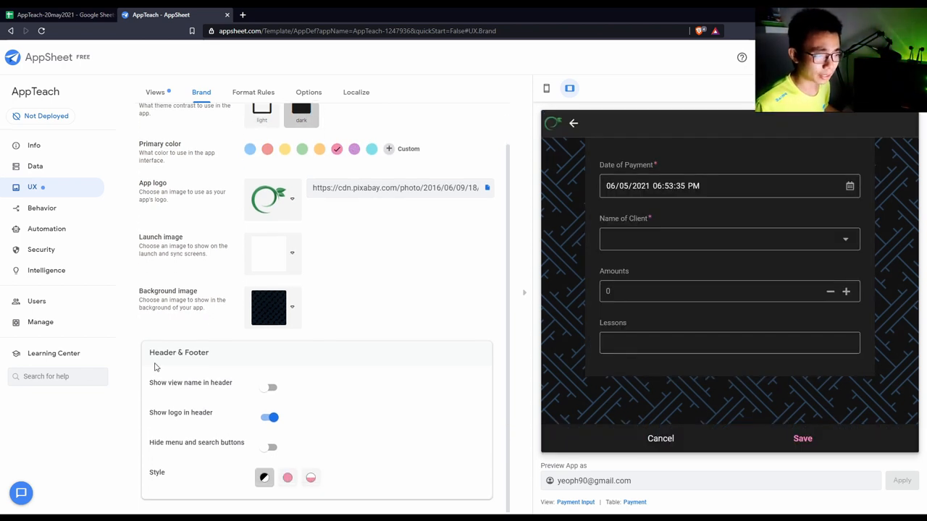
left_click(252, 93)
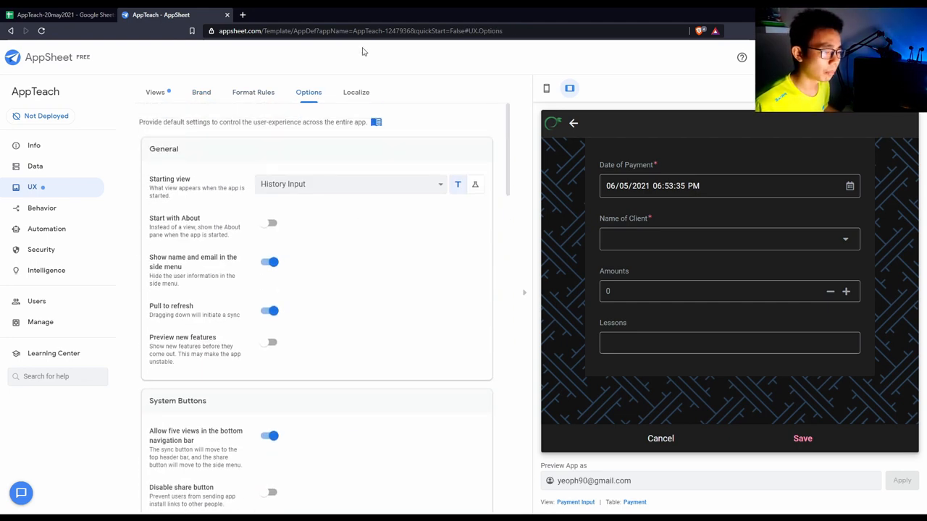
left_click(357, 93)
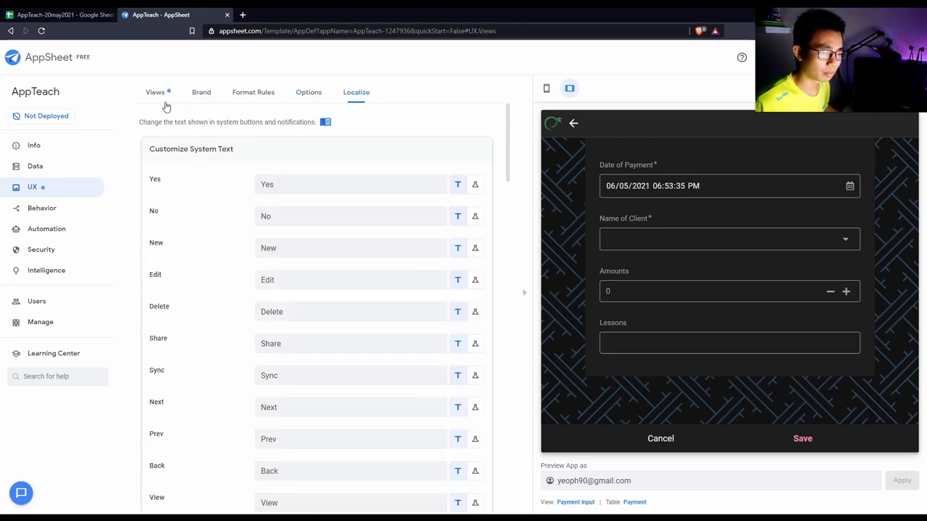
left_click(155, 93)
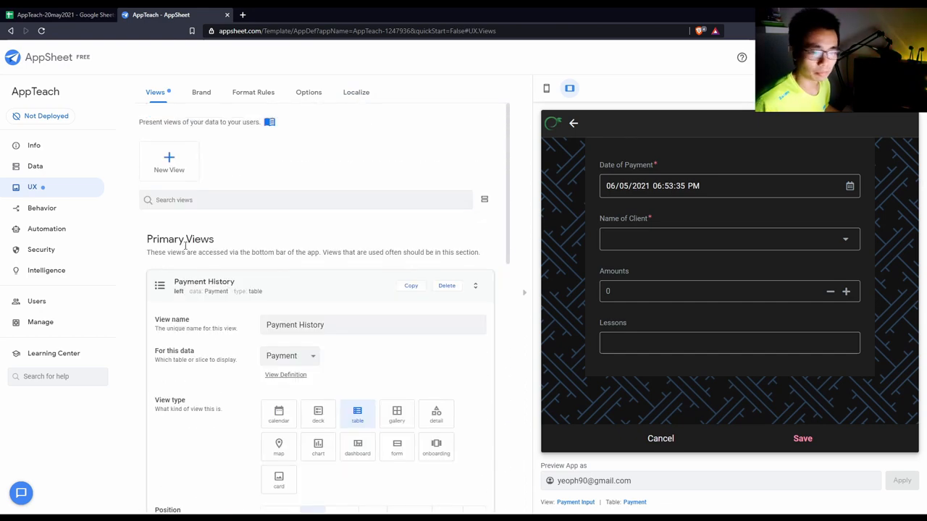
left_click(40, 209)
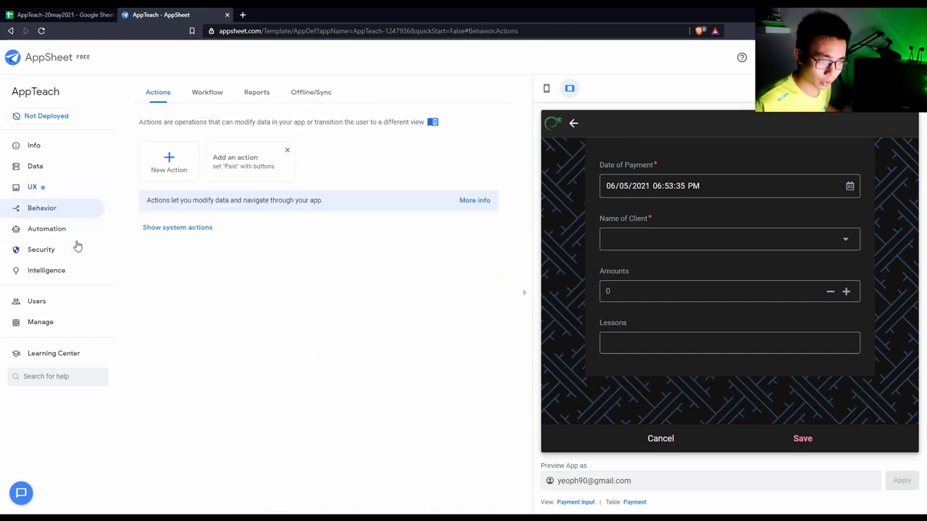
mouse_move(63, 229)
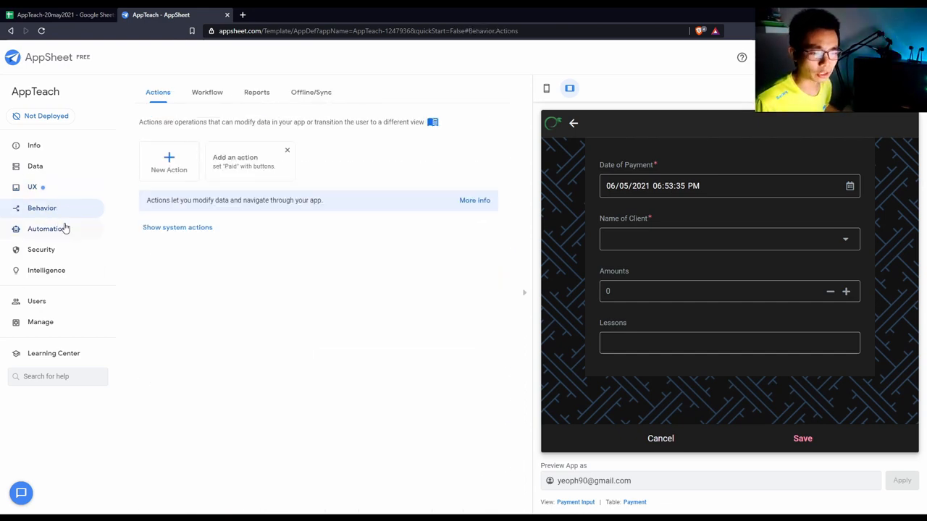
Step: Visit Automation, return to the Info spec graph, and cancel the preview form back to Payment History
left_click(47, 229)
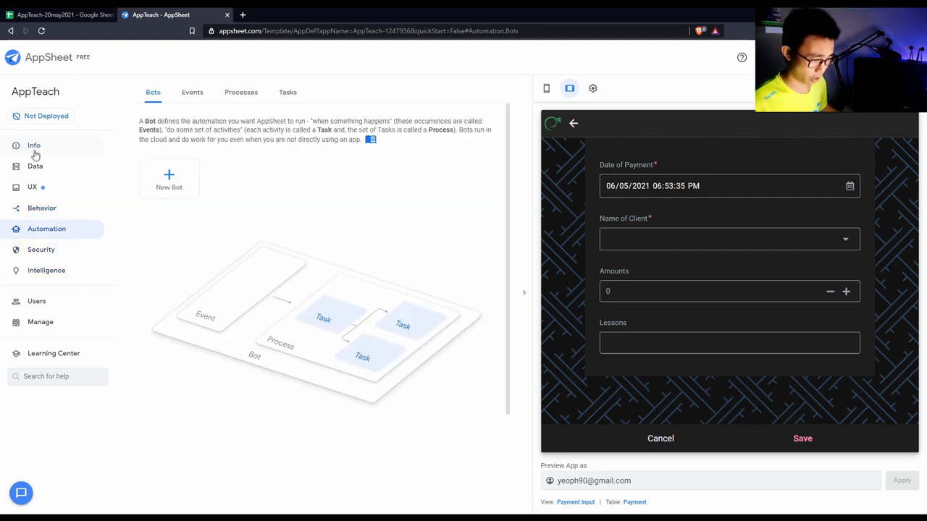
left_click(34, 144)
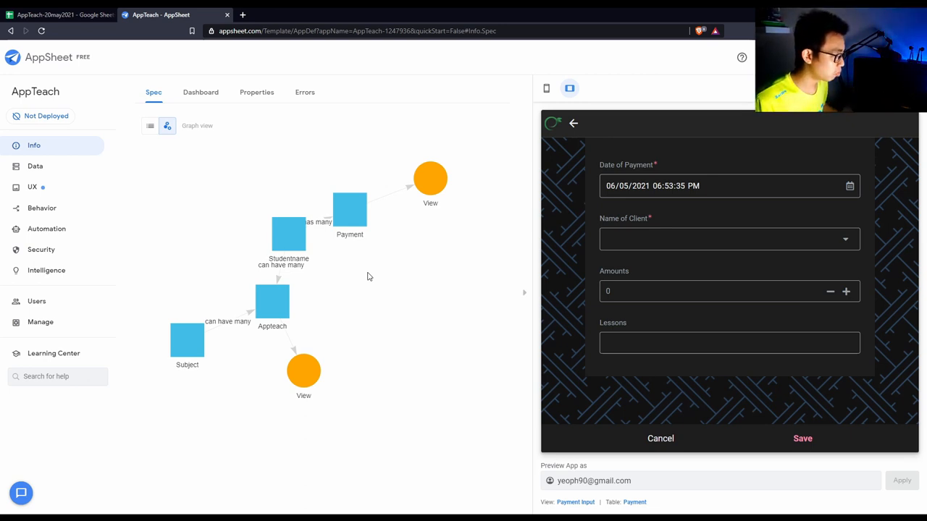
left_click(661, 438)
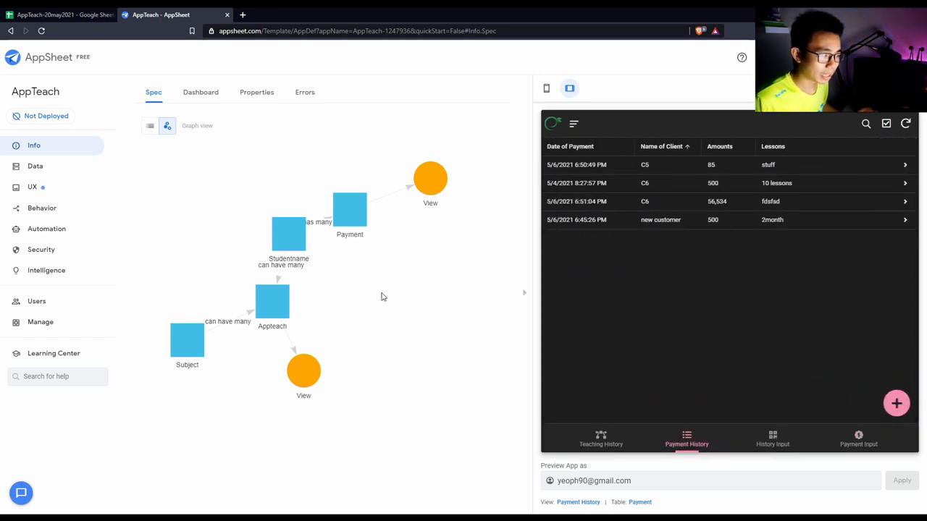
mouse_move(413, 278)
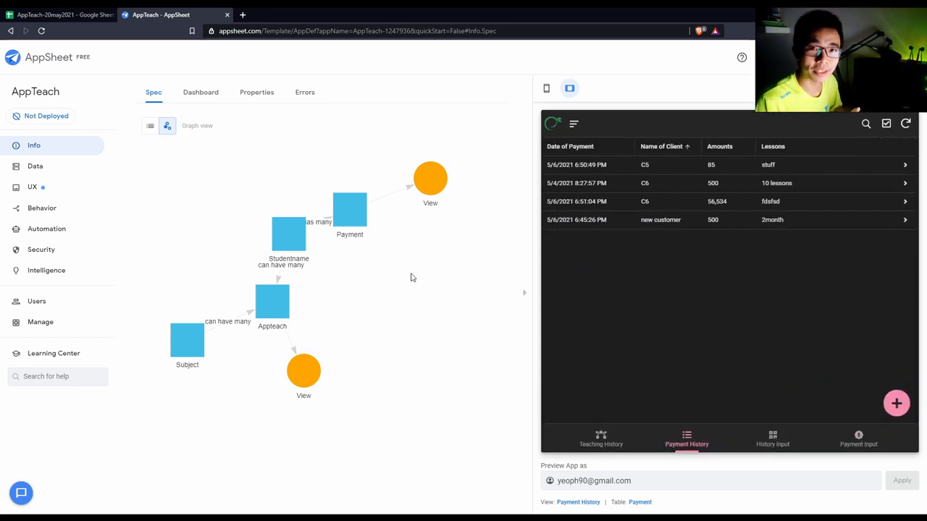